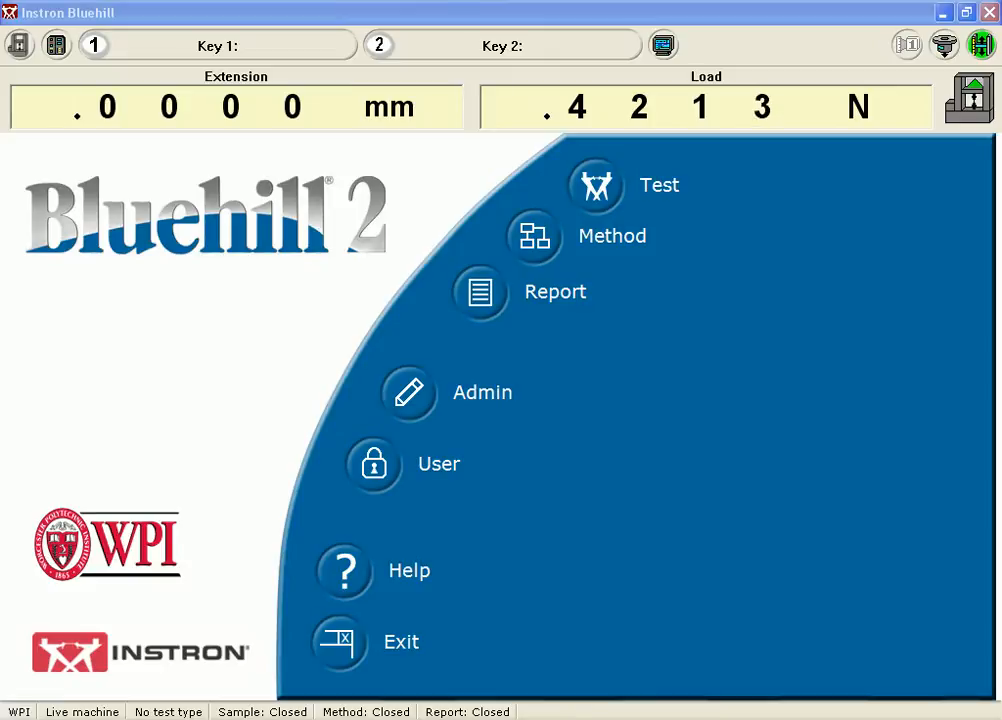
mouse_move(690, 232)
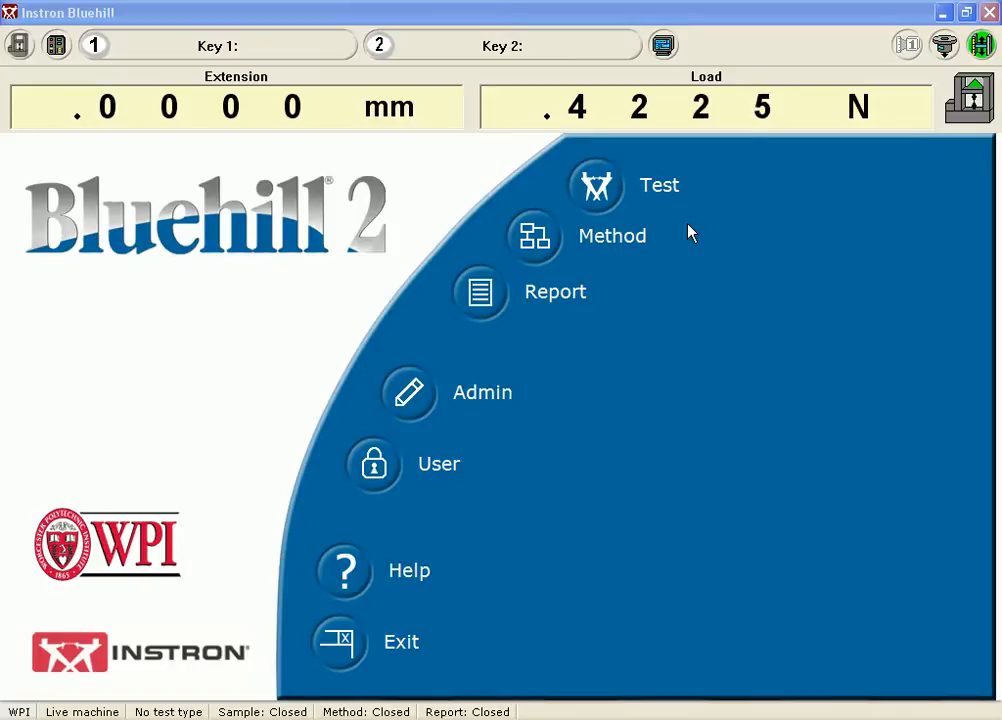
mouse_move(840, 184)
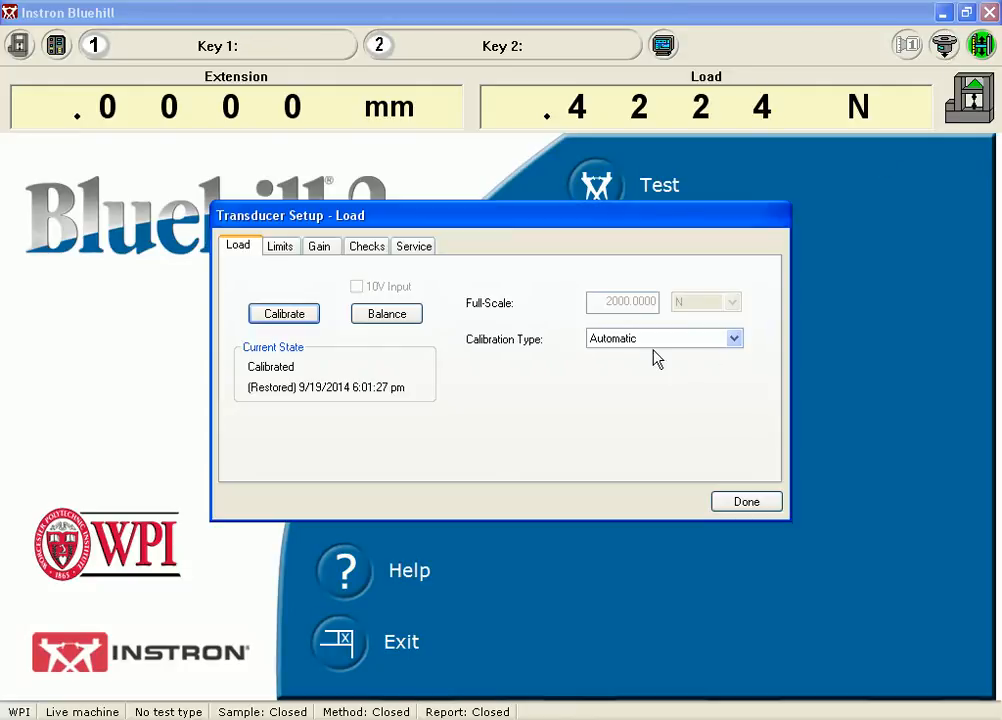
mouse_move(332, 278)
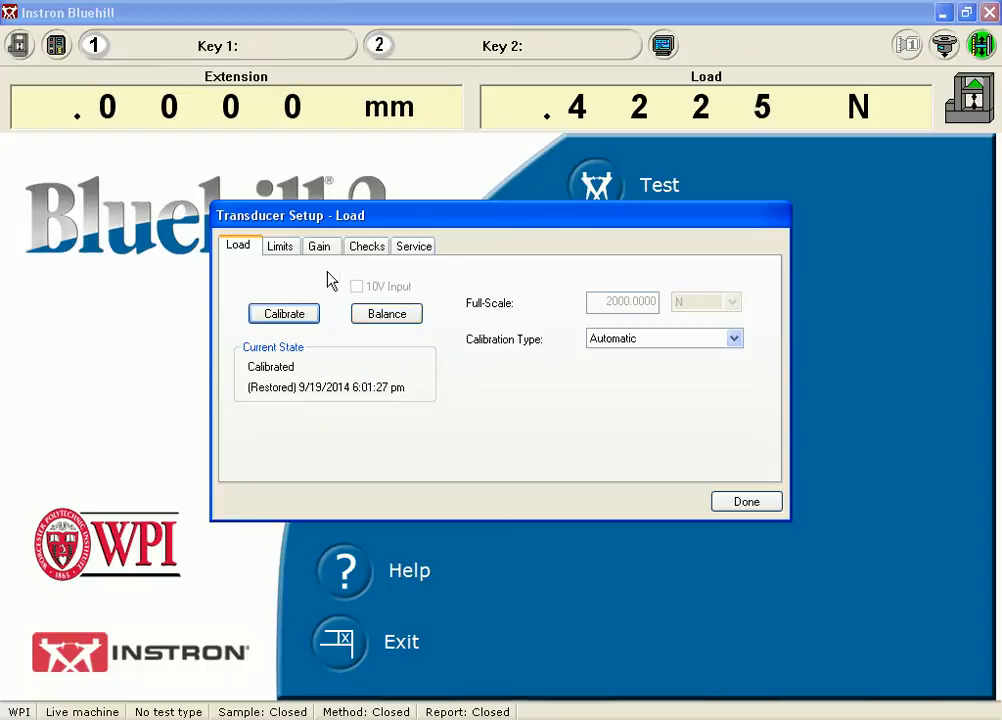
Review the load transducer limits, then browse for a method file from the Method area
click(280, 246)
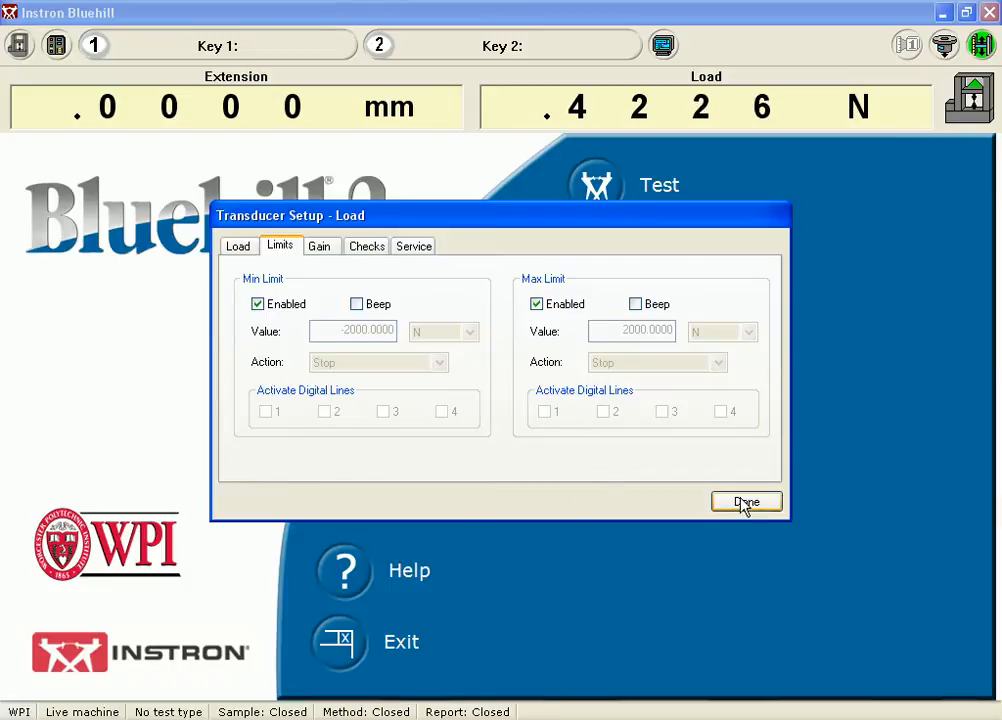
click(746, 500)
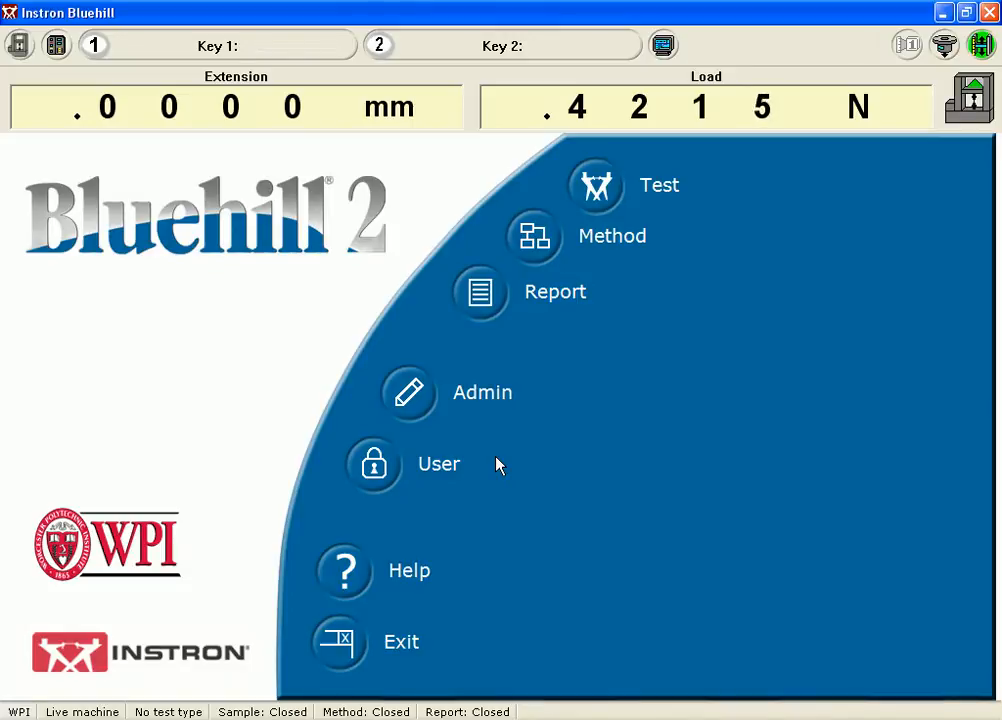
click(532, 236)
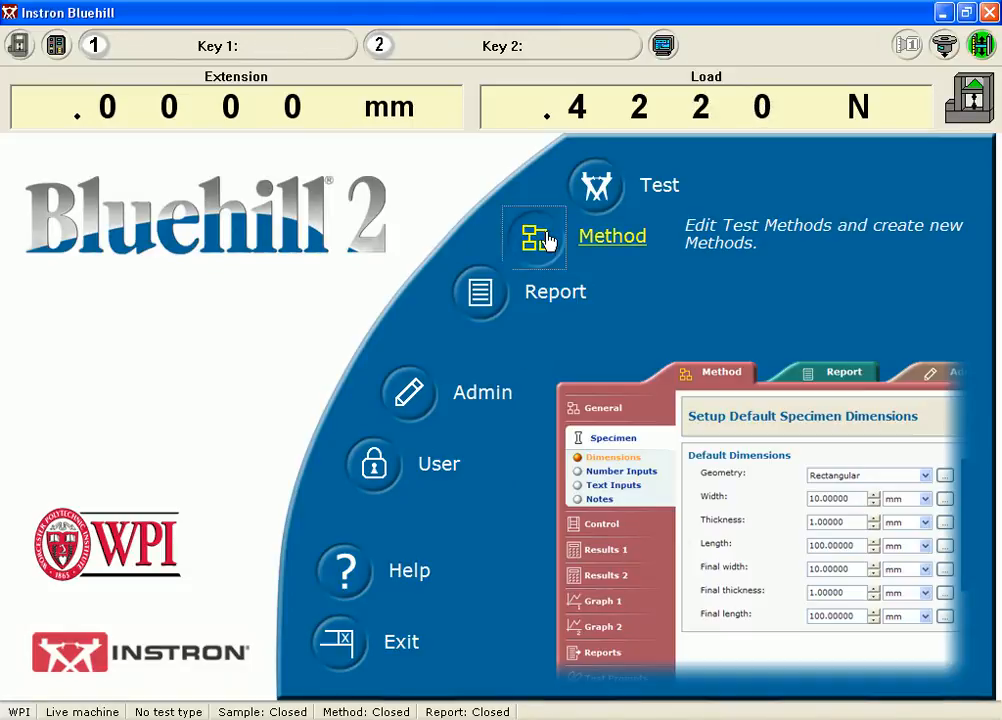
click(532, 236)
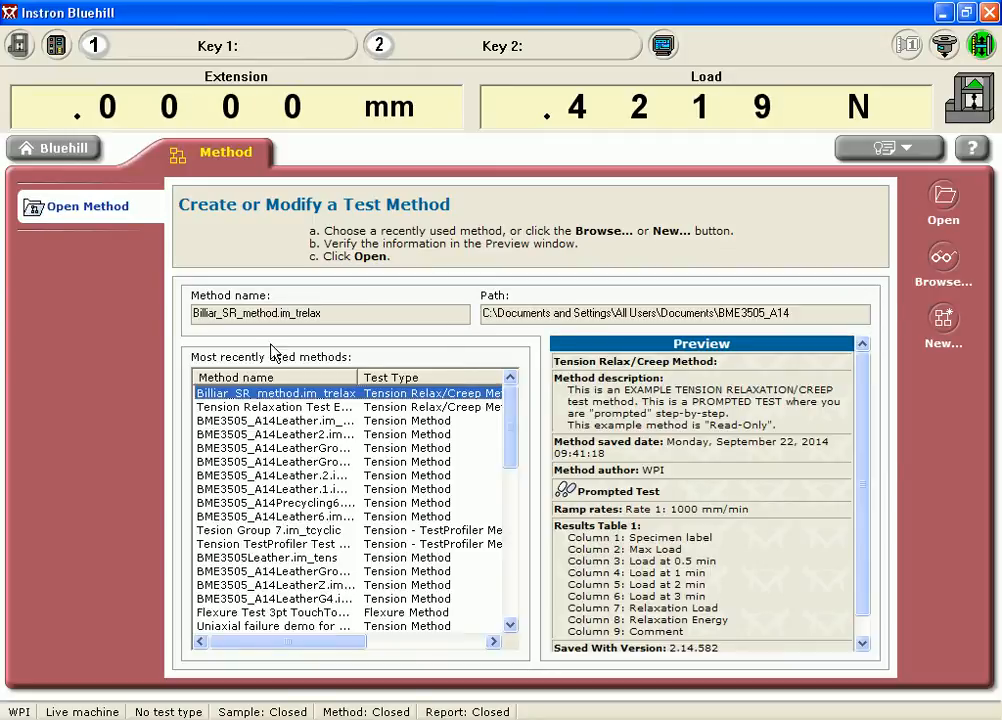
click(940, 260)
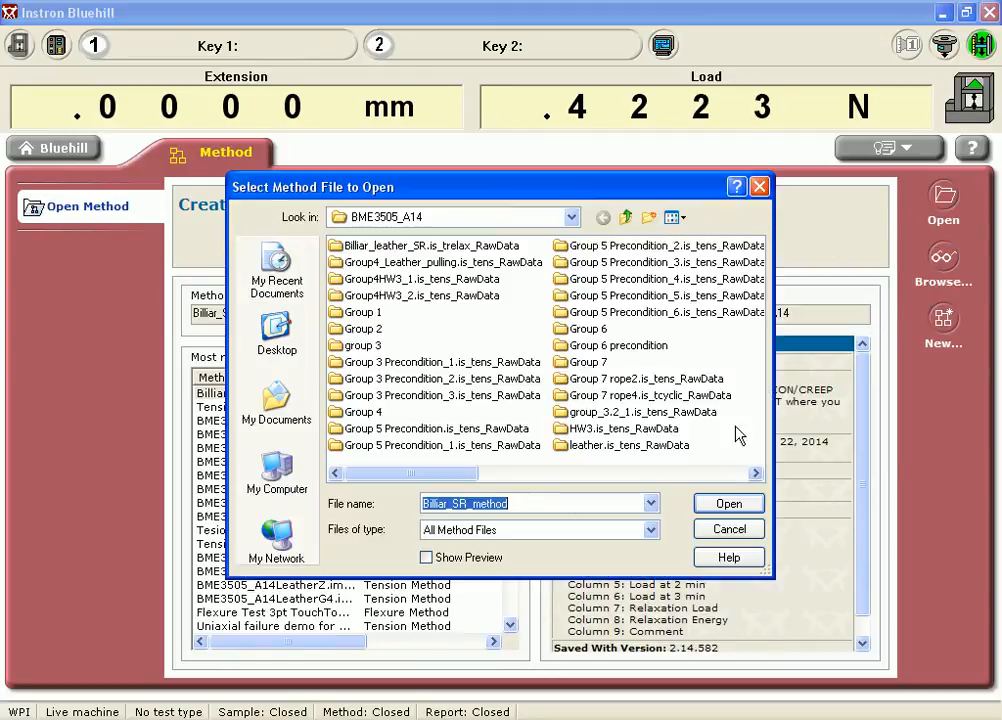
Navigate to the Bluehill > Templates > Instron Examples example methods folder
click(572, 216)
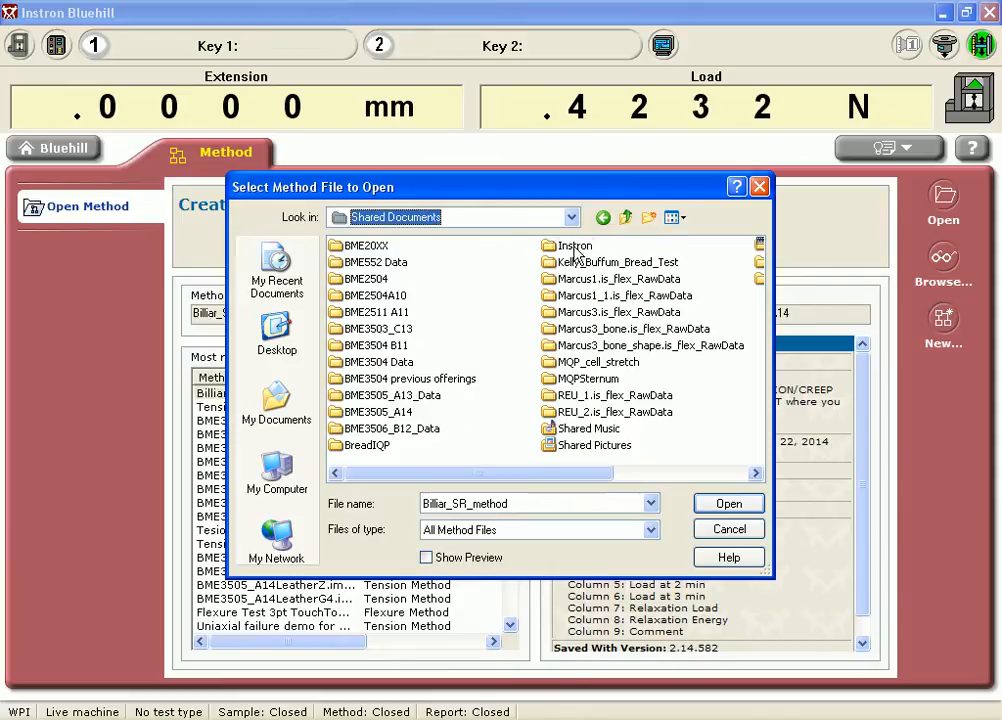
double_click(574, 244)
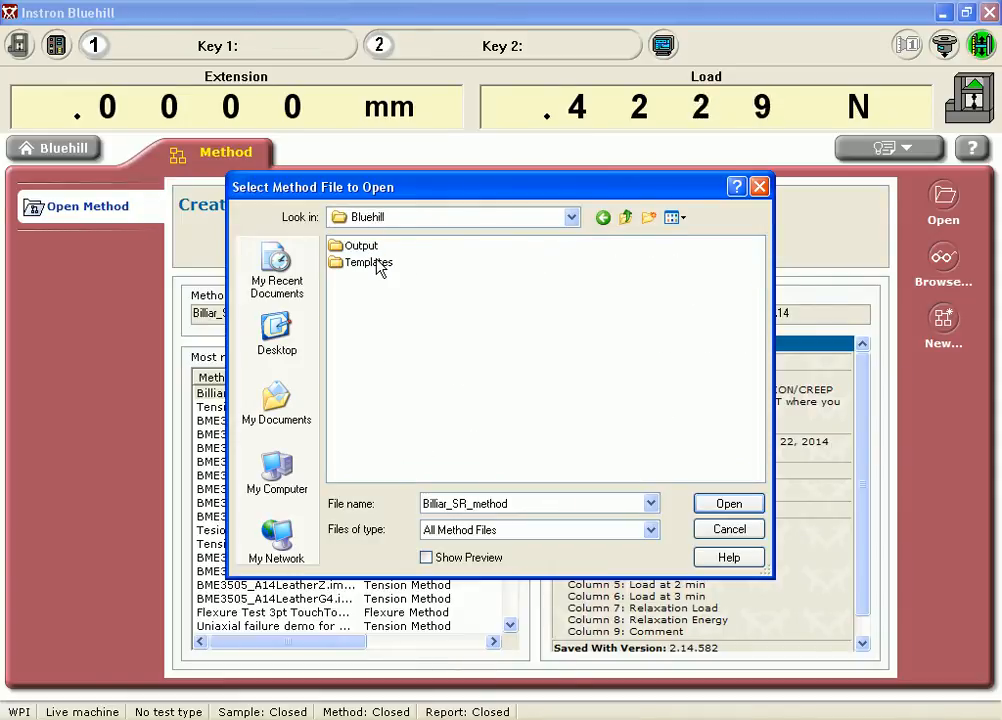
double_click(368, 262)
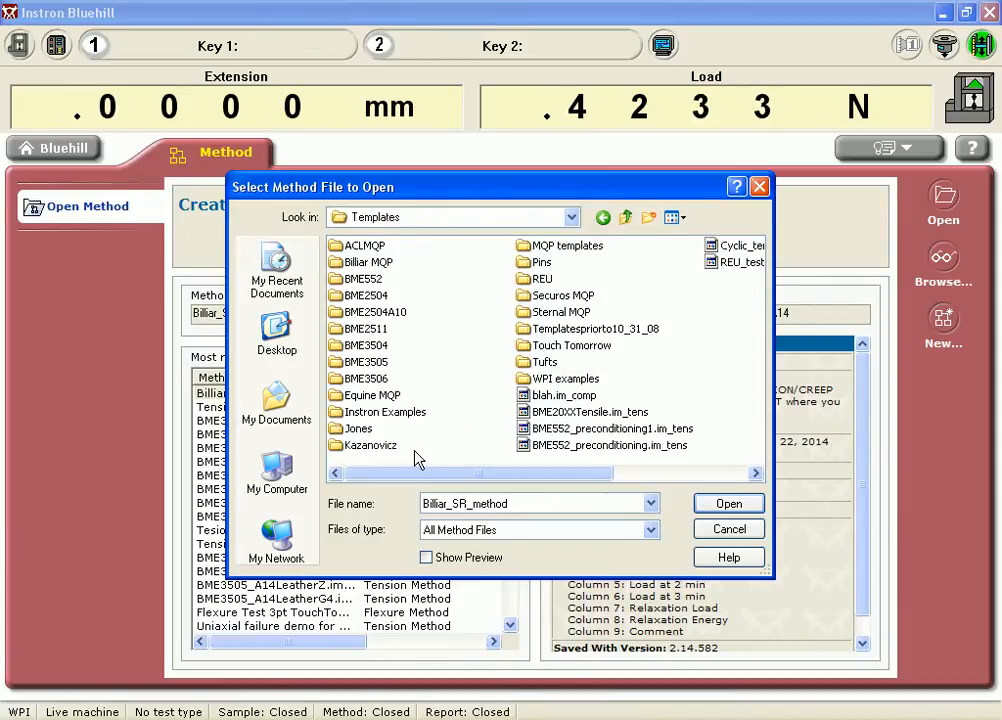
double_click(388, 412)
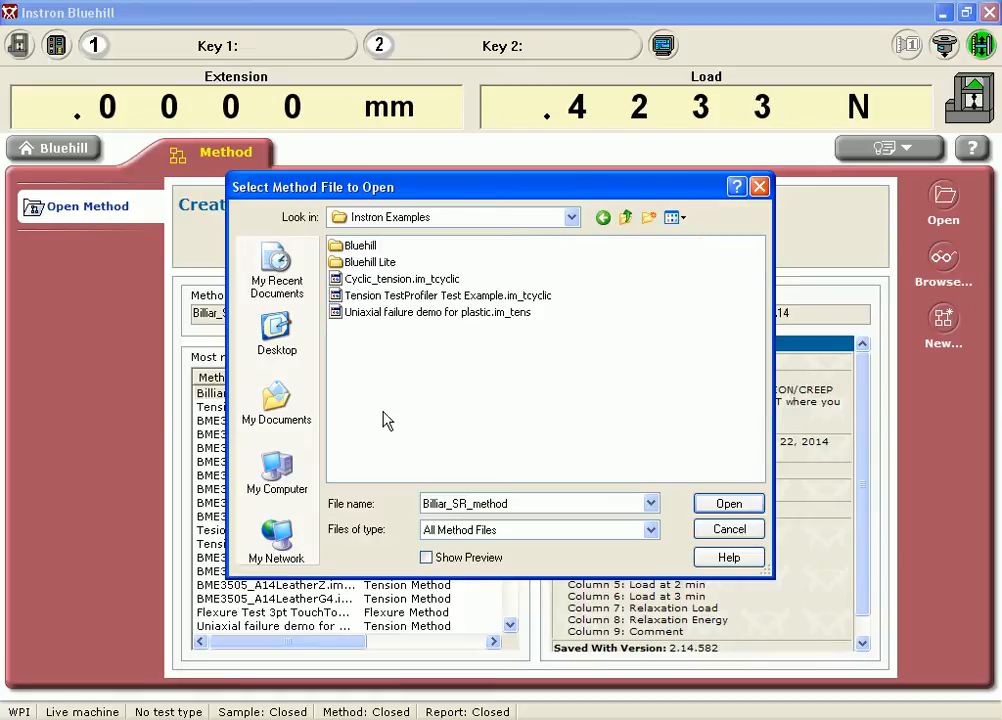
mouse_move(392, 328)
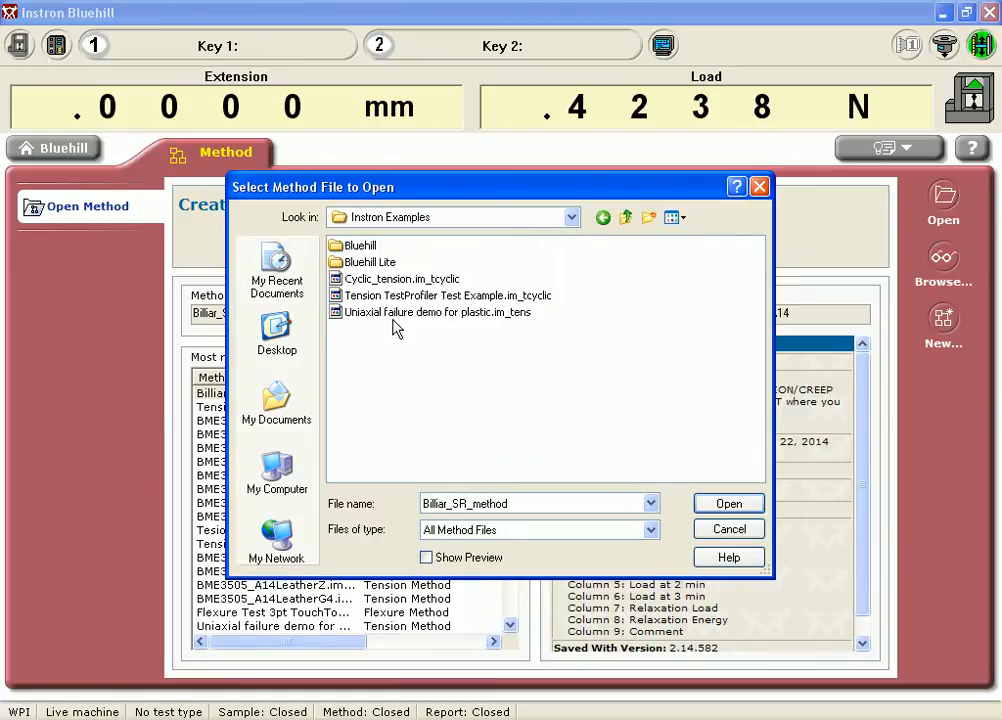
double_click(358, 244)
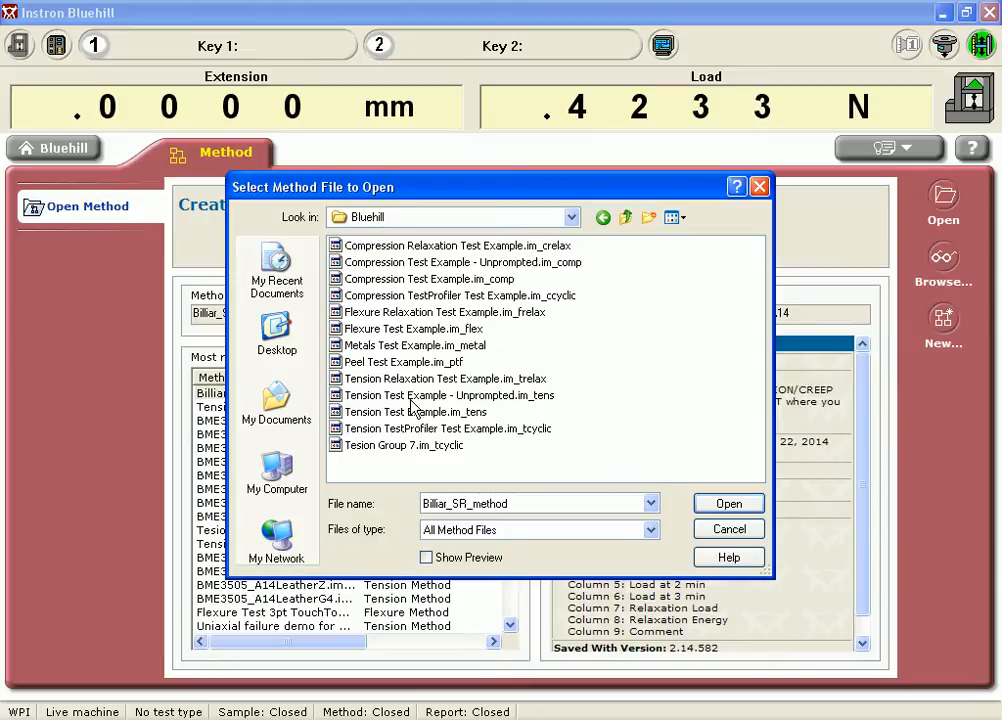
mouse_move(490, 378)
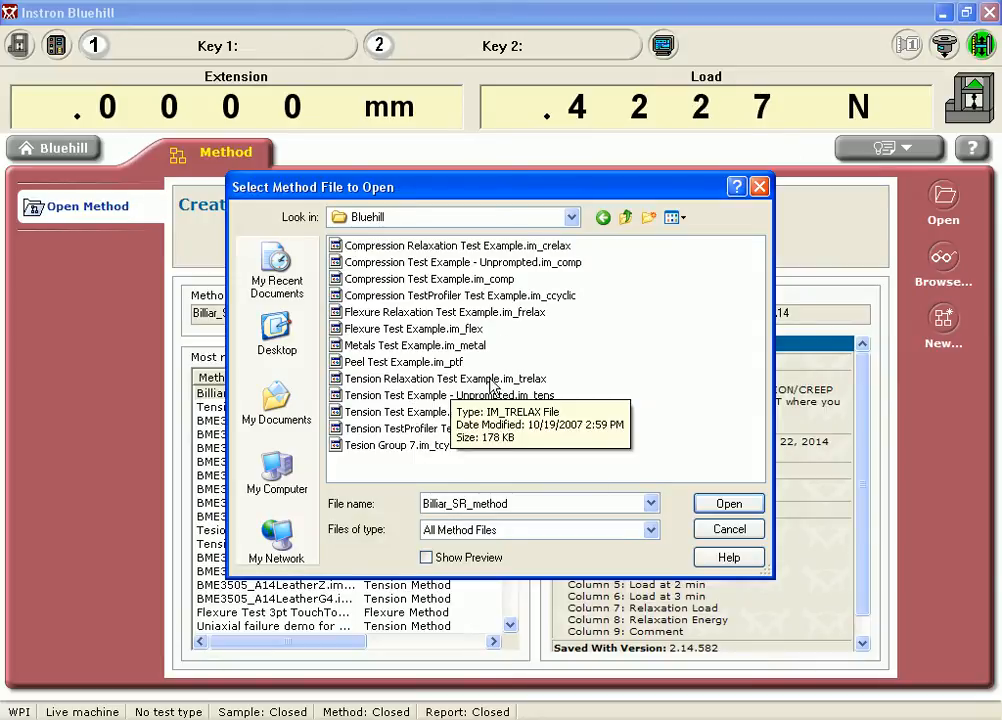
Open Tension Relaxation Test Example.im_trelax from the example methods folder
click(572, 216)
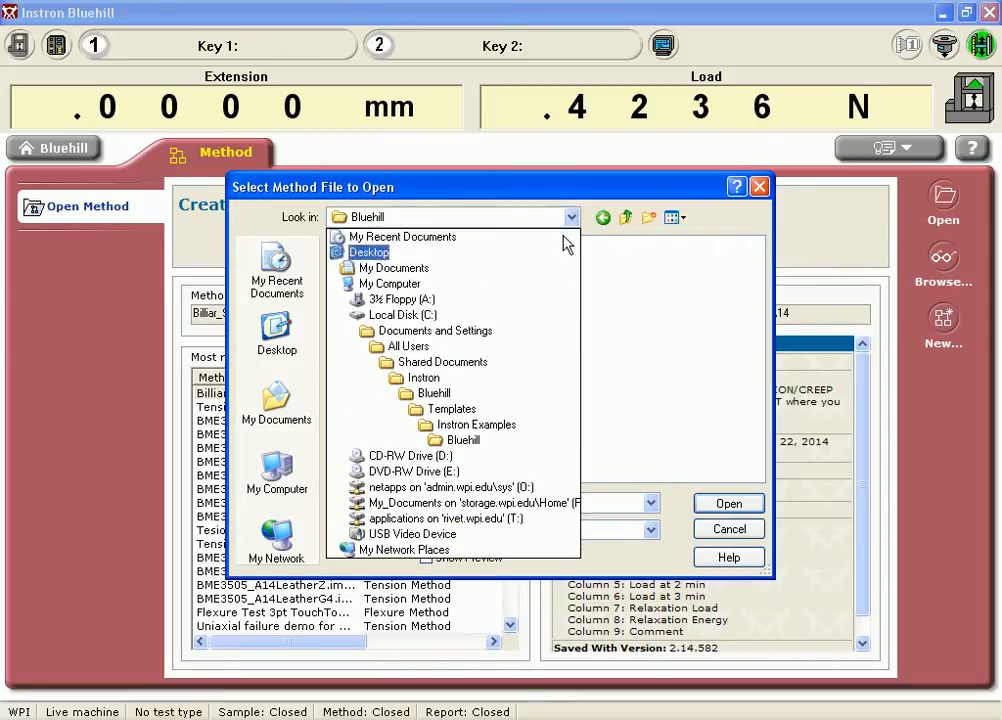
click(432, 392)
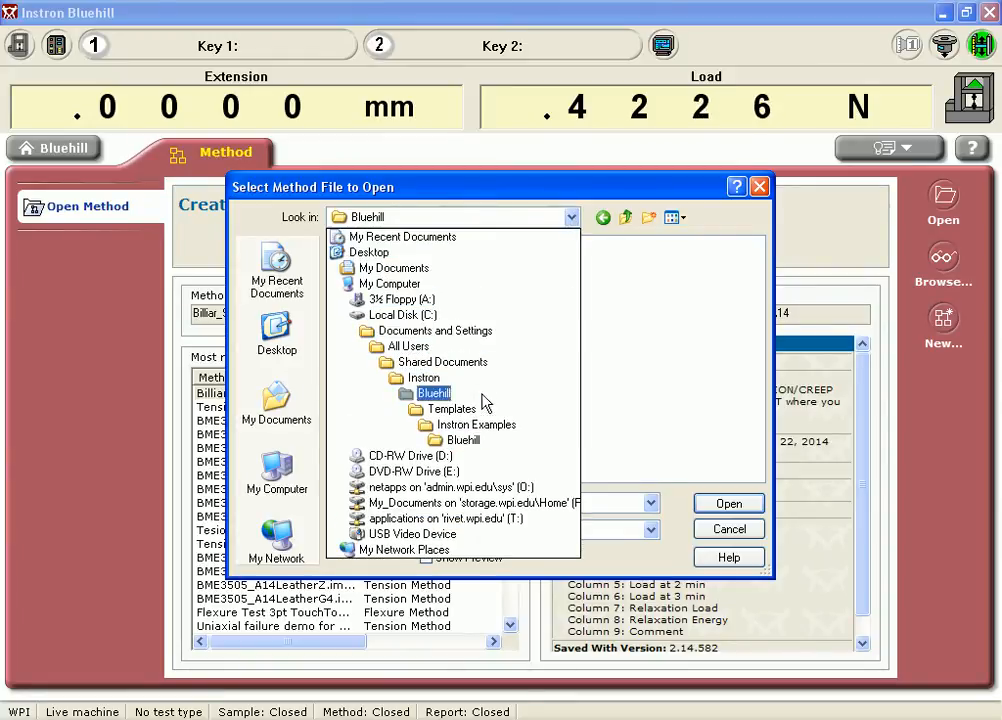
click(452, 408)
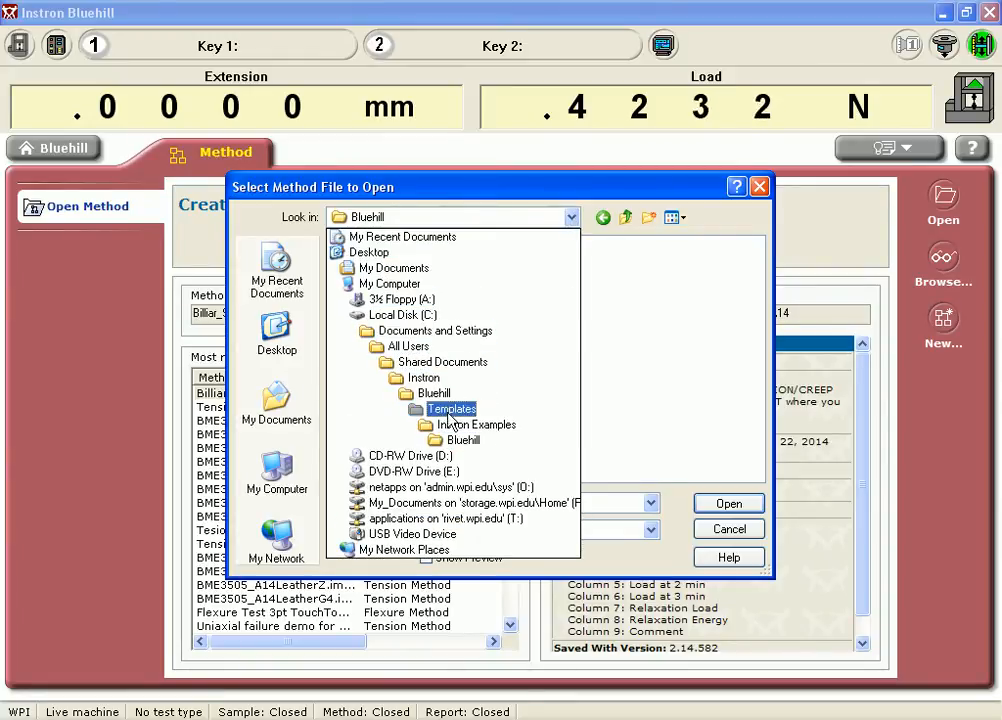
click(464, 440)
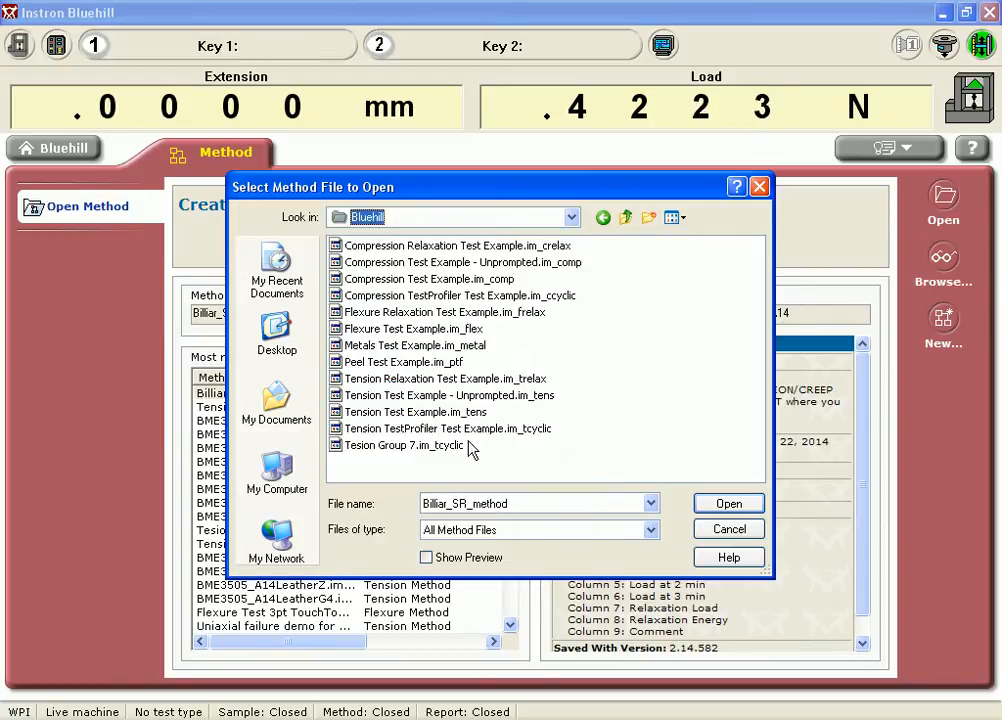
mouse_move(452, 388)
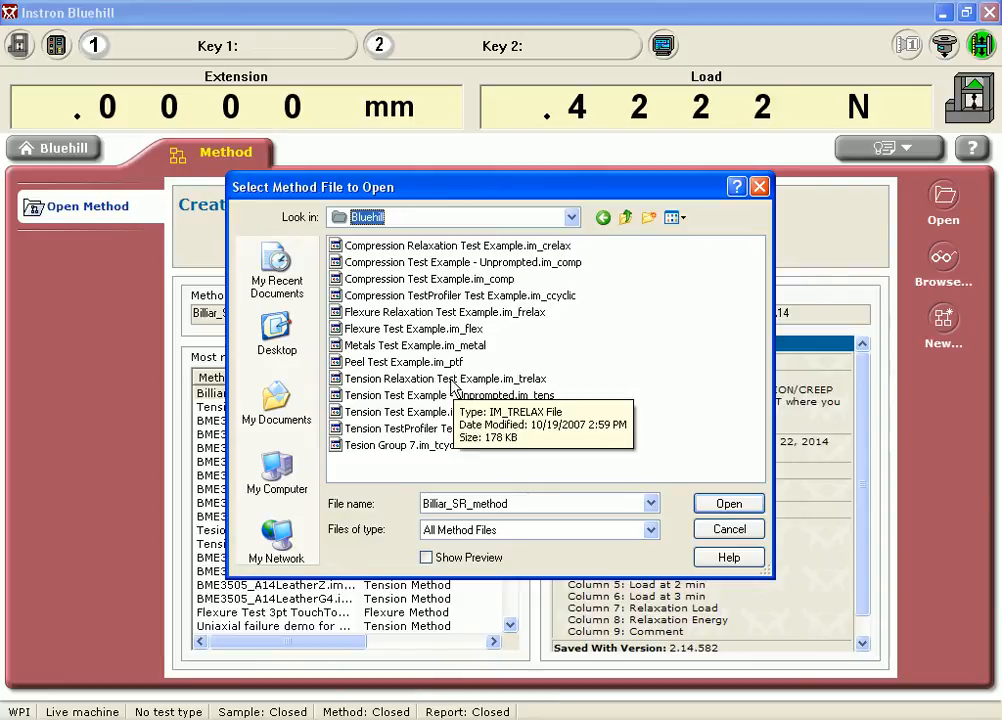
click(728, 504)
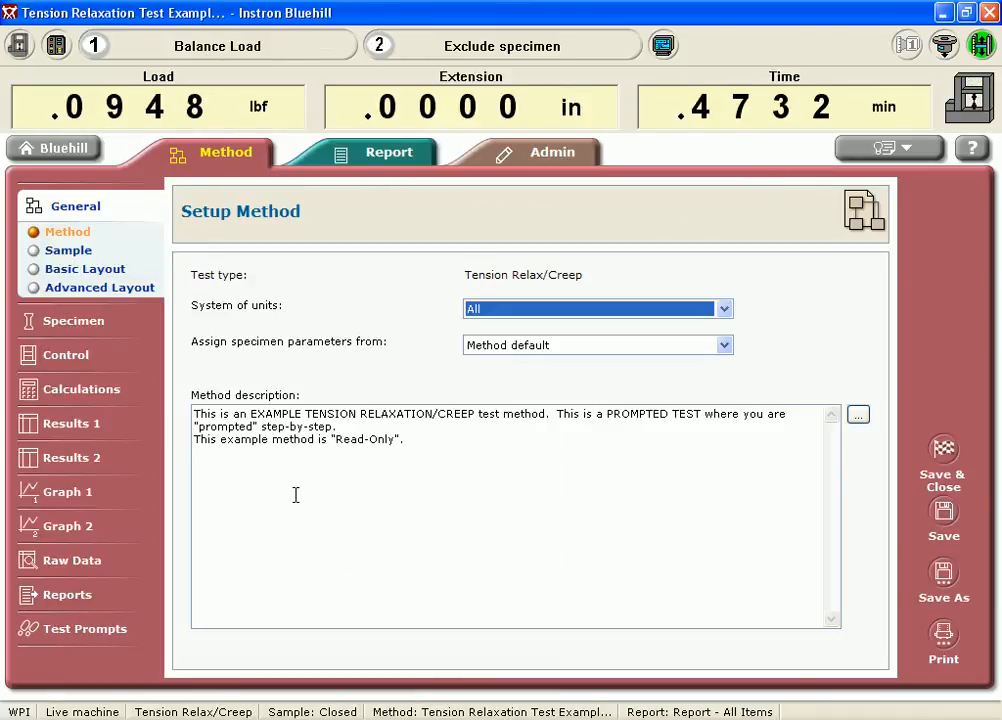
mouse_move(942, 576)
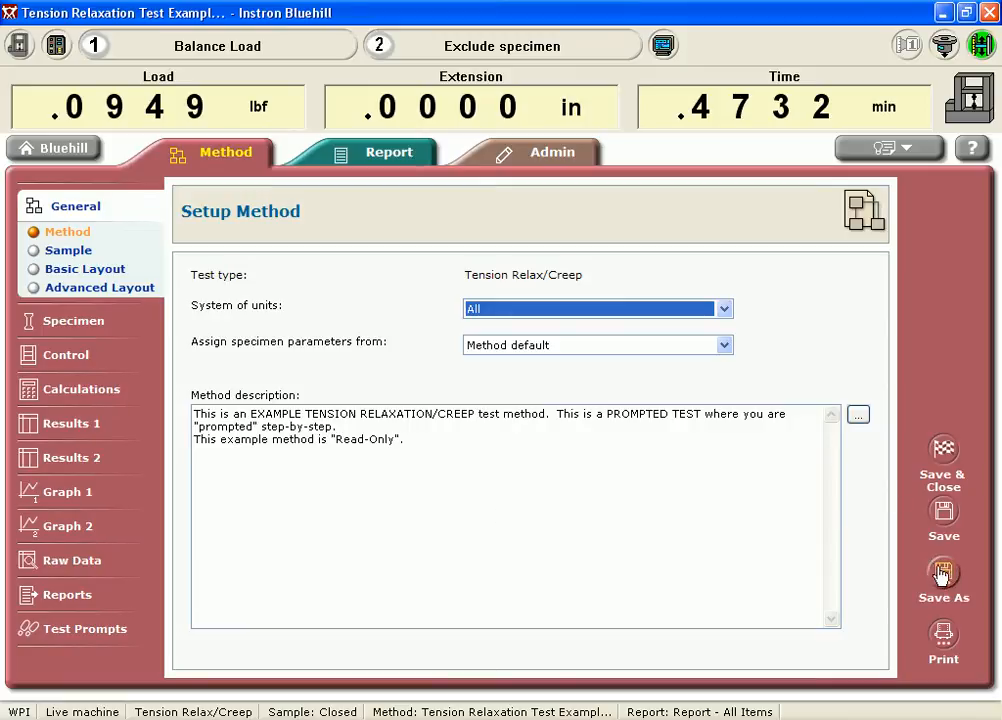
Save the method as 'Tension SR_Creep method' in the Shared Documents > BME3505_A14 folder
click(942, 576)
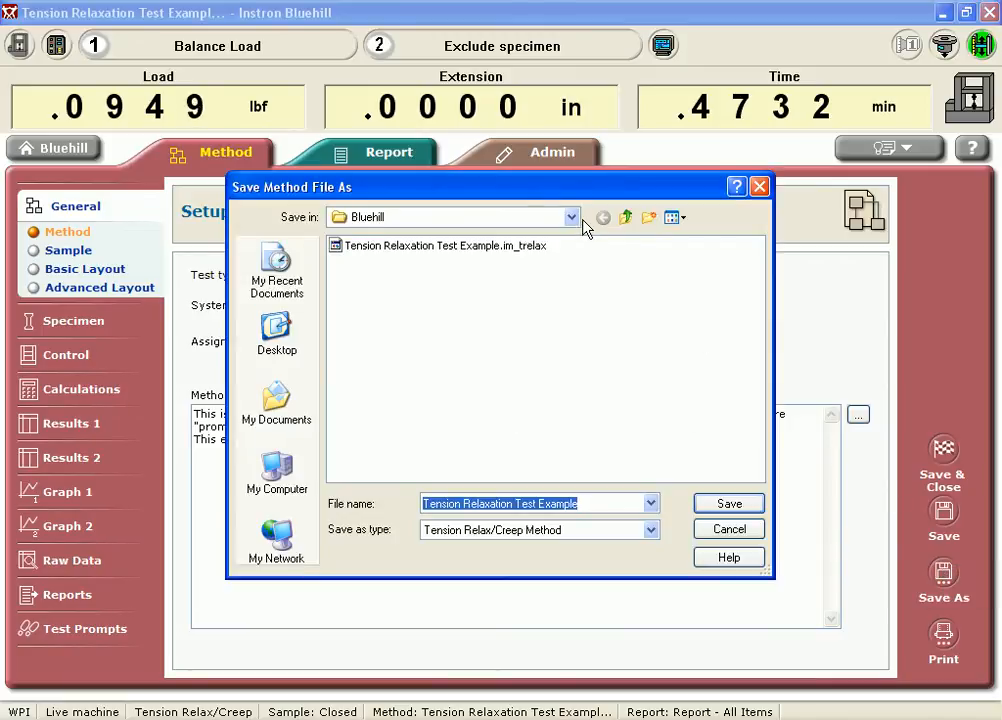
click(572, 216)
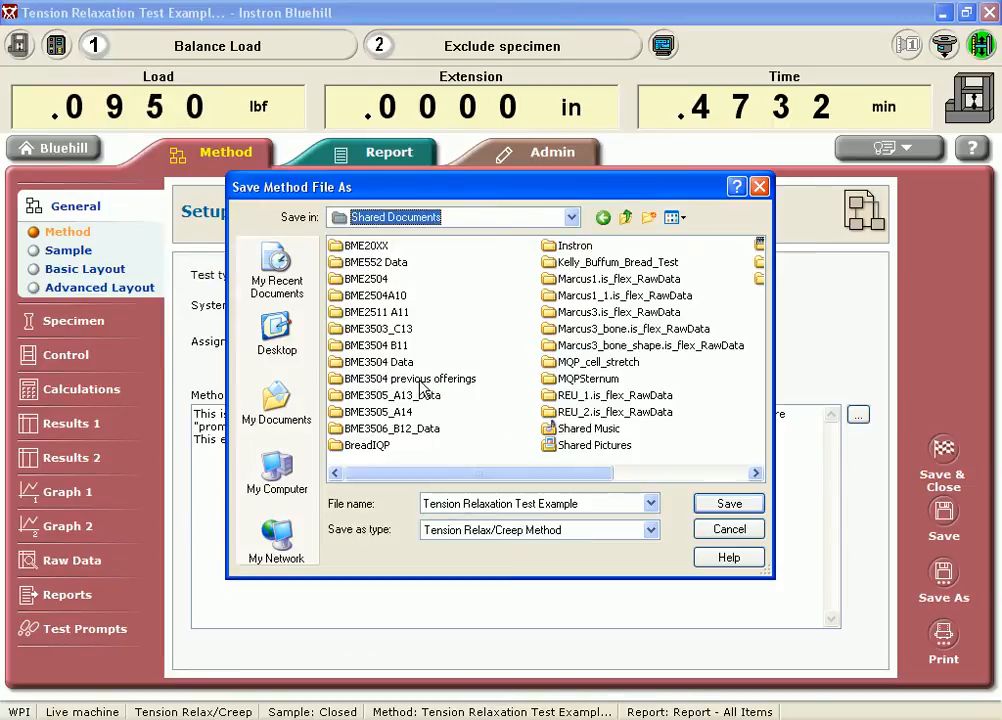
double_click(384, 412)
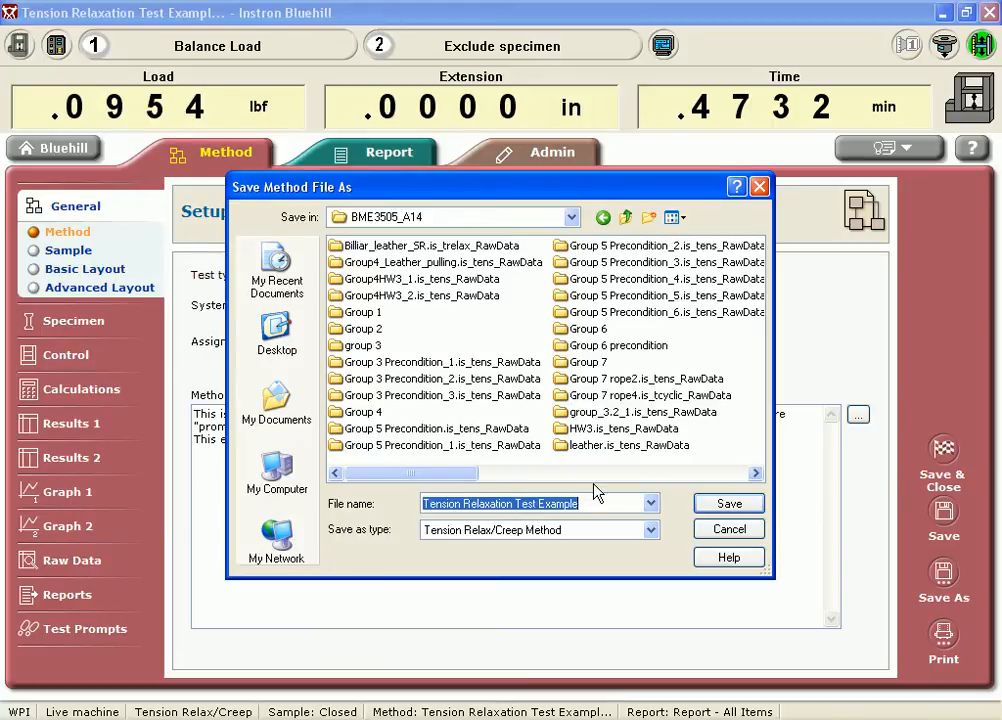
text(T)
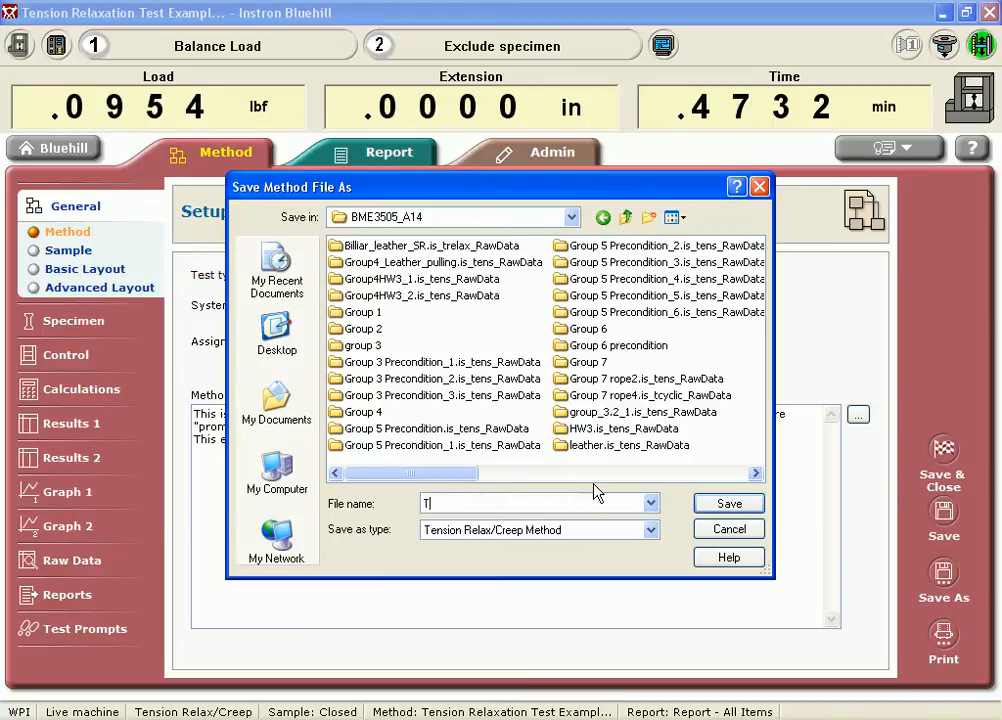
text(ension SR)
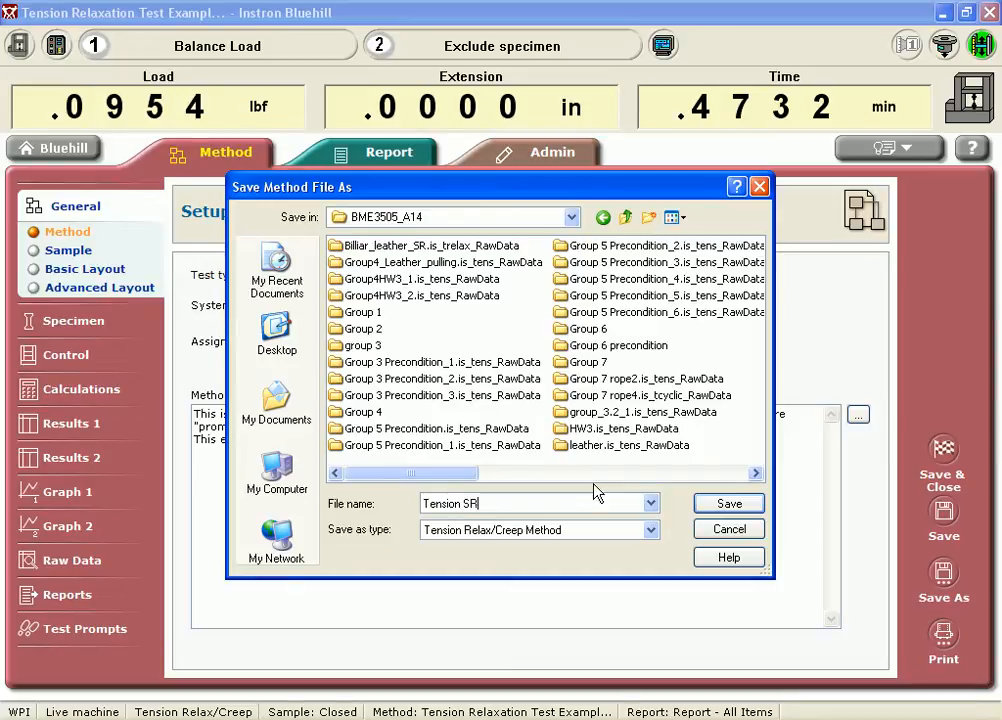
text(_)
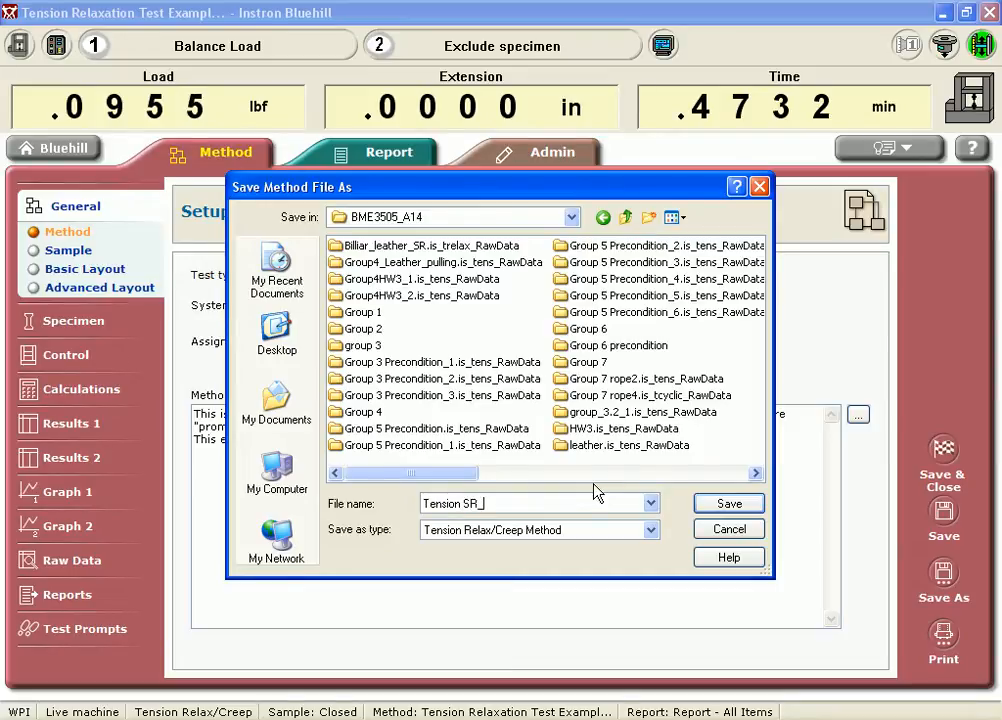
text(Creep e)
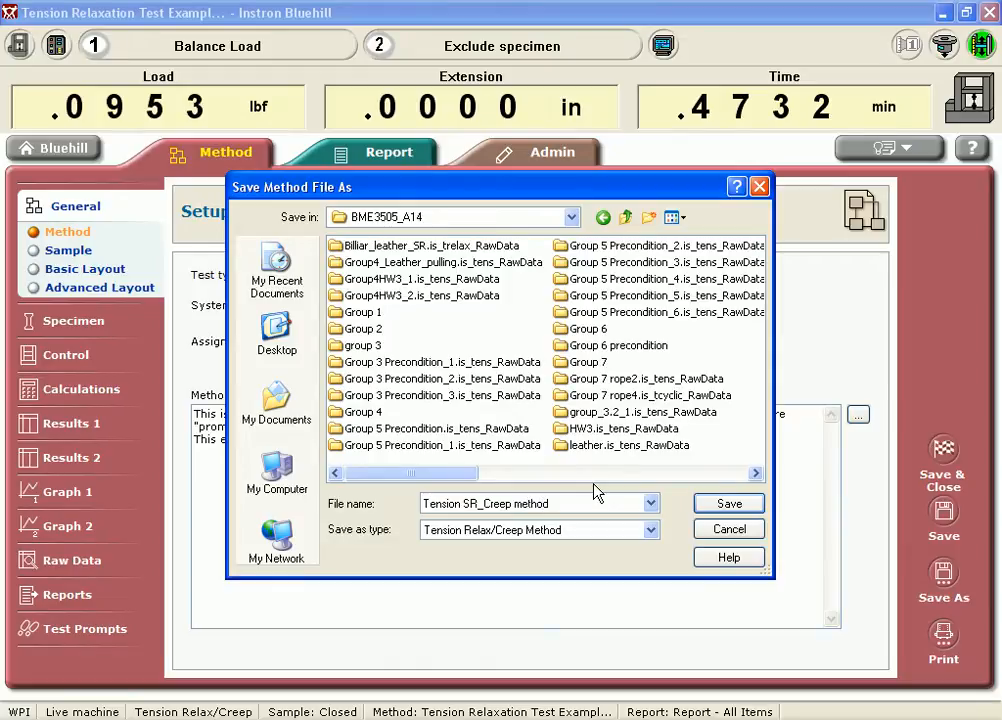
click(728, 504)
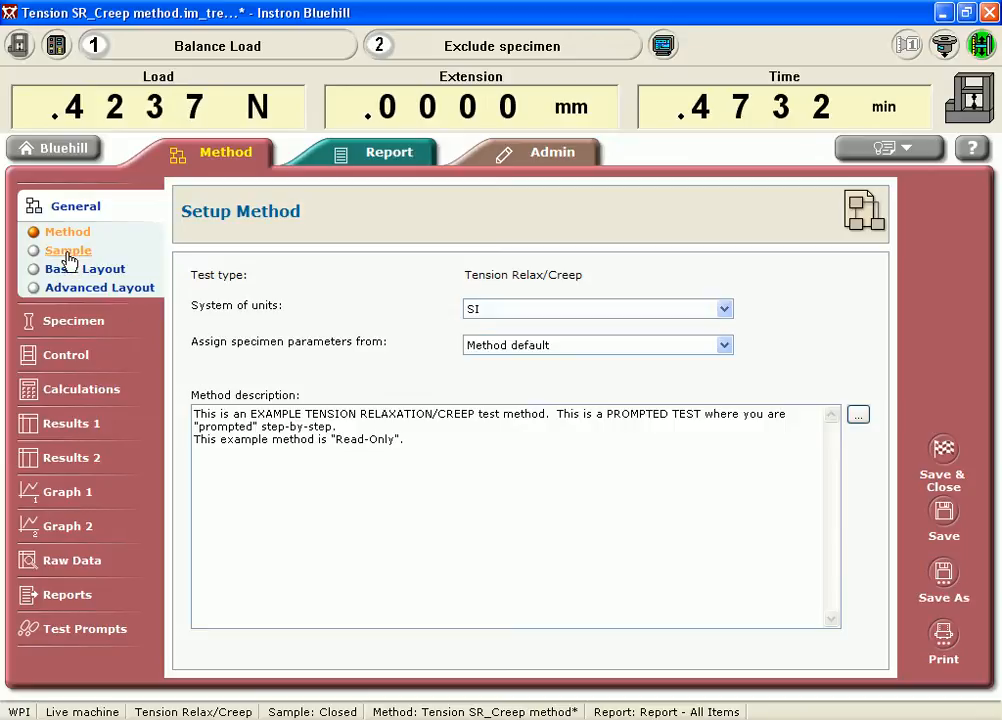
Choose the enhanced two-graph plus table basic layout, then view the default specimen dimensions
click(68, 250)
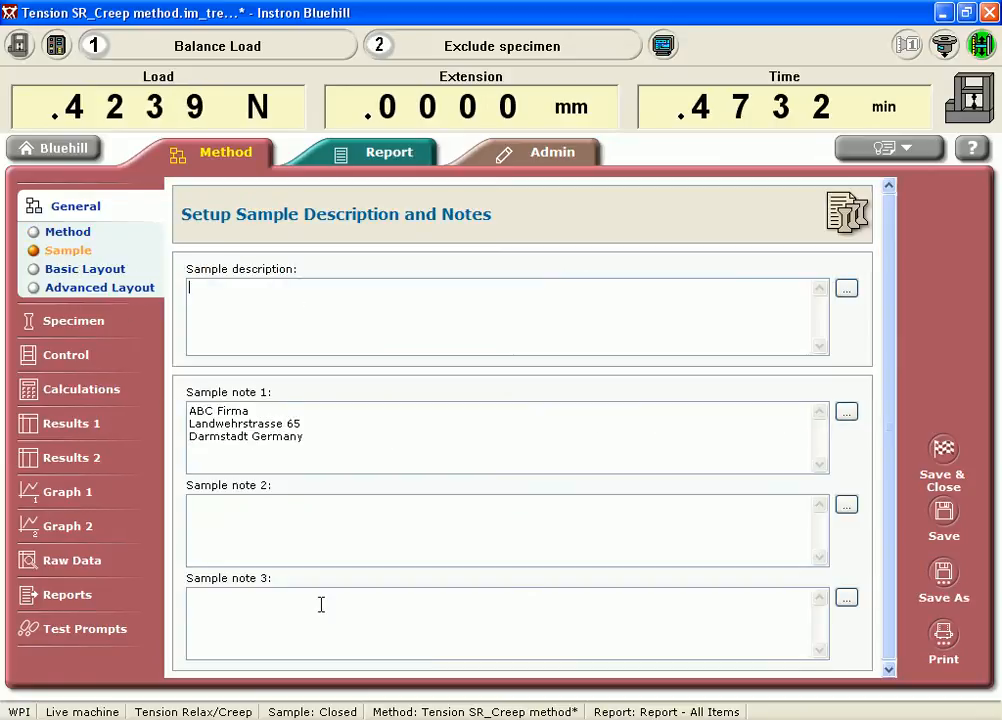
click(84, 268)
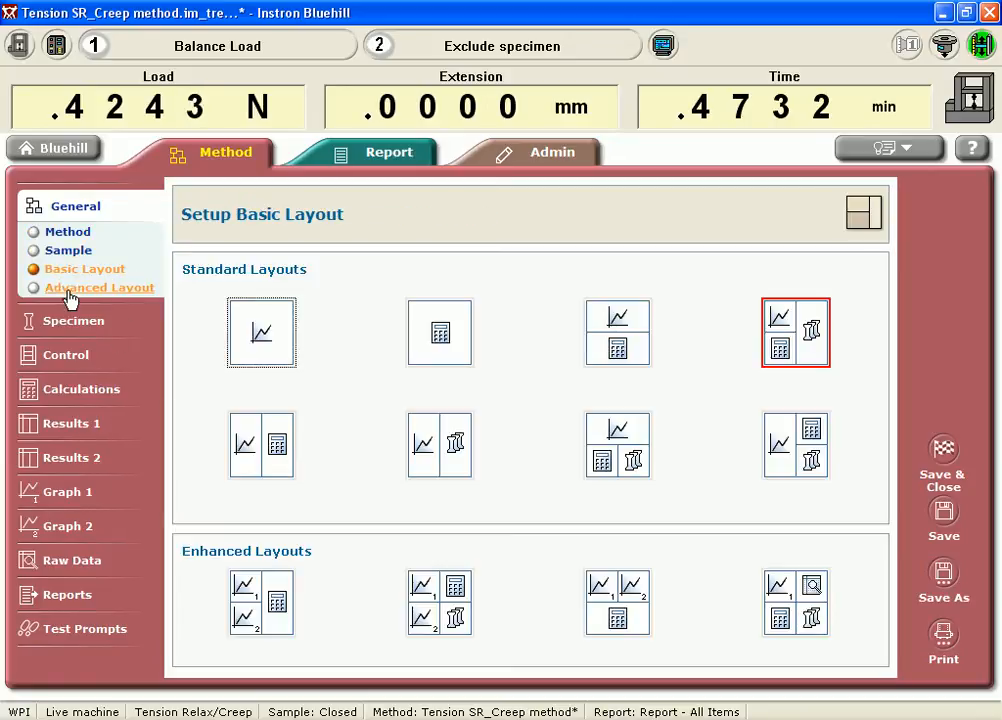
click(260, 600)
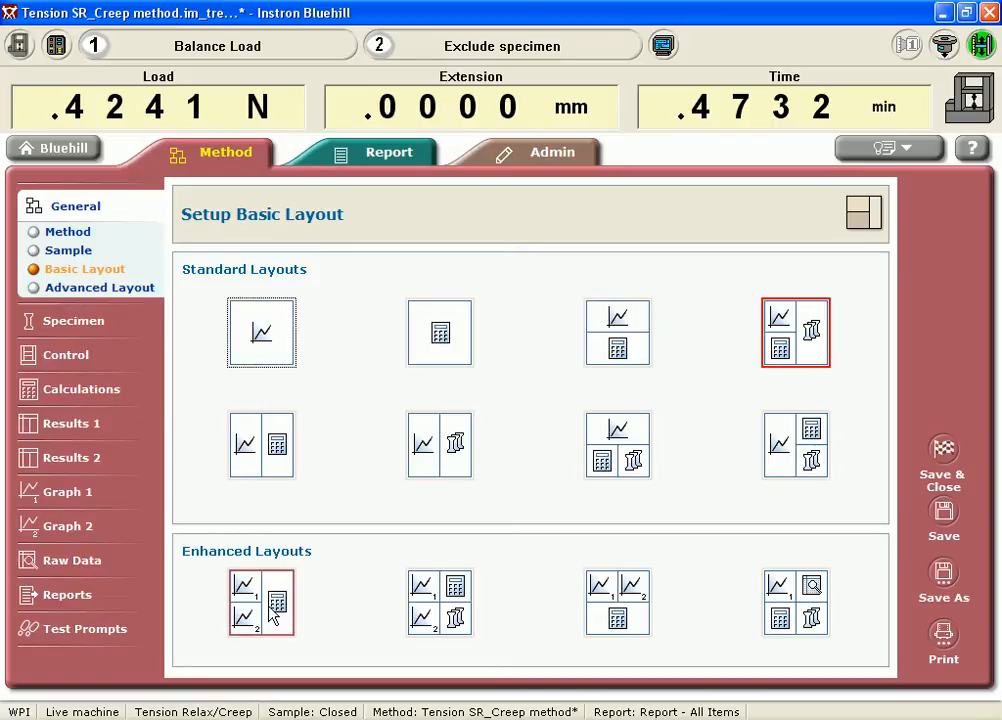
click(260, 602)
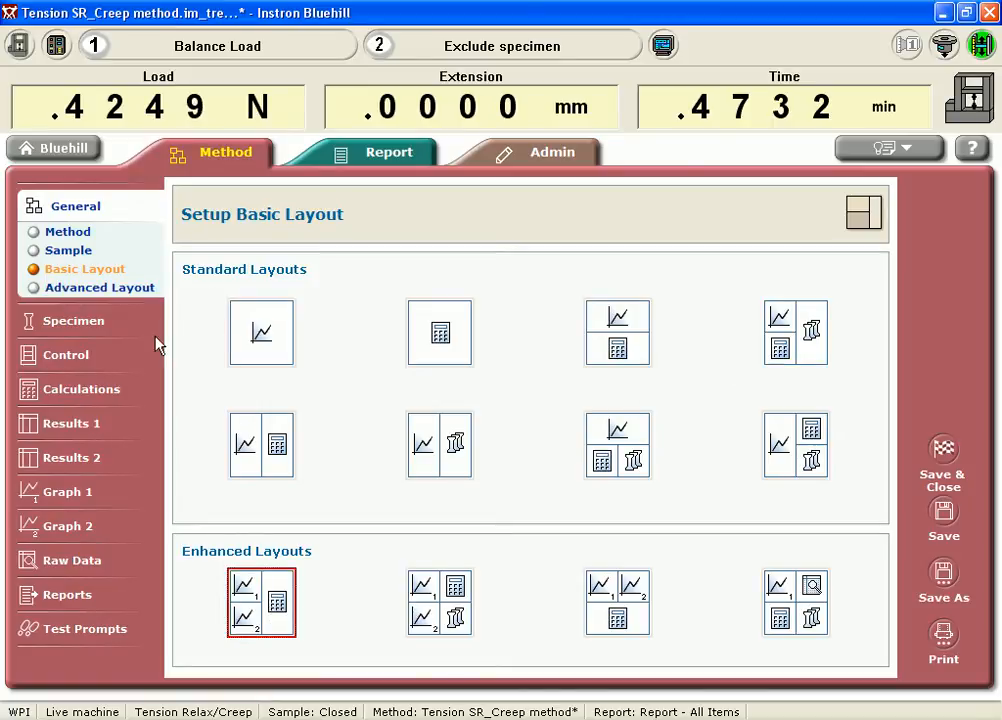
mouse_move(72, 320)
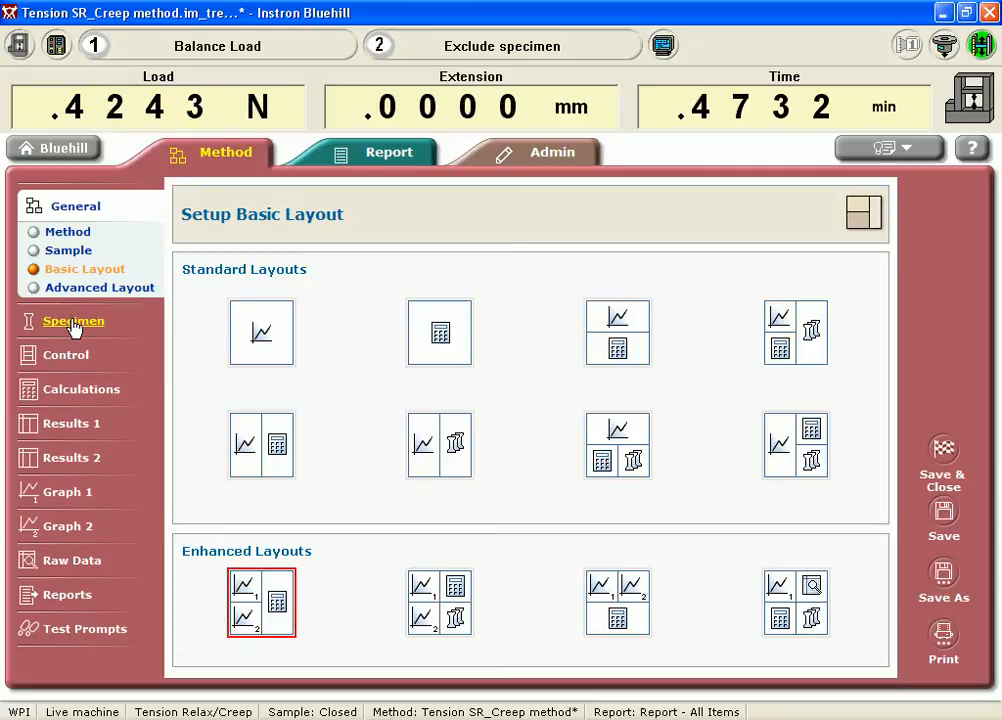
click(72, 320)
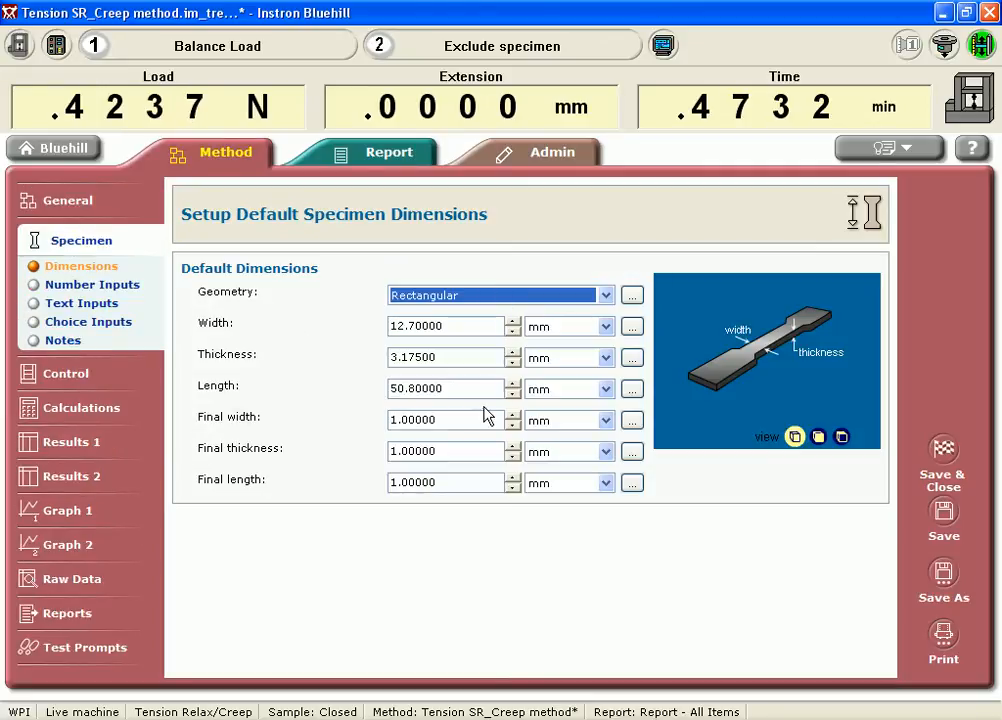
mouse_move(478, 444)
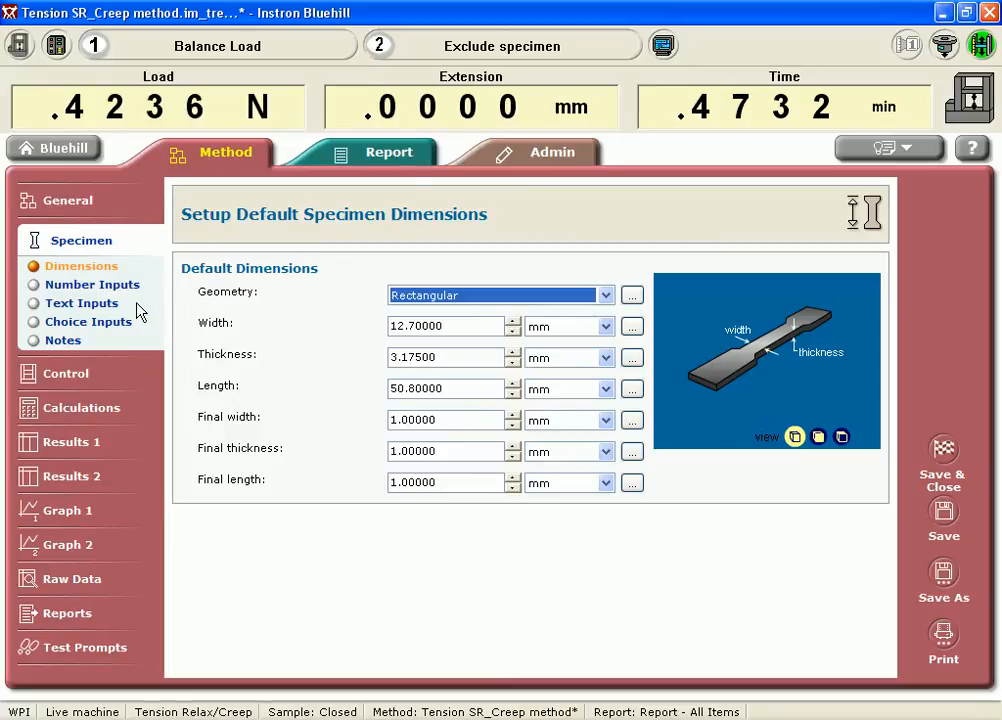
mouse_move(90, 320)
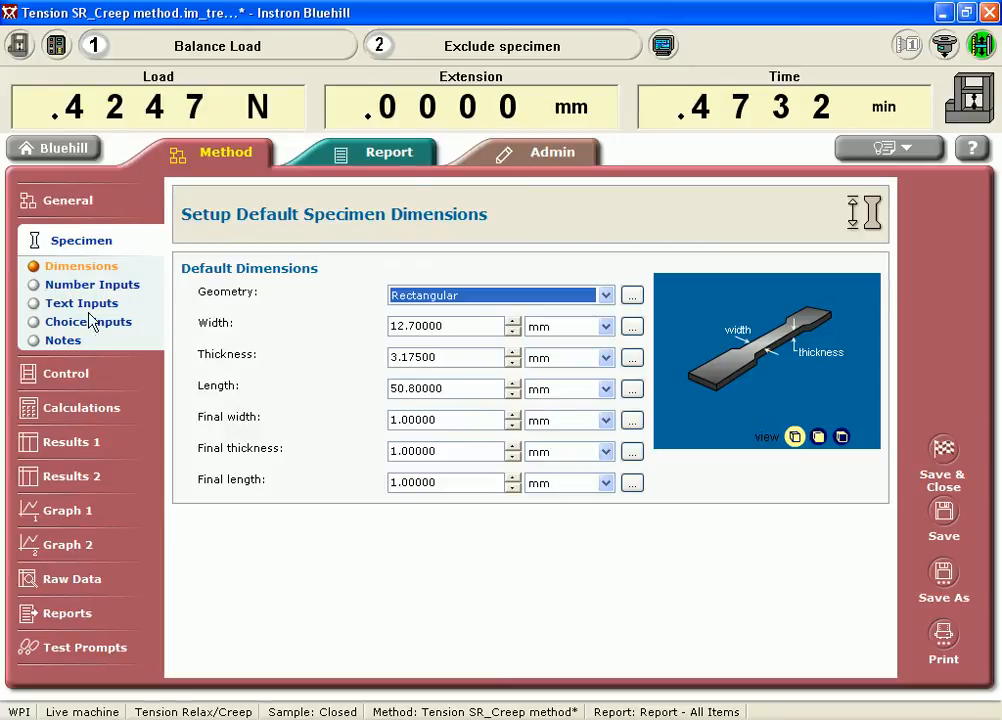
Keep Extension as the ramp 1 control mode in the test control settings
click(70, 374)
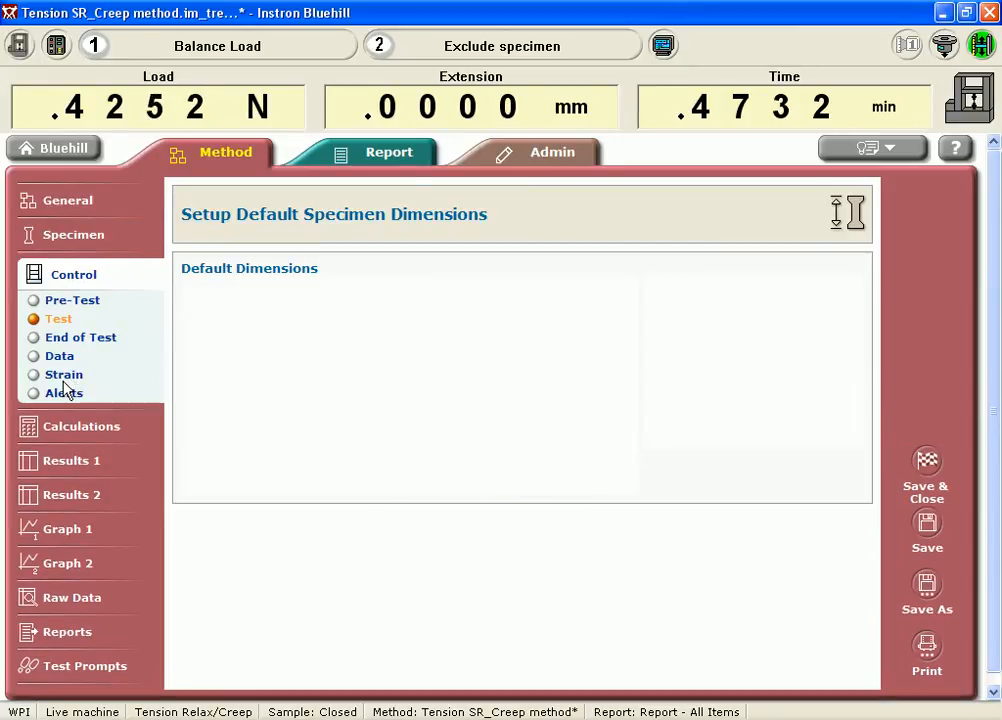
click(58, 318)
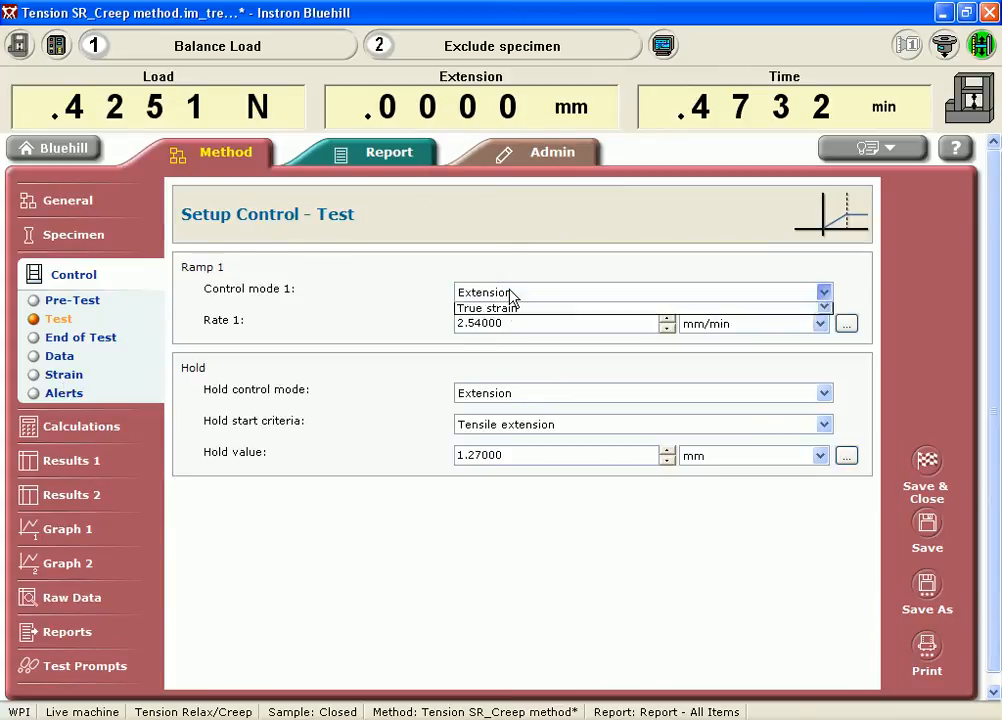
click(824, 292)
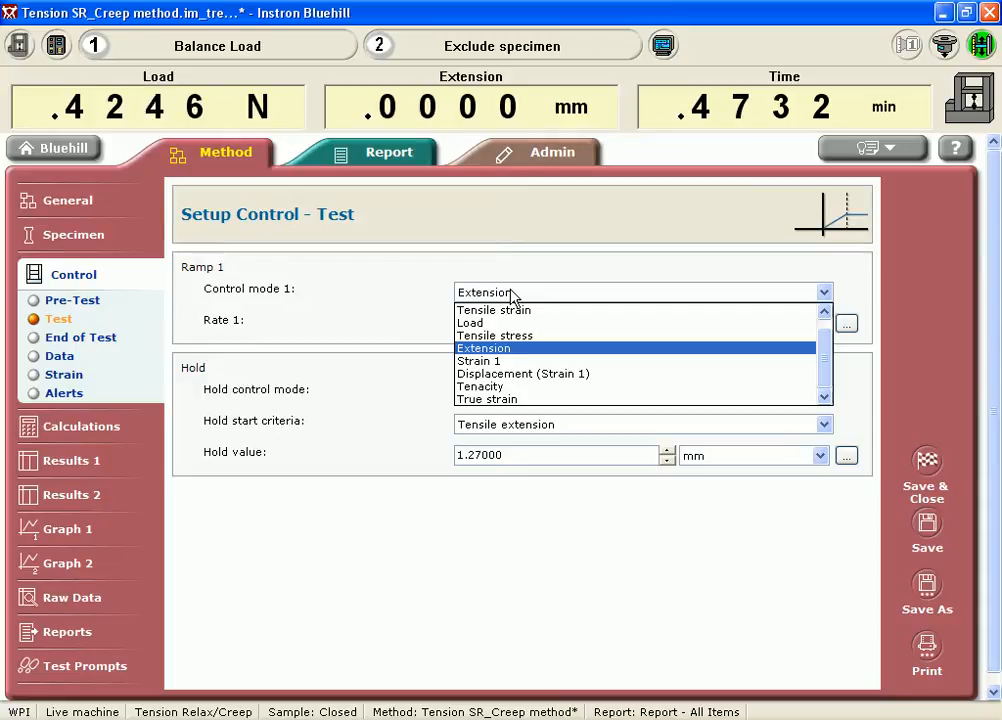
click(484, 348)
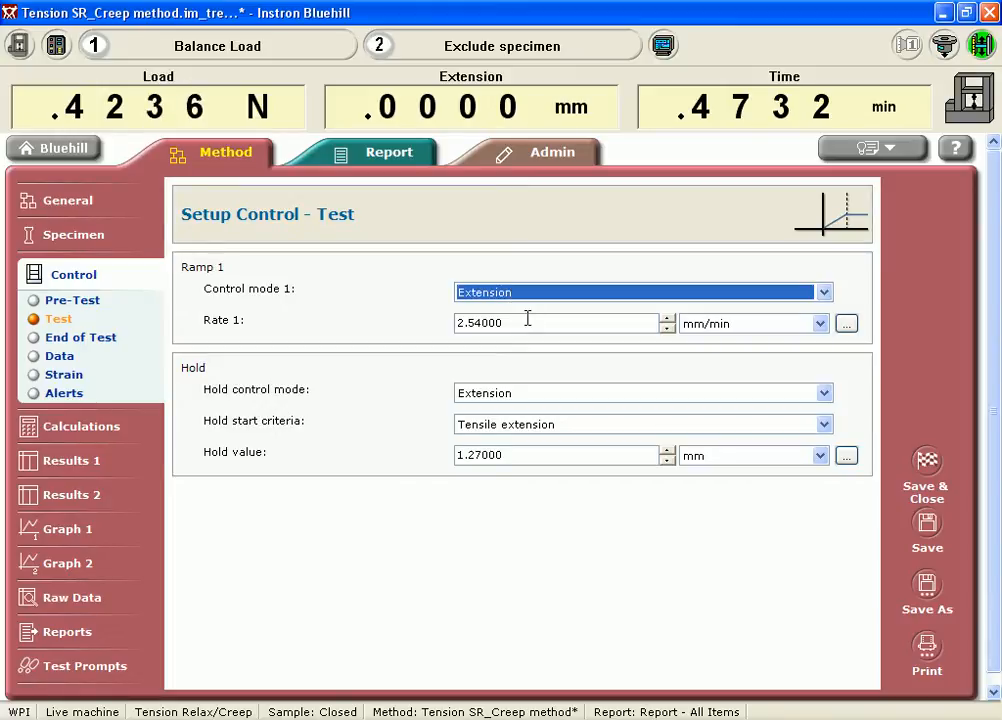
Set the ramp 1 rate to 1020 mm/min after dismissing the out-of-range warning
triple_click(556, 324)
text(2000)
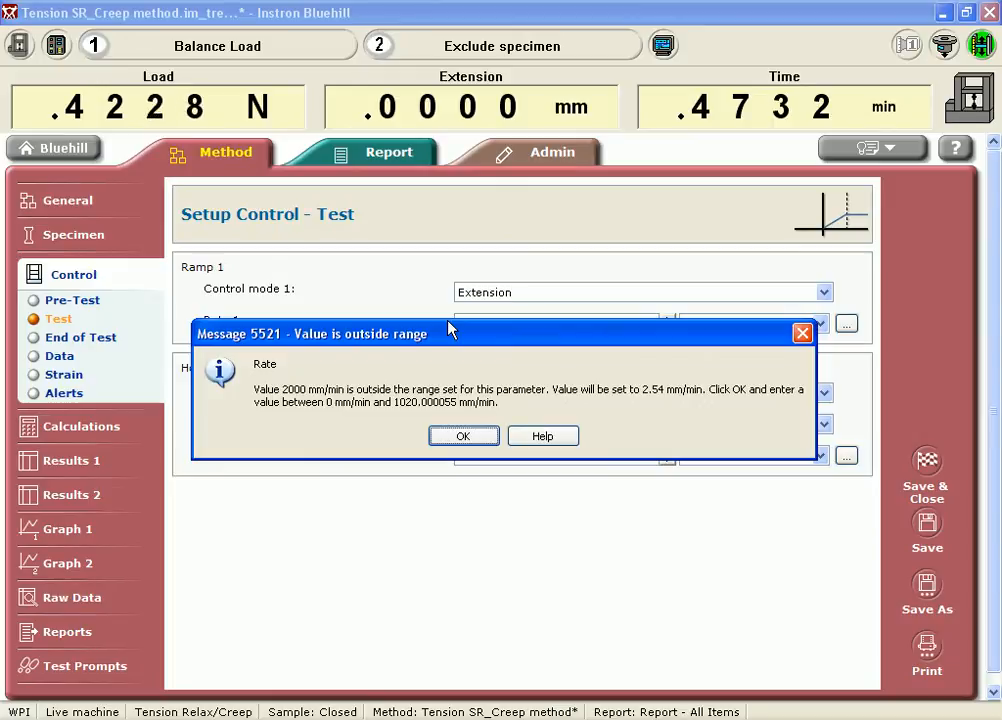
mouse_move(464, 436)
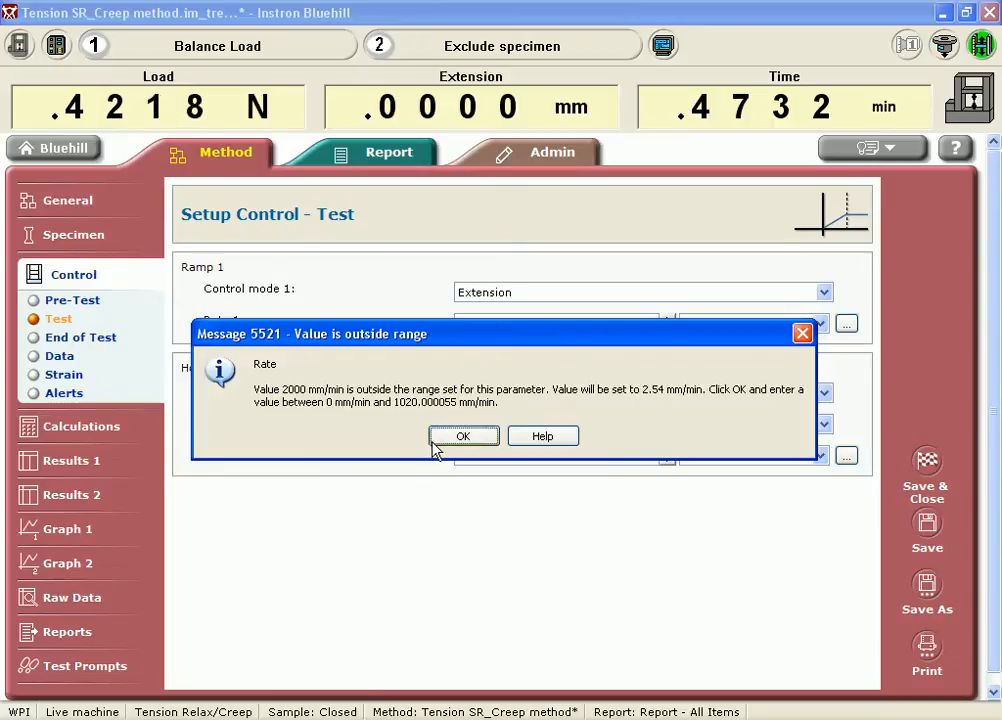
click(462, 436)
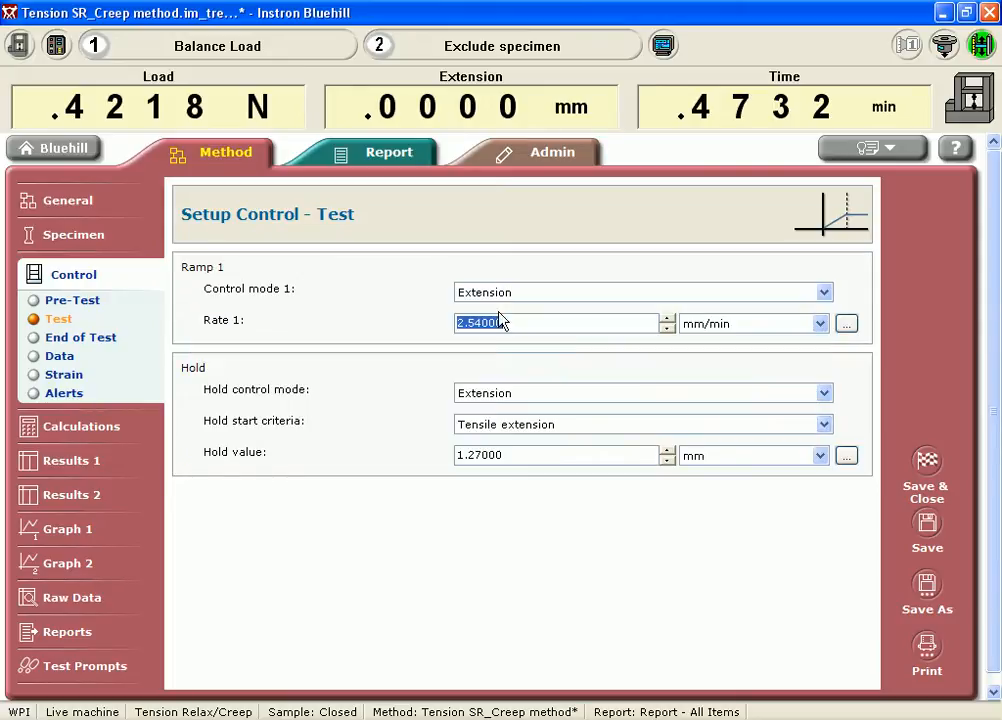
text(10)
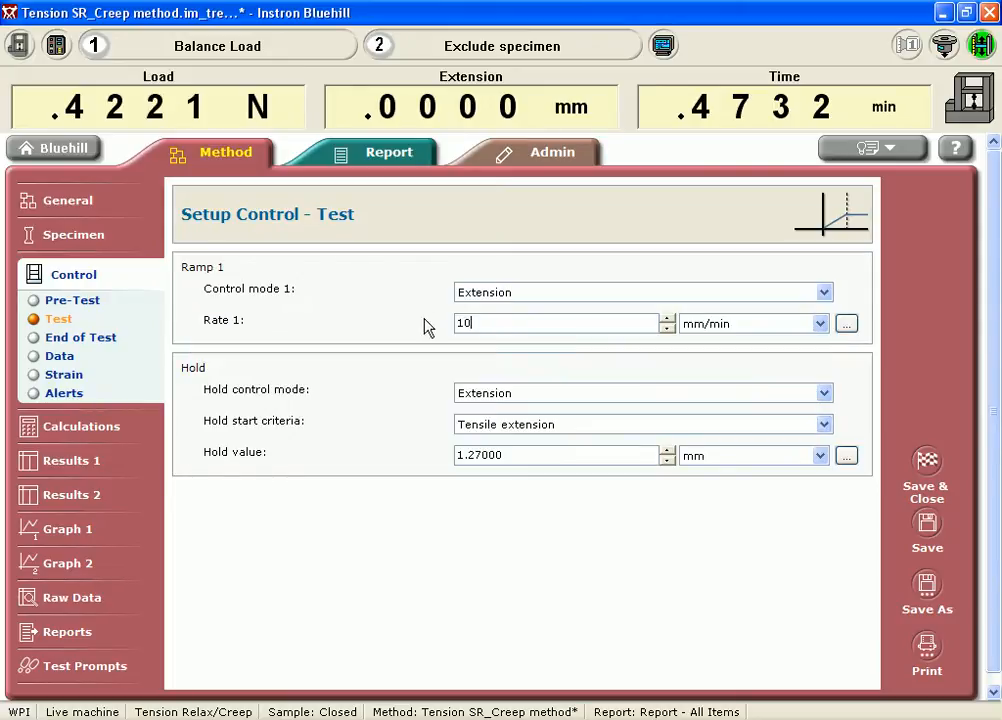
text(20)
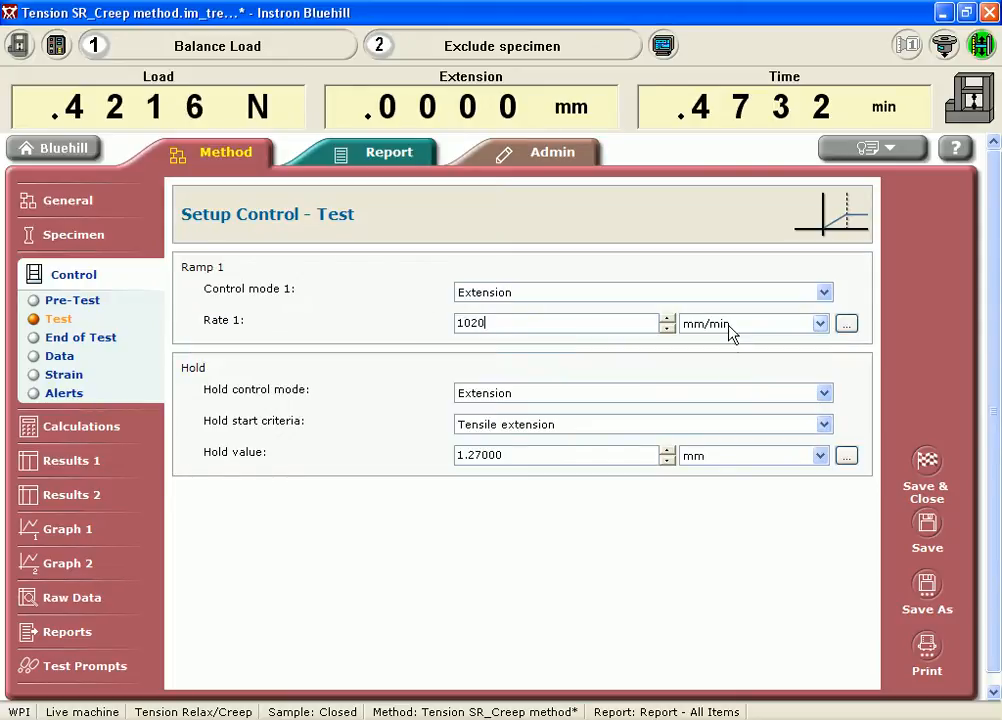
click(744, 324)
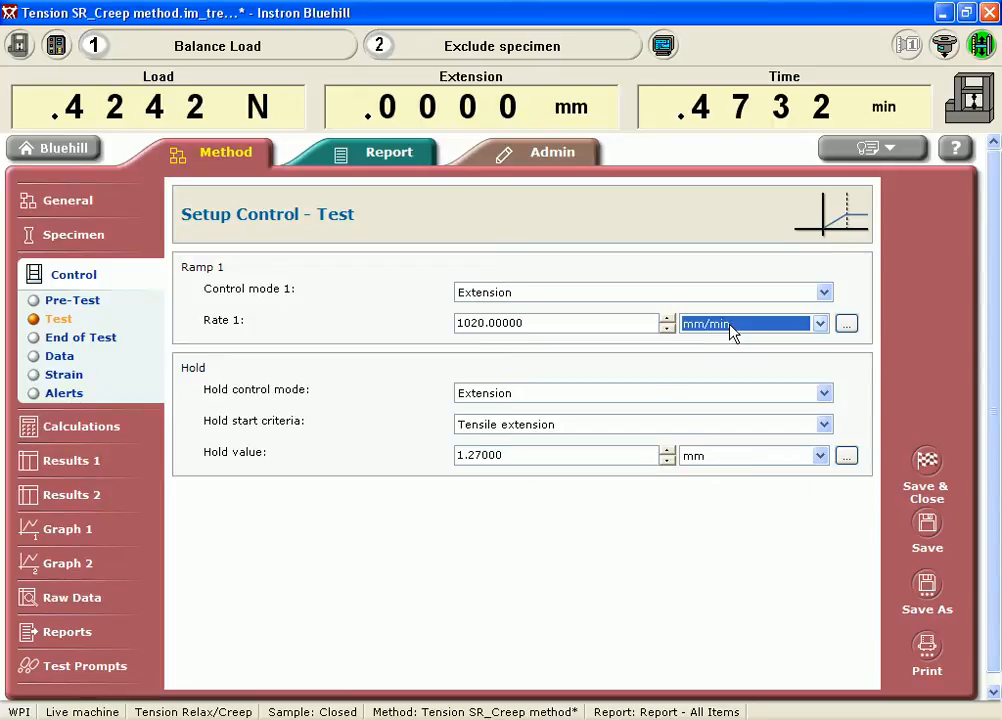
mouse_move(612, 400)
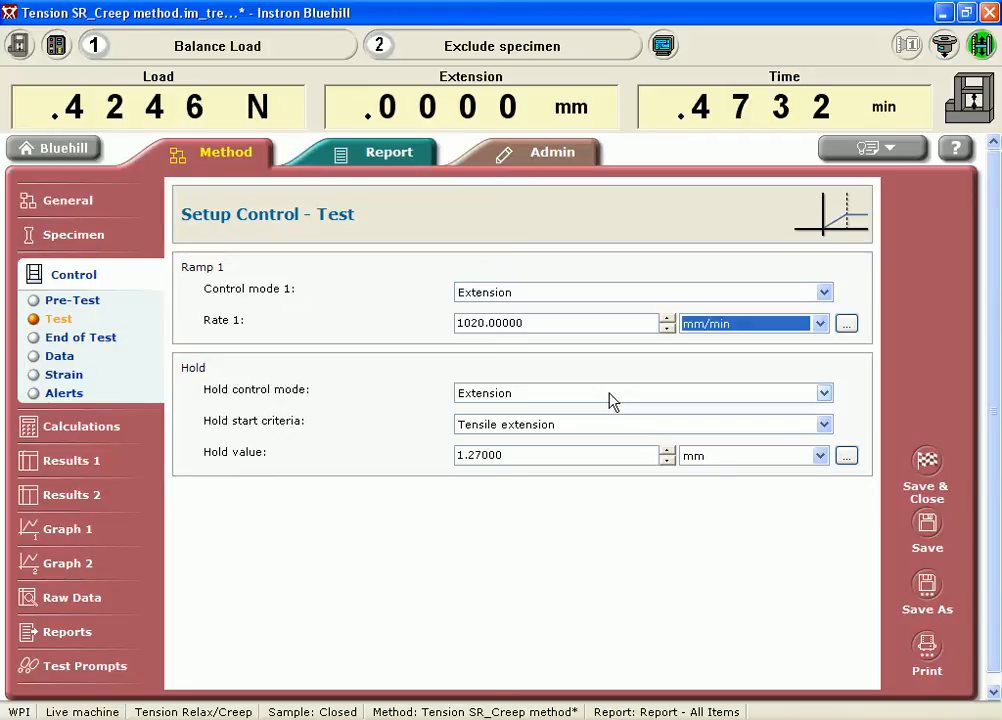
Set the hold control mode, ending on Tensile extension
click(824, 392)
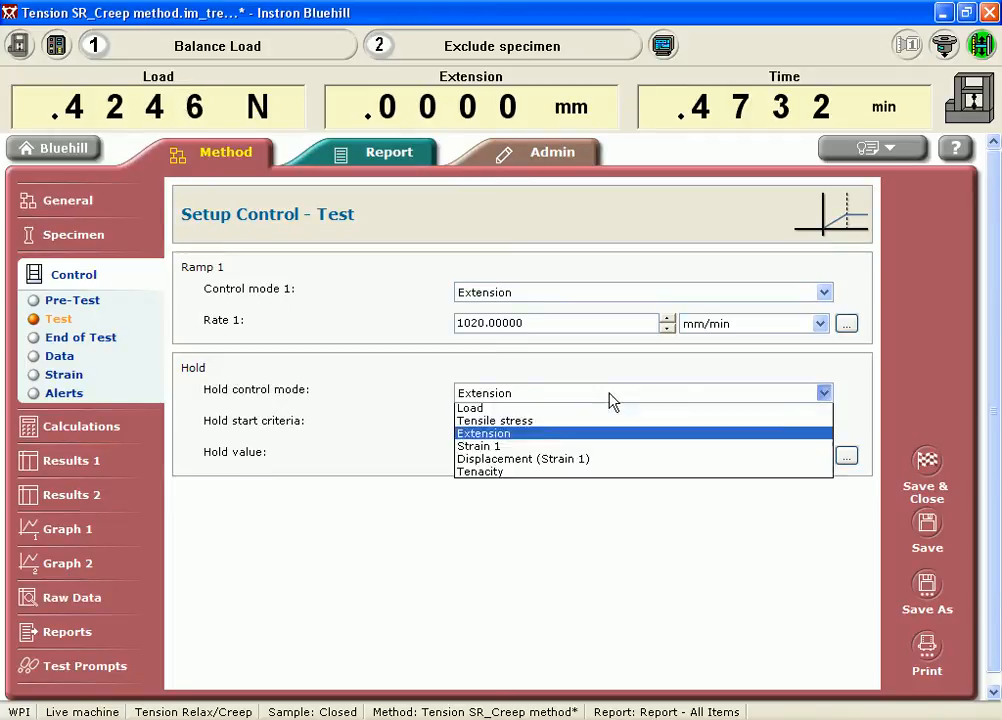
scroll(up, 3)
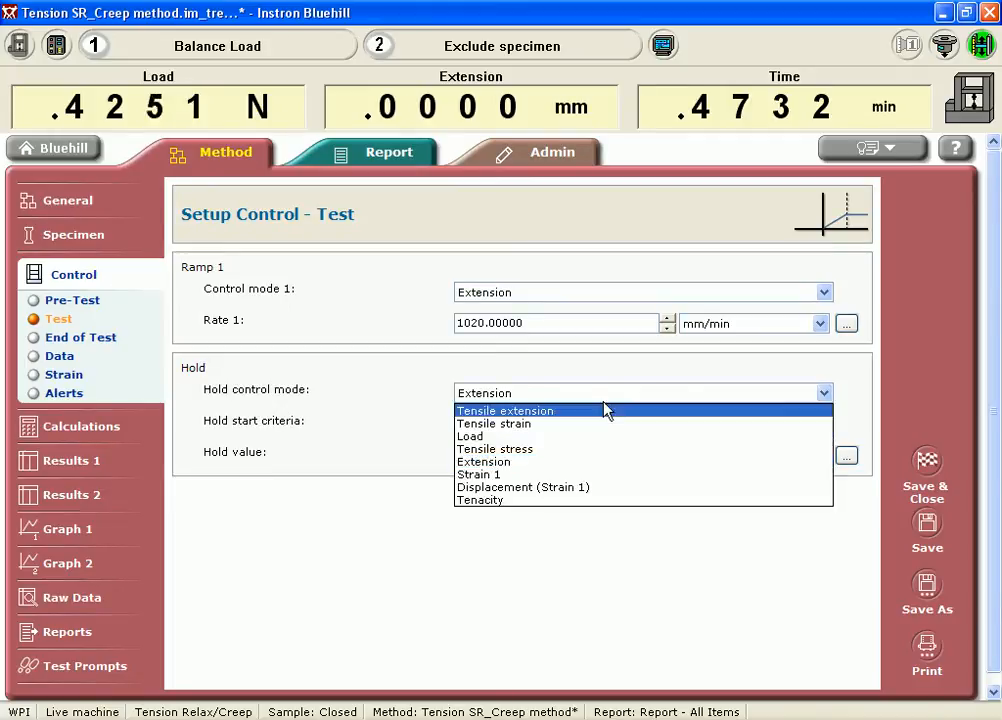
click(492, 424)
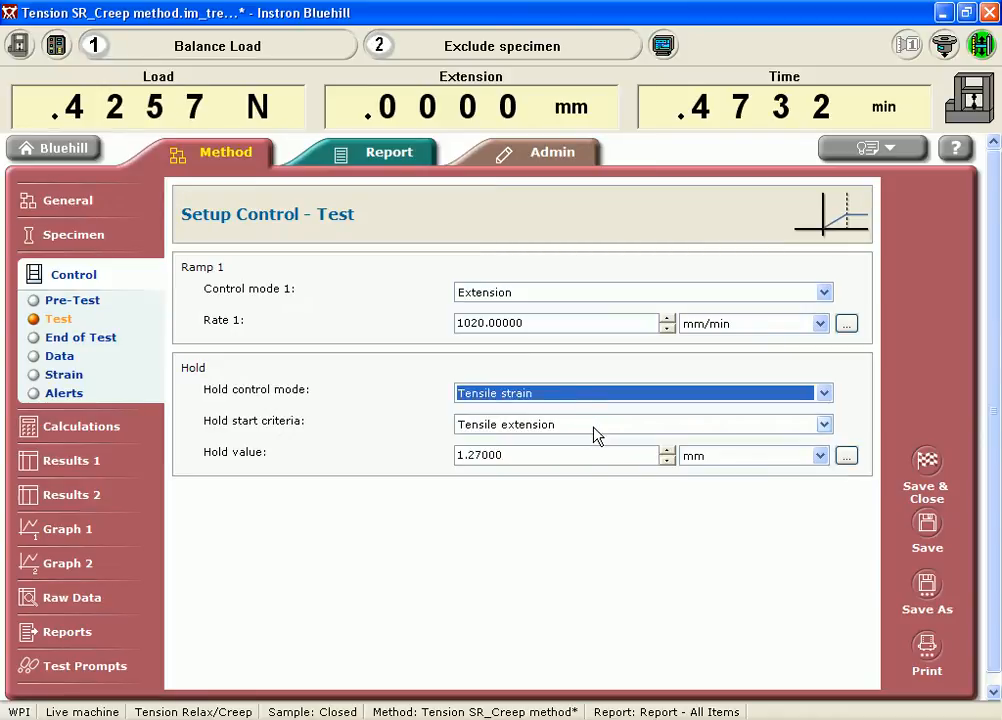
click(564, 456)
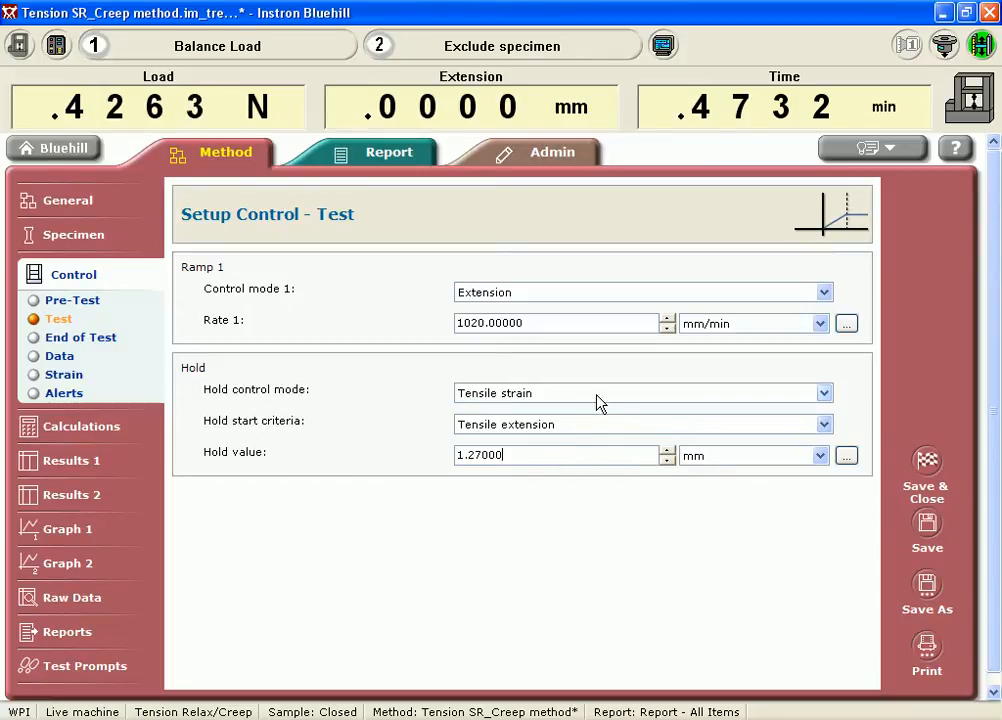
click(824, 392)
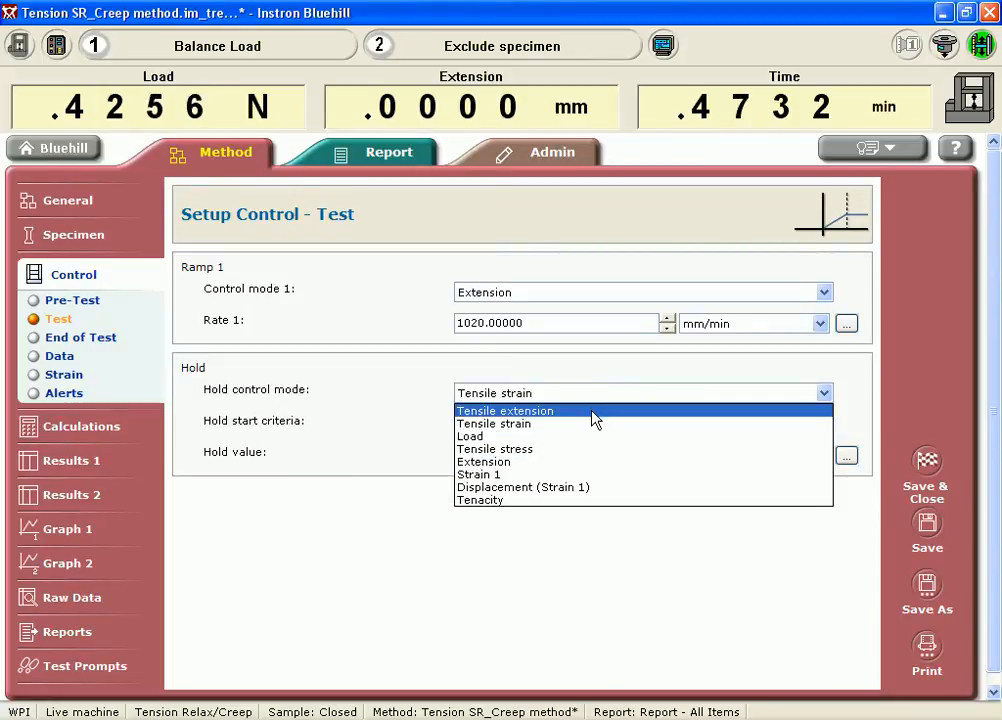
click(504, 410)
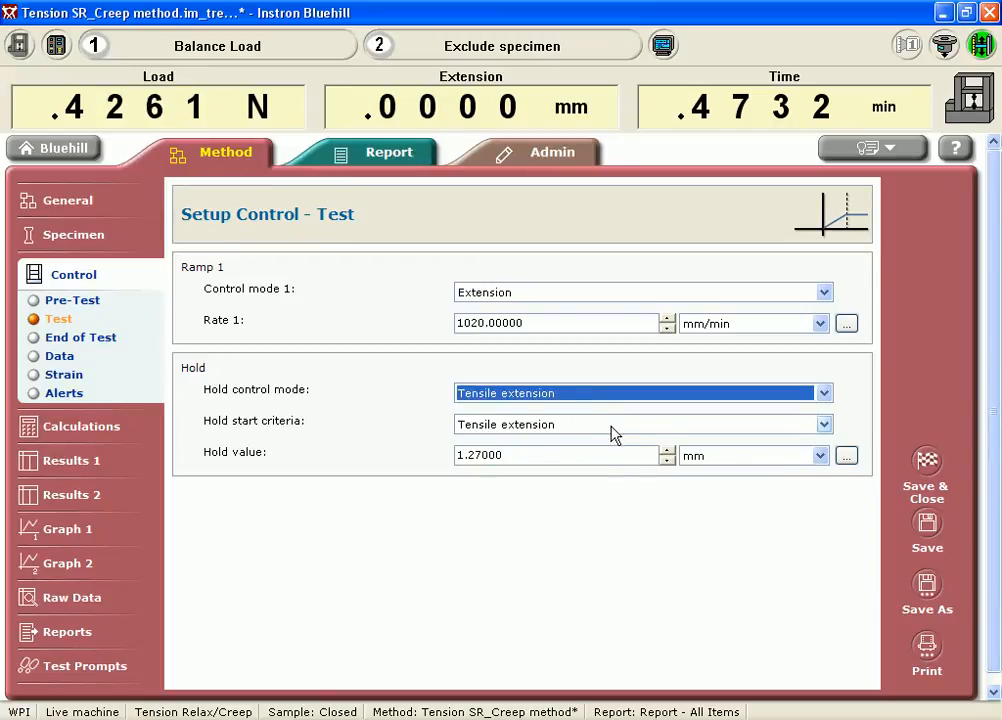
Make Tensile stress the hold start criterion with the hold value expressed in MPa
click(824, 424)
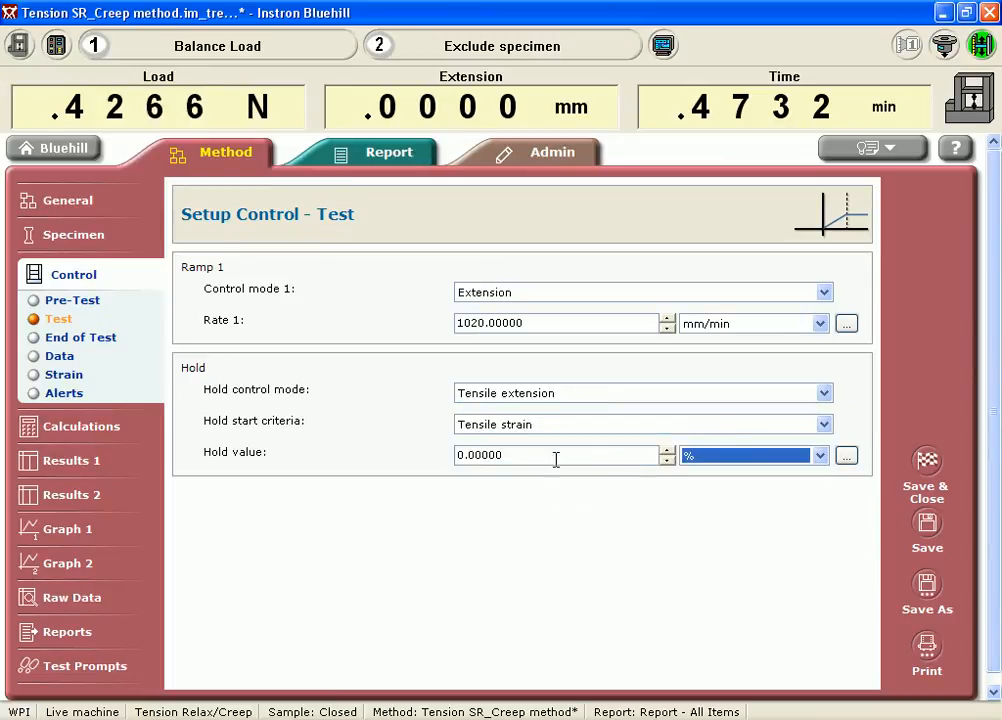
text(10)
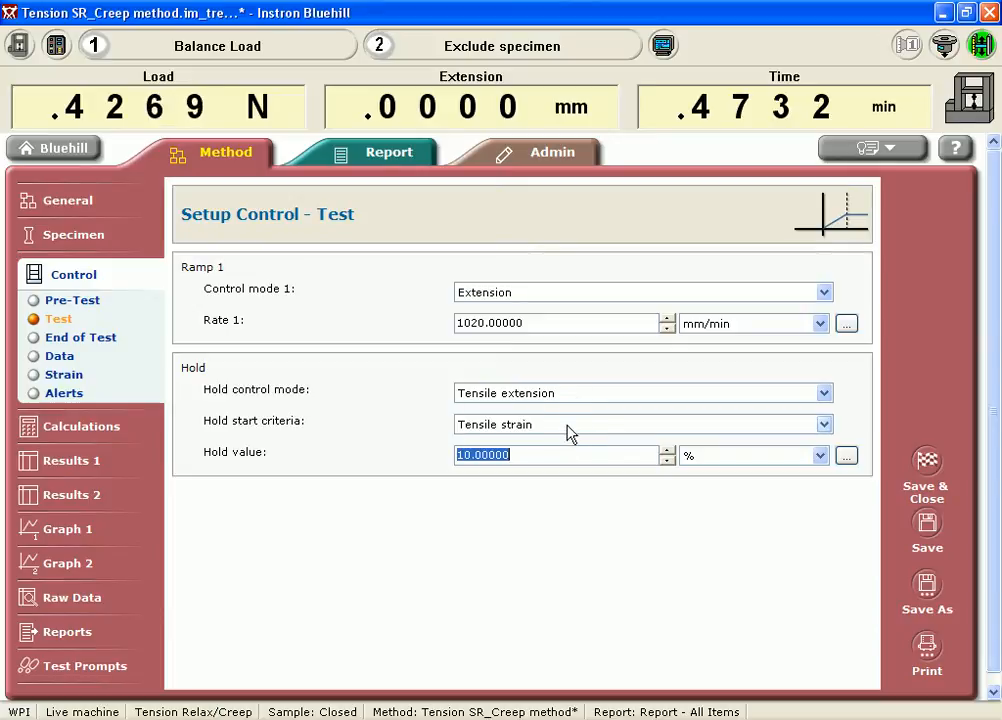
click(824, 424)
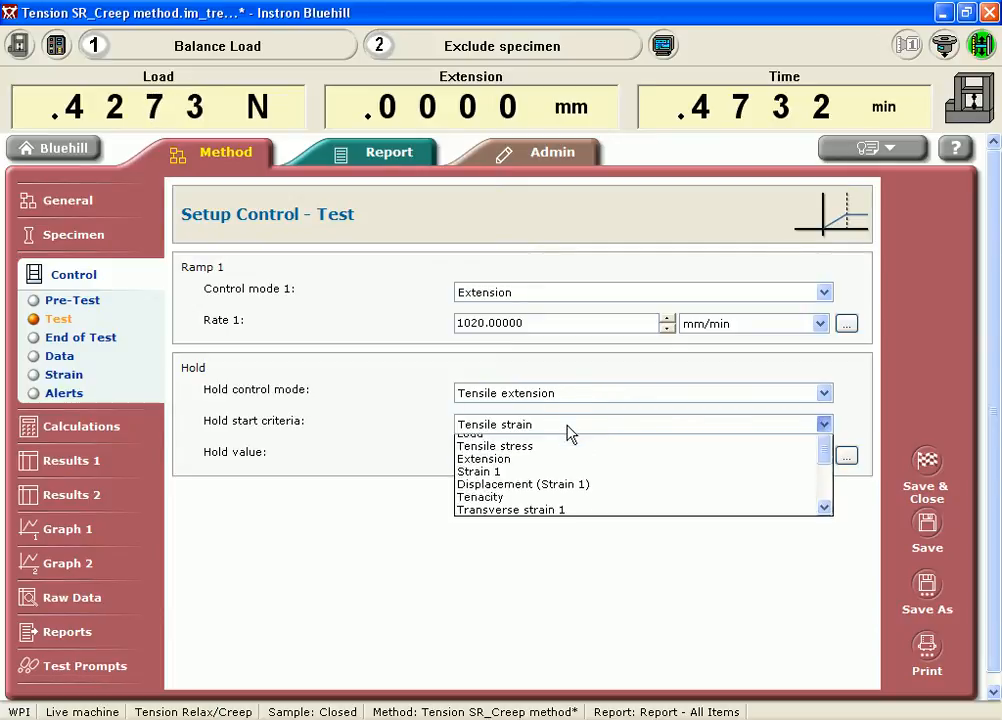
click(494, 444)
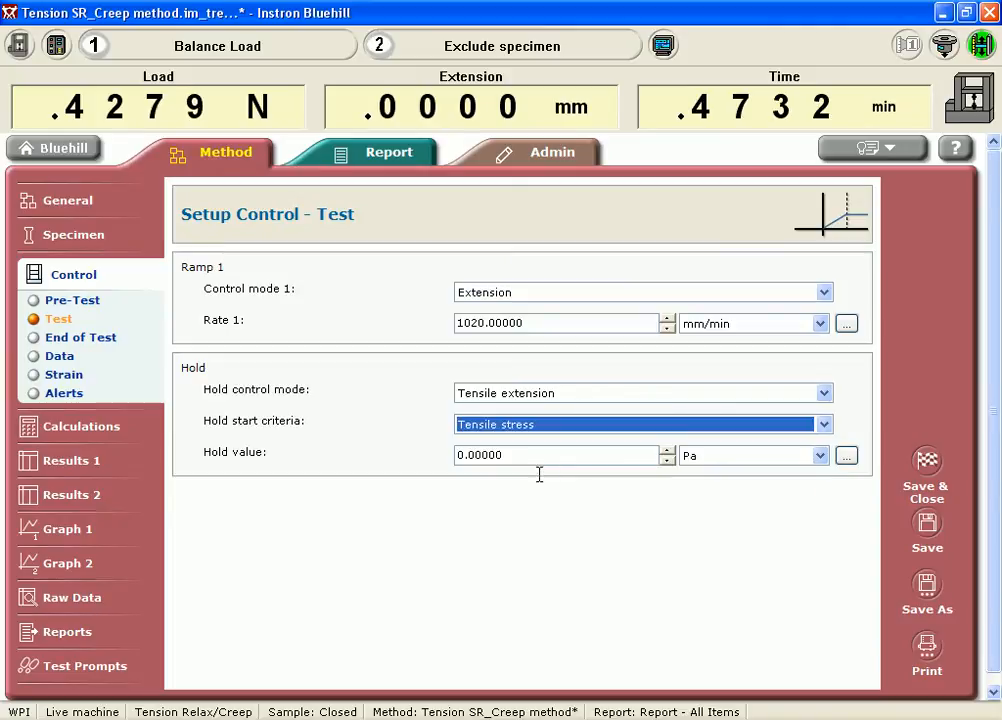
click(820, 456)
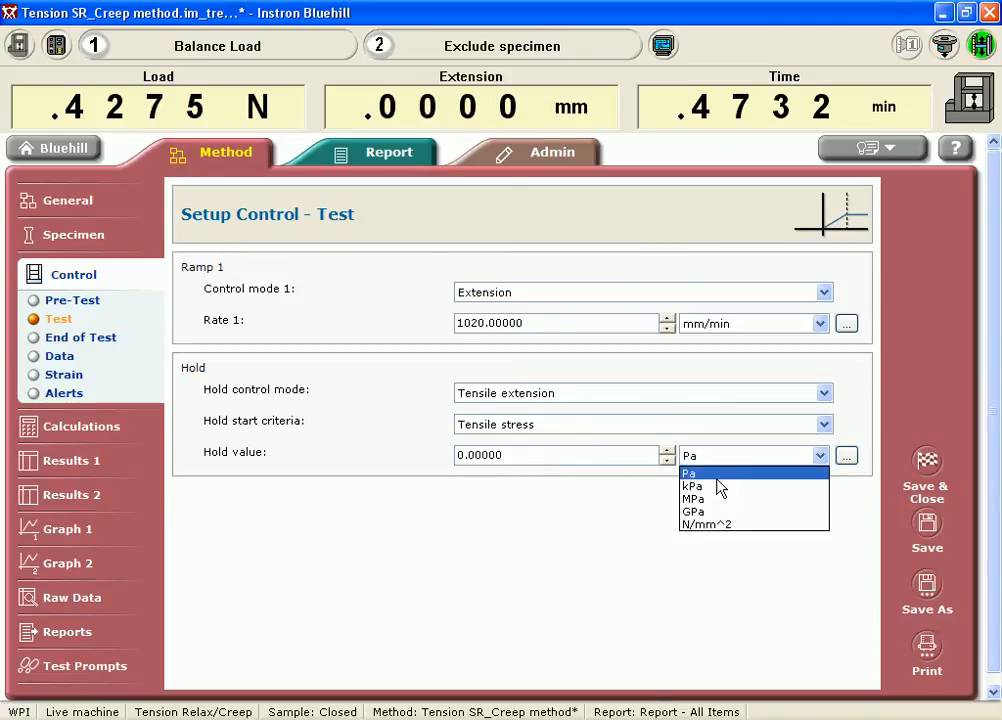
click(692, 498)
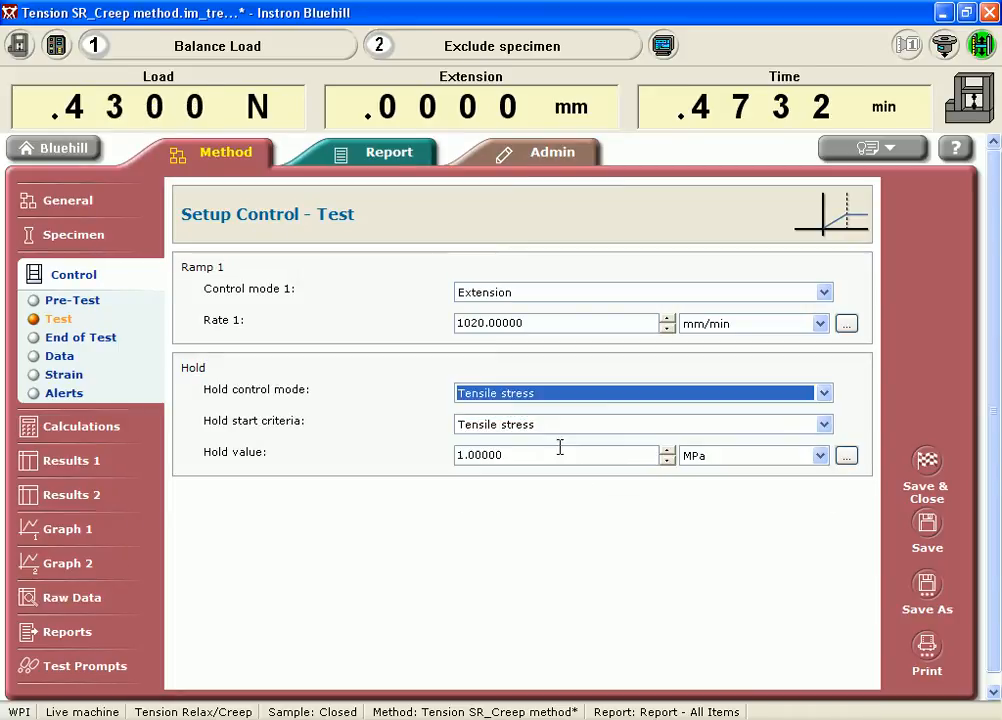
mouse_move(536, 476)
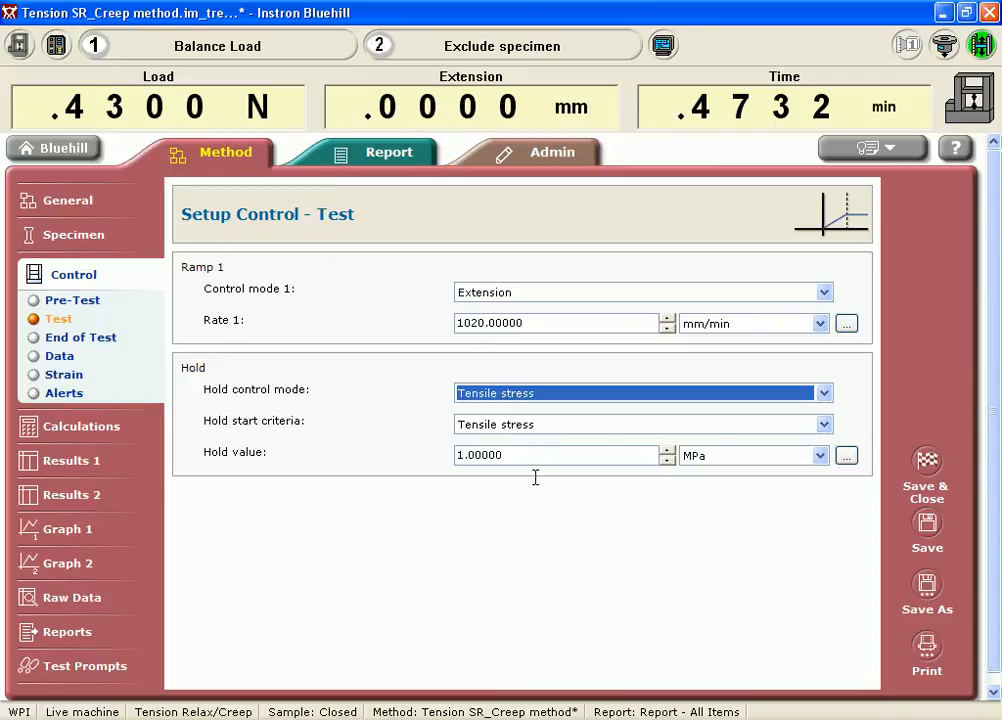
Switch ramp 1 to tensile extension control at 1020 mm/min
click(824, 292)
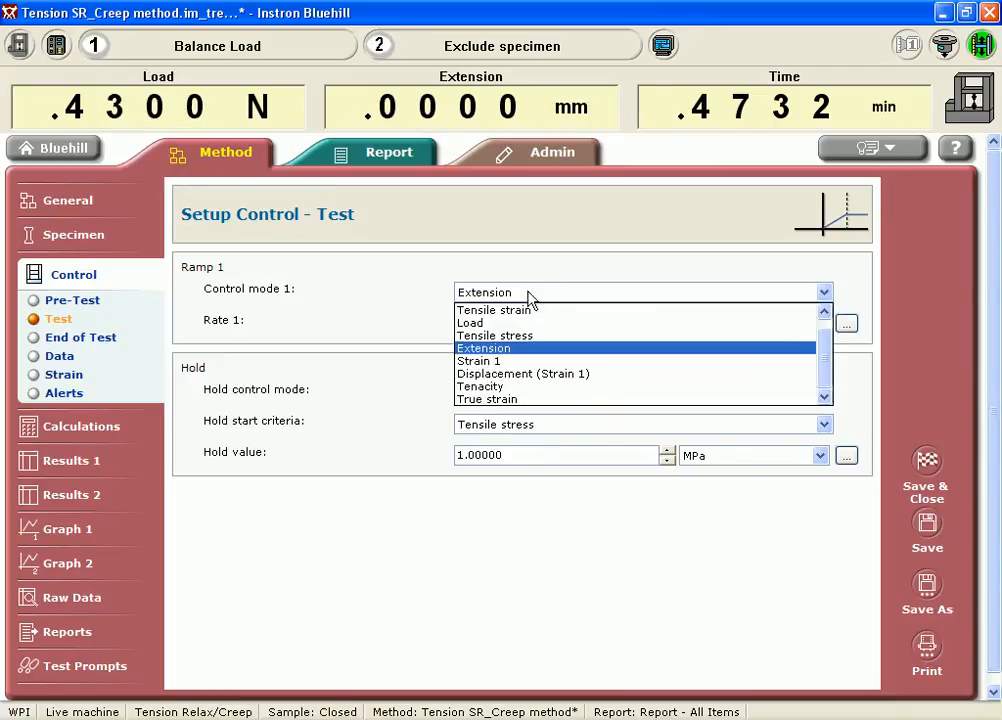
click(494, 336)
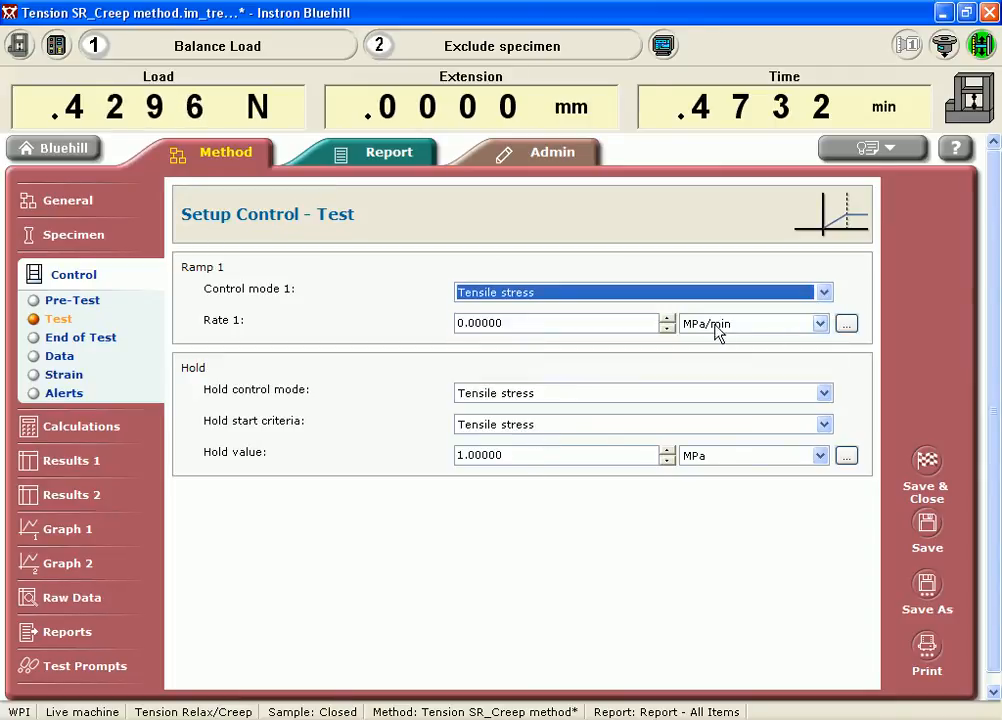
mouse_move(698, 364)
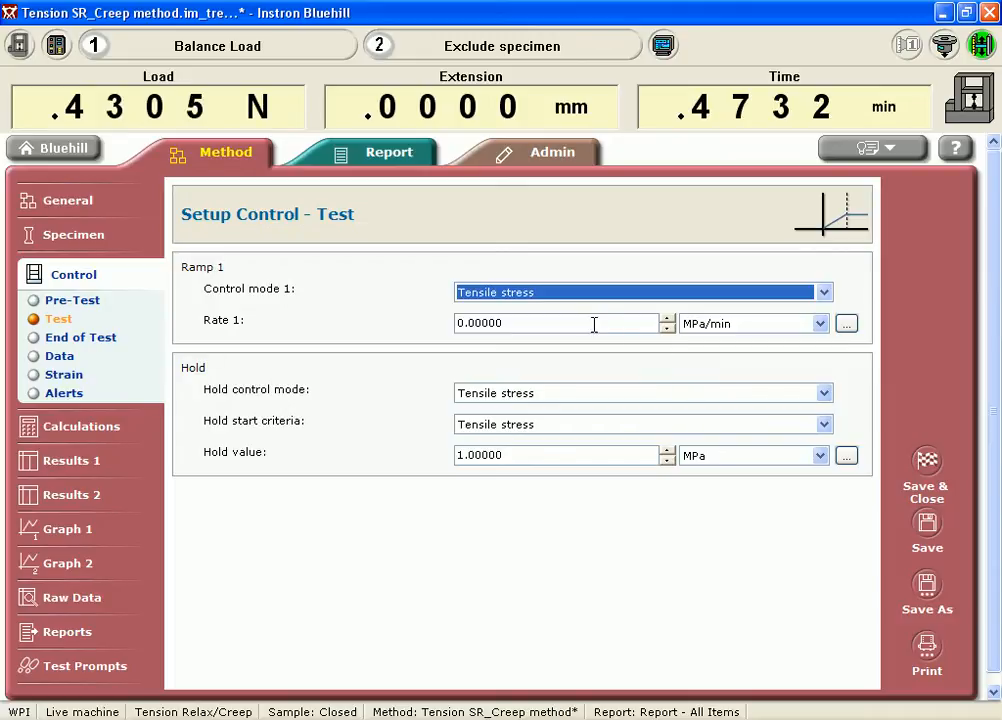
mouse_move(584, 308)
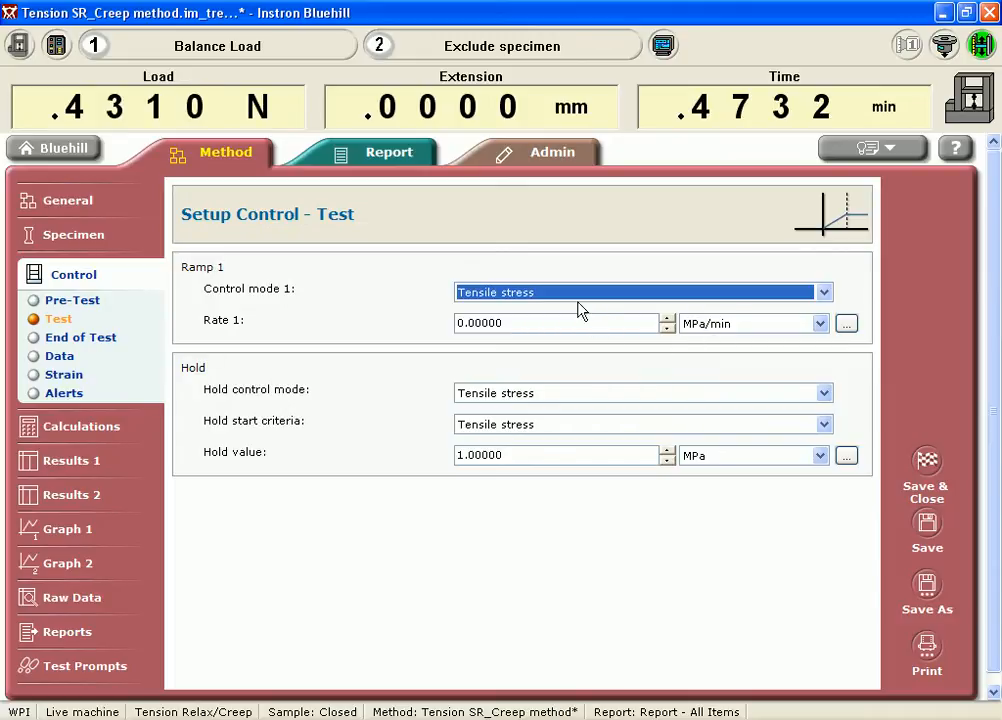
click(824, 292)
text(1)
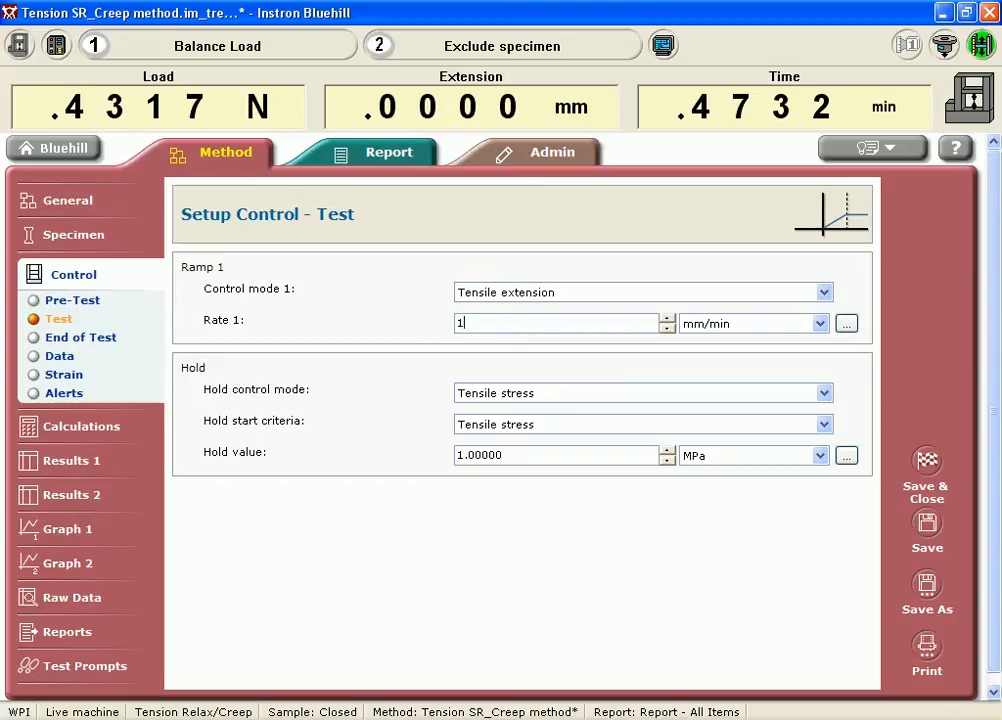
text(020)
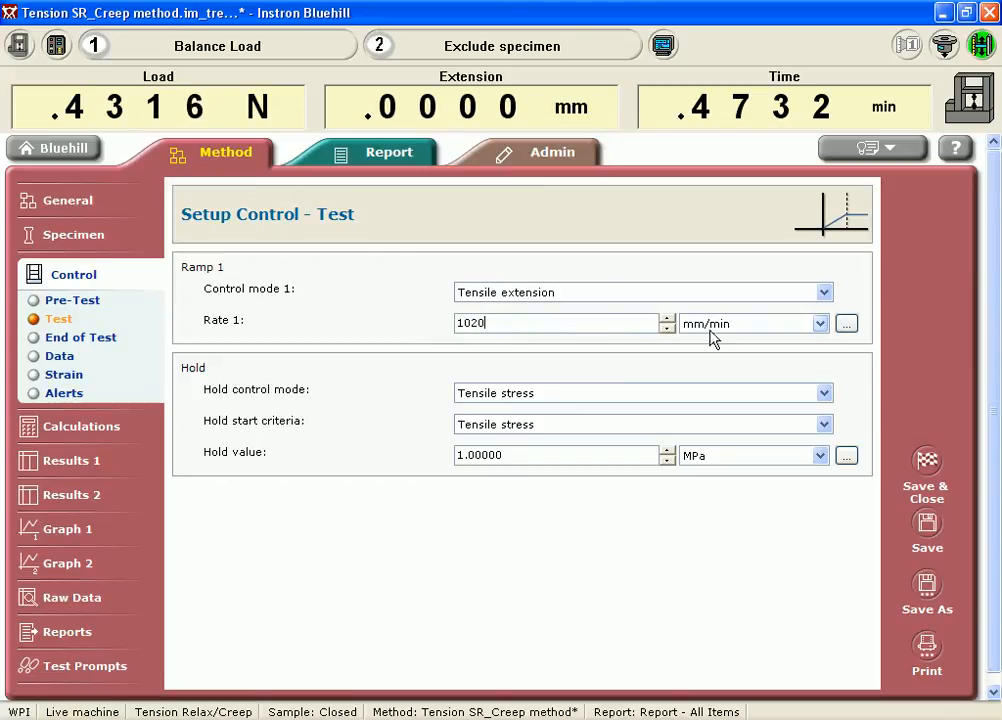
click(748, 324)
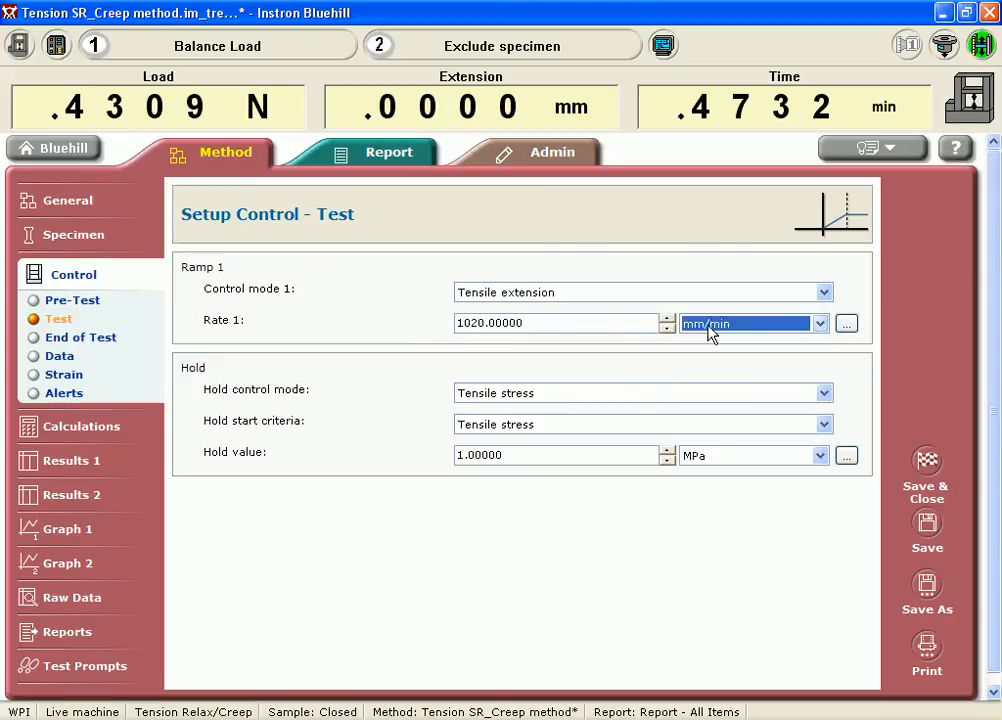
Set the hold control mode to Tensile extension
click(824, 392)
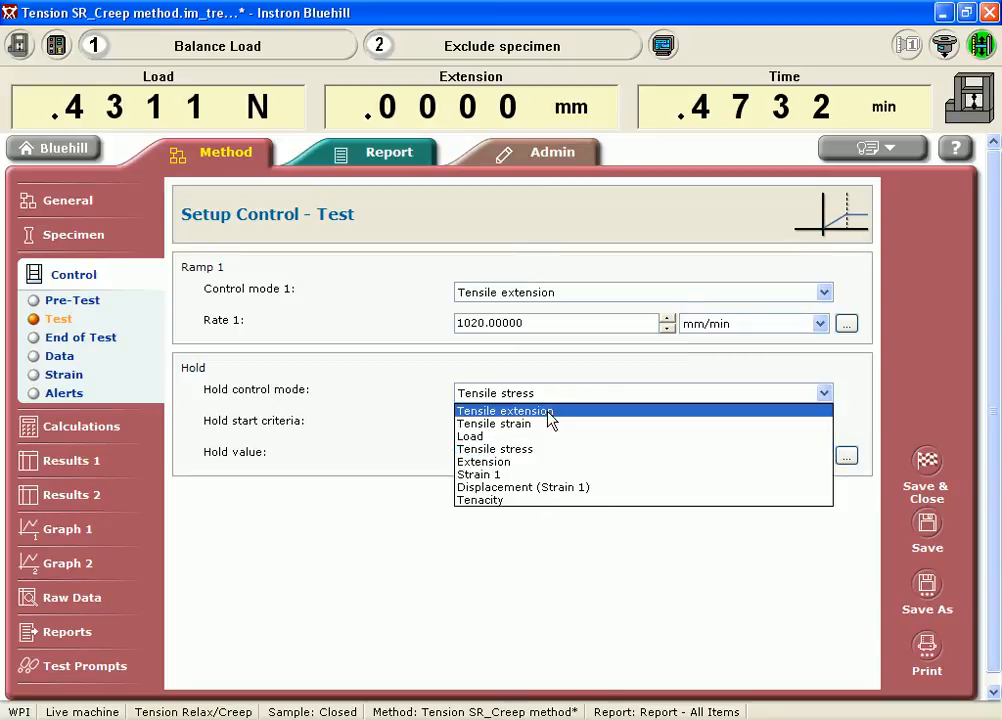
mouse_move(552, 424)
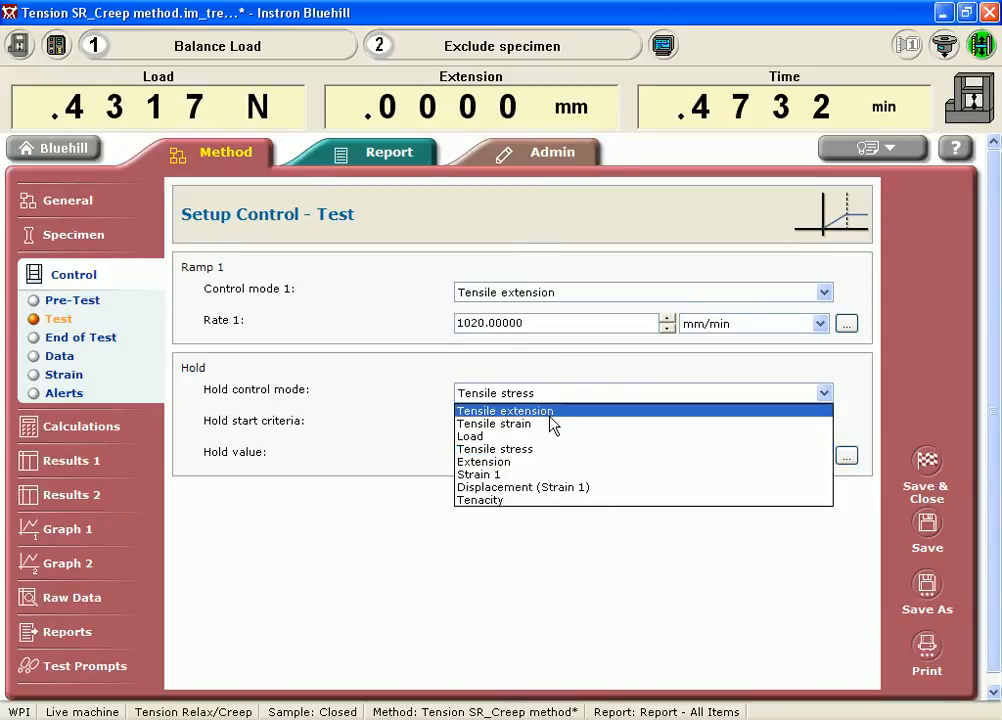
click(504, 412)
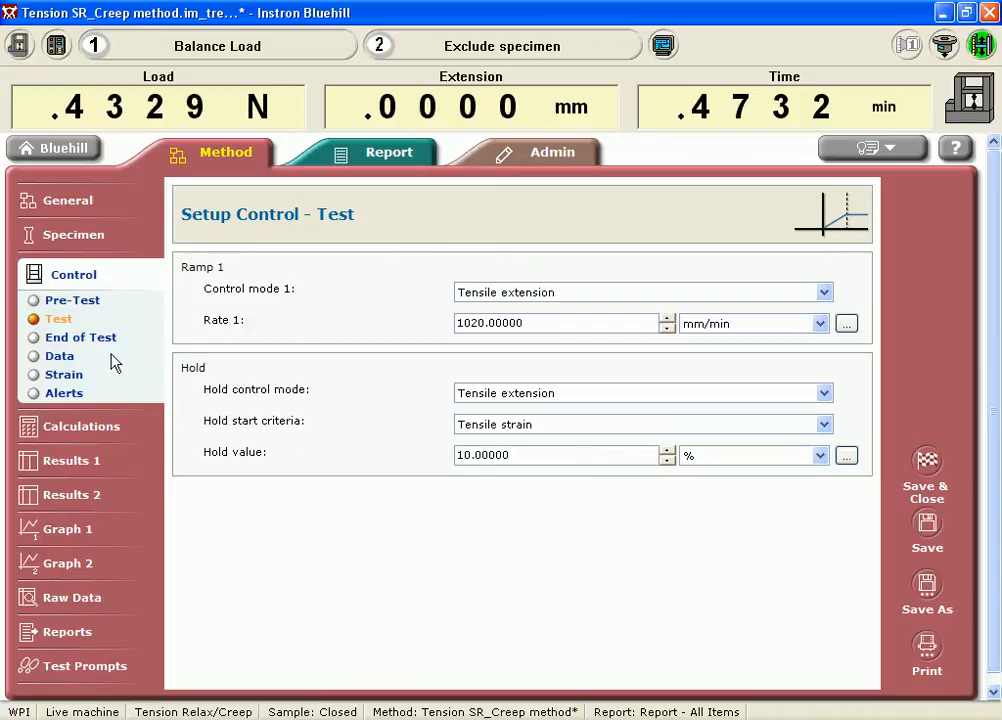
Set the end-of-test action to 'Stop then return'
click(80, 336)
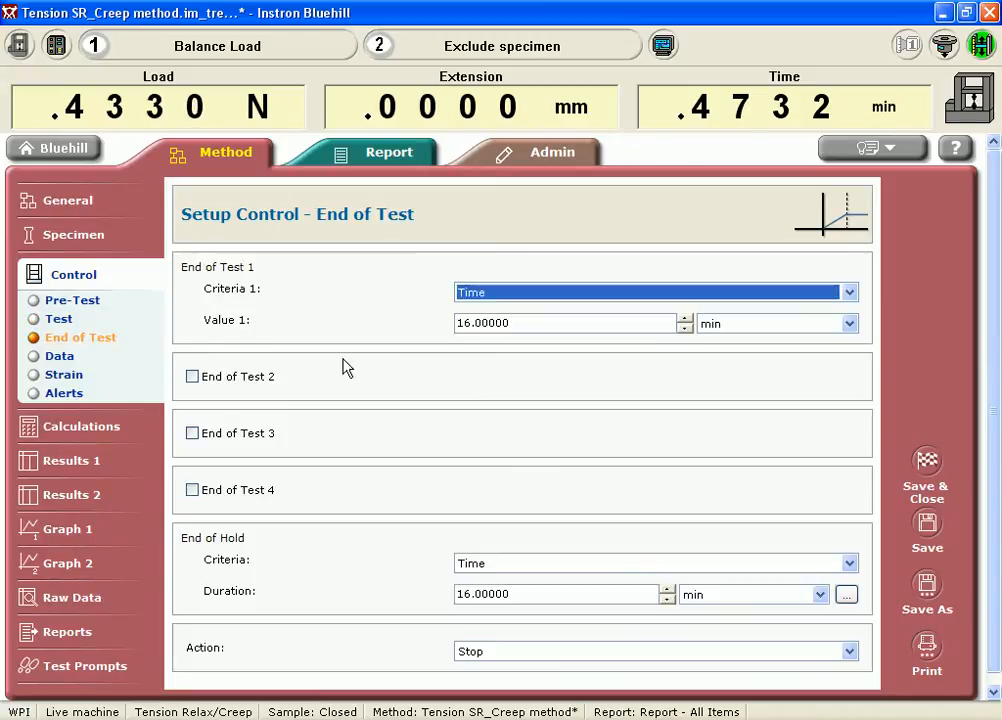
mouse_move(564, 404)
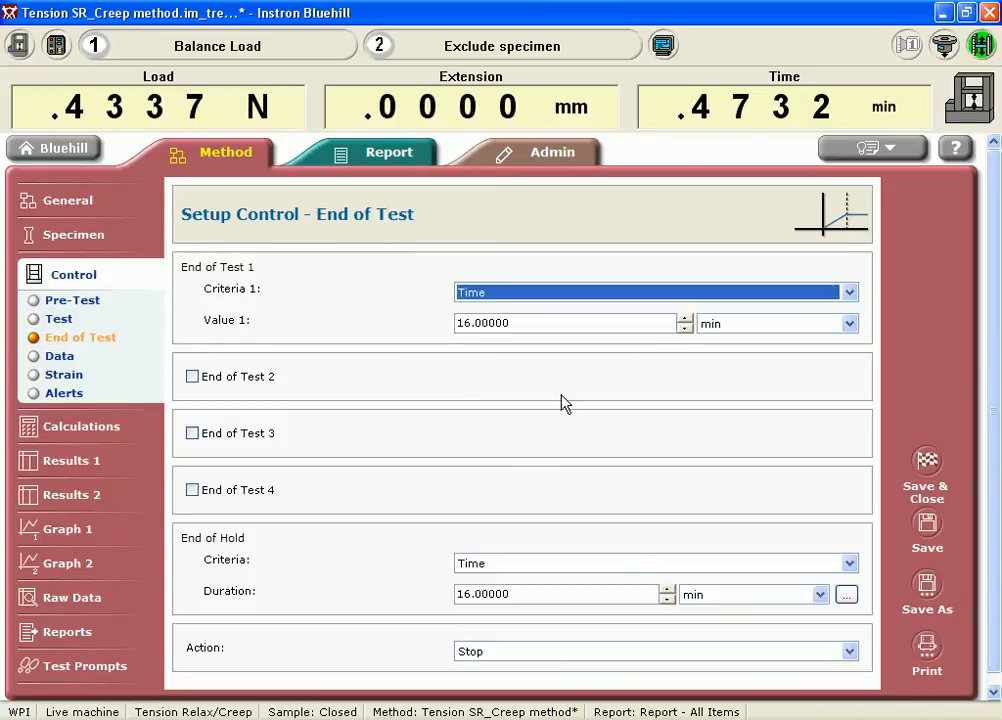
mouse_move(572, 380)
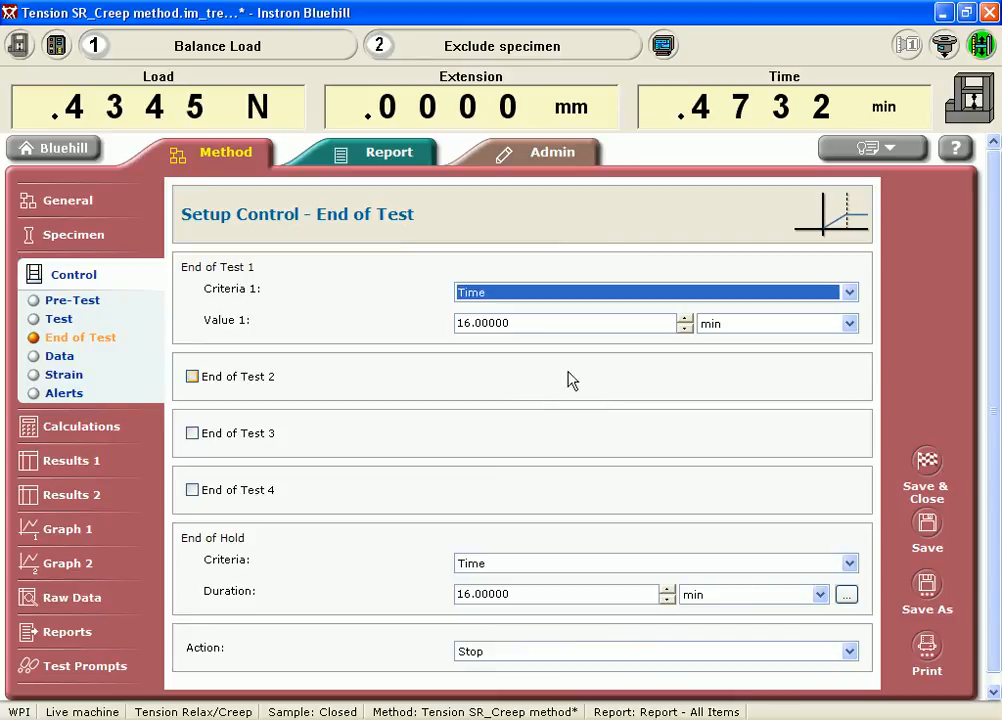
click(564, 324)
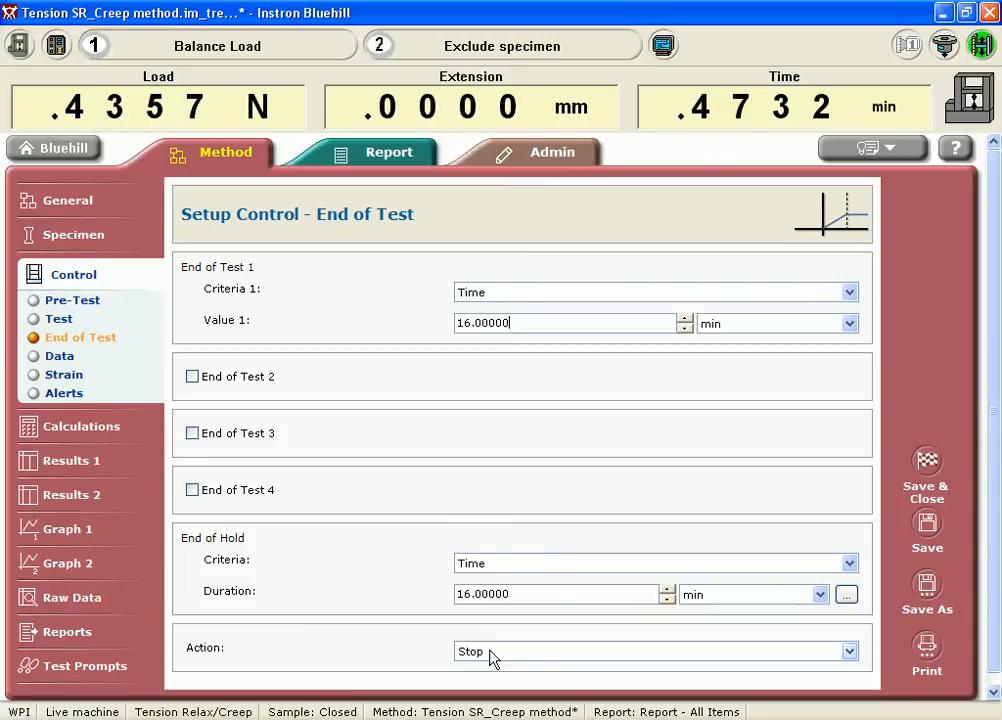
click(848, 652)
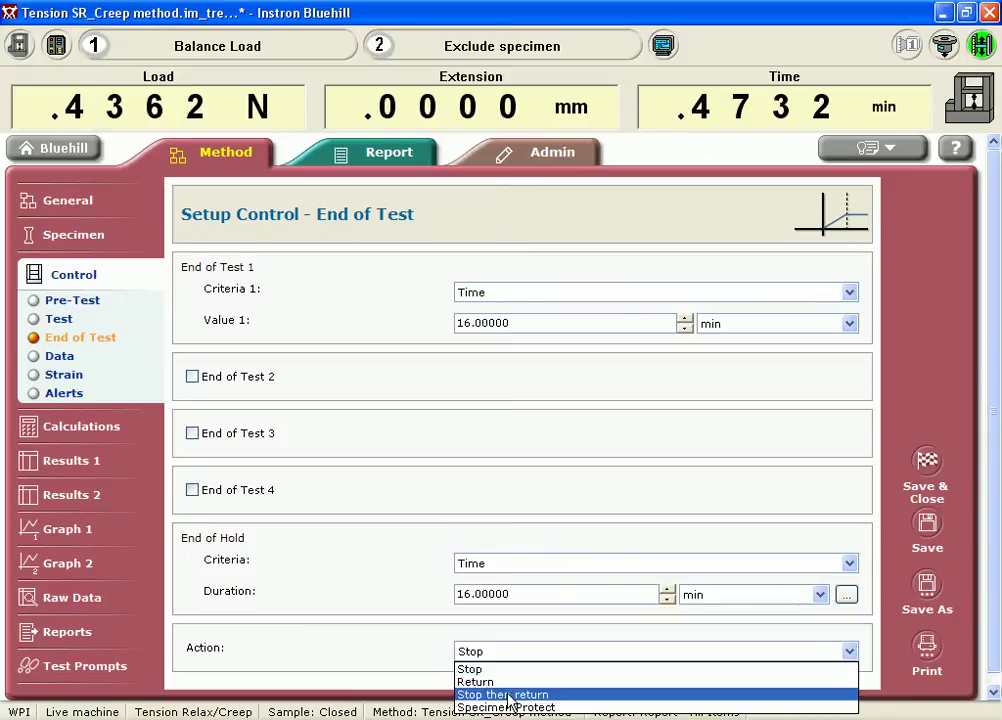
click(504, 694)
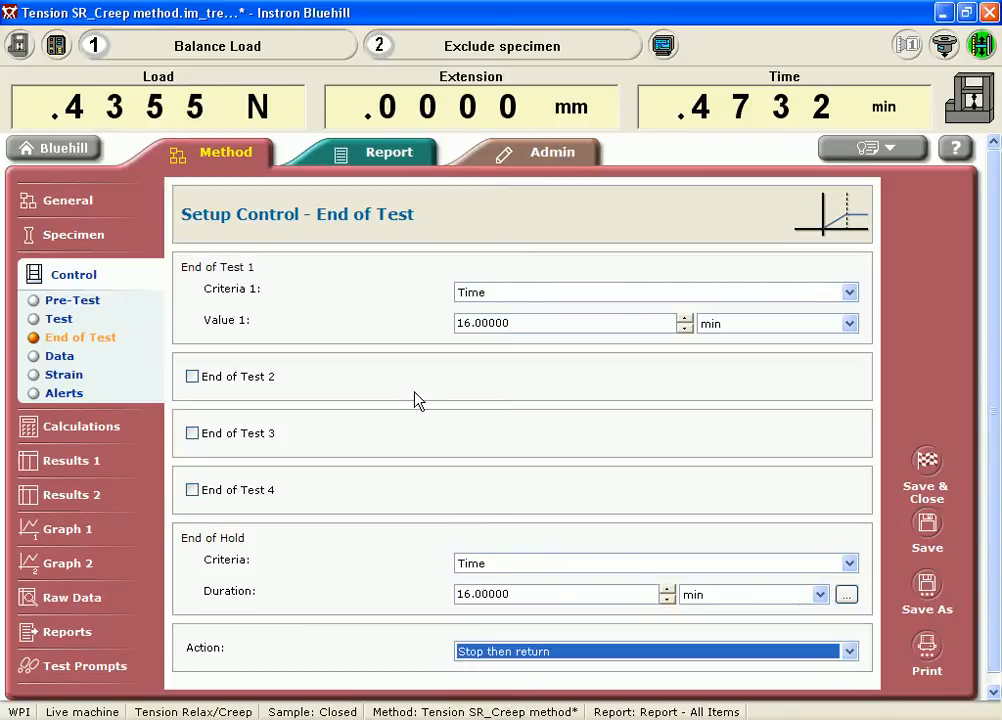
mouse_move(56, 356)
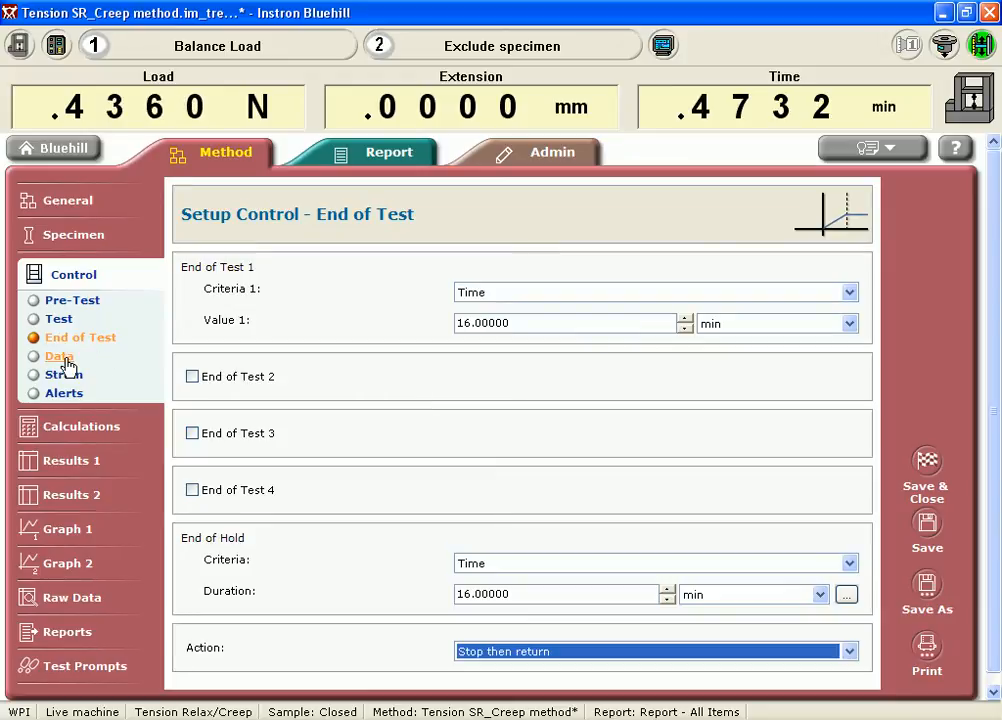
Enable a second data capture criterion on Load with a 5 N interval
click(58, 356)
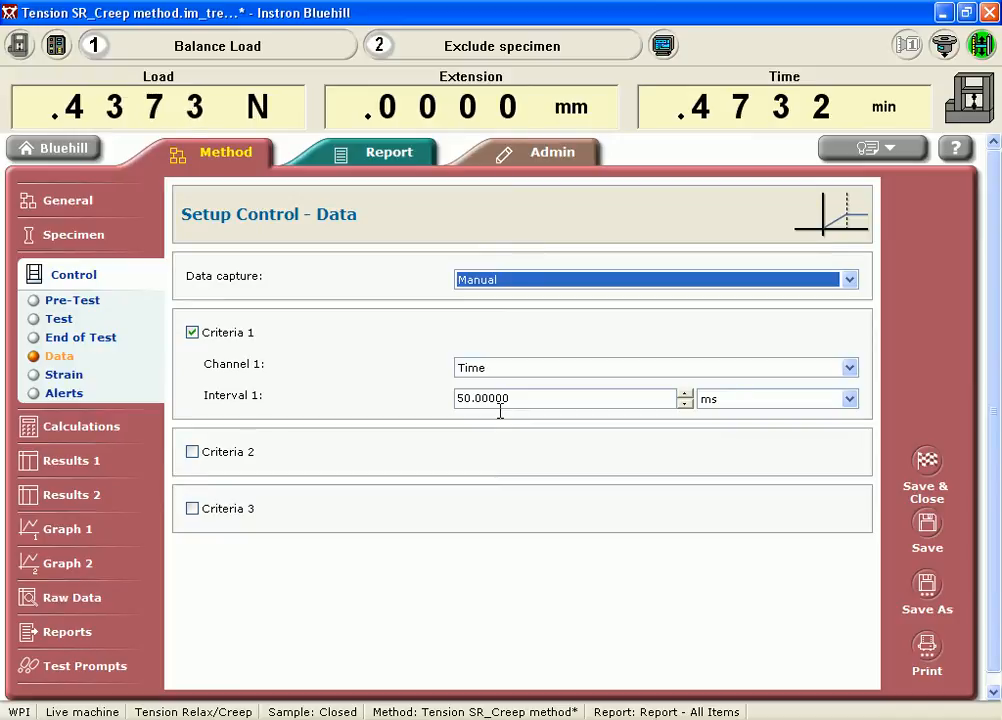
click(192, 452)
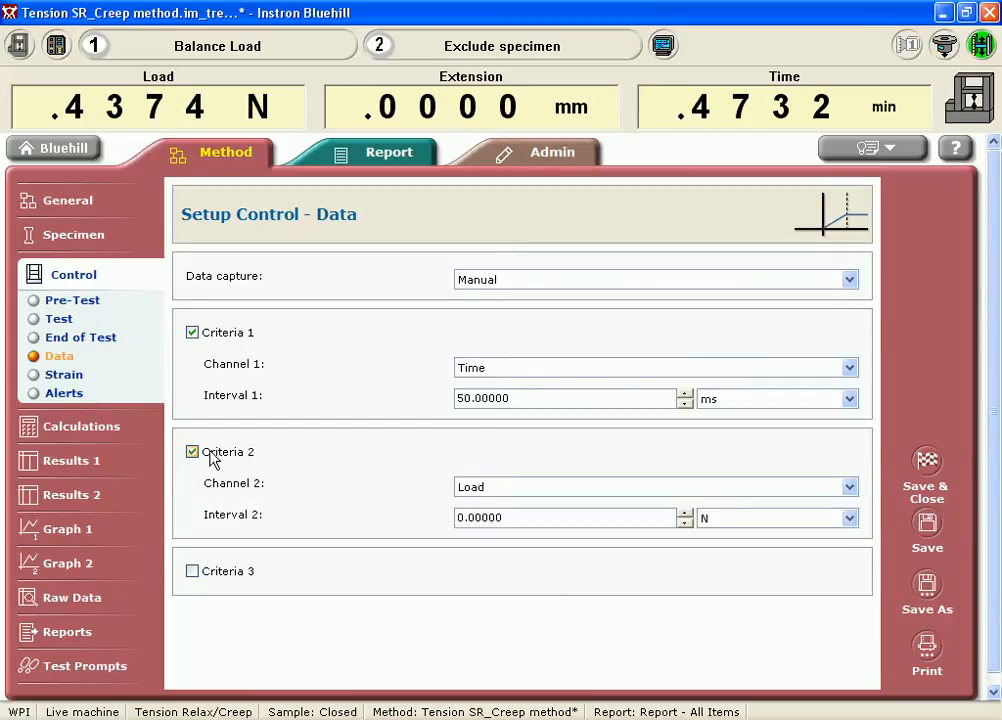
triple_click(564, 516)
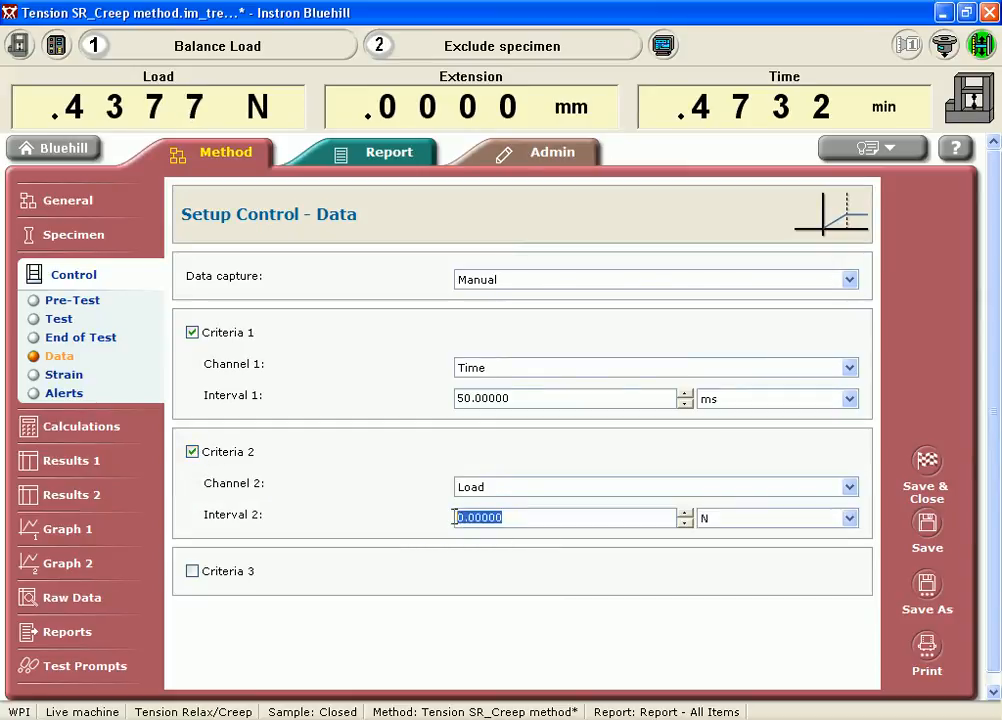
text(5)
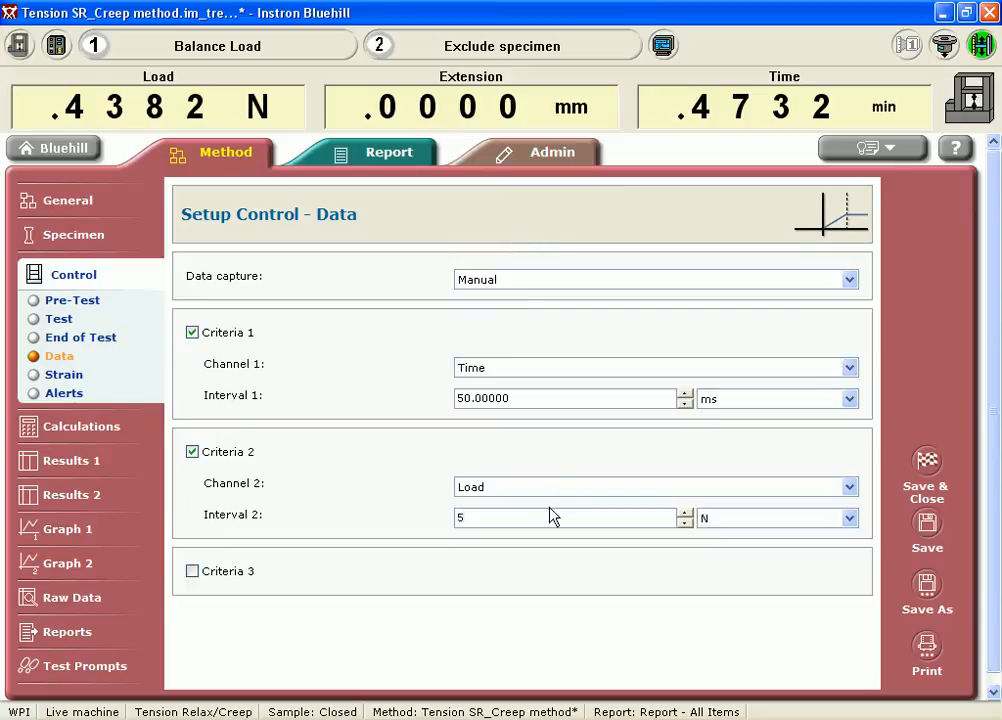
click(656, 486)
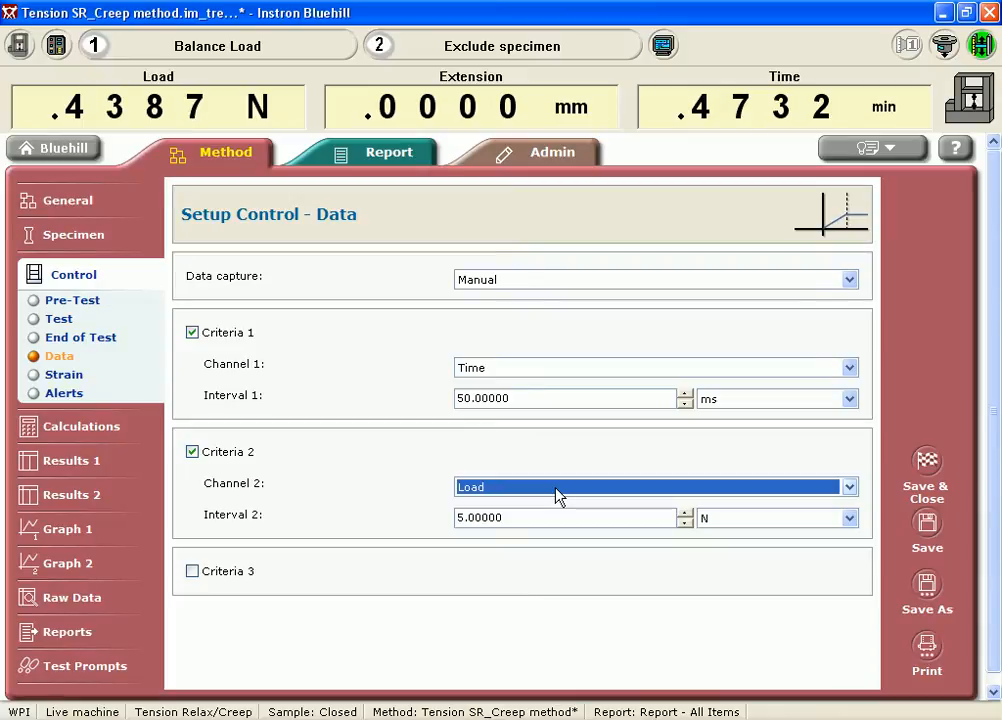
Change the load capture interval to 2.5 N
triple_click(564, 516)
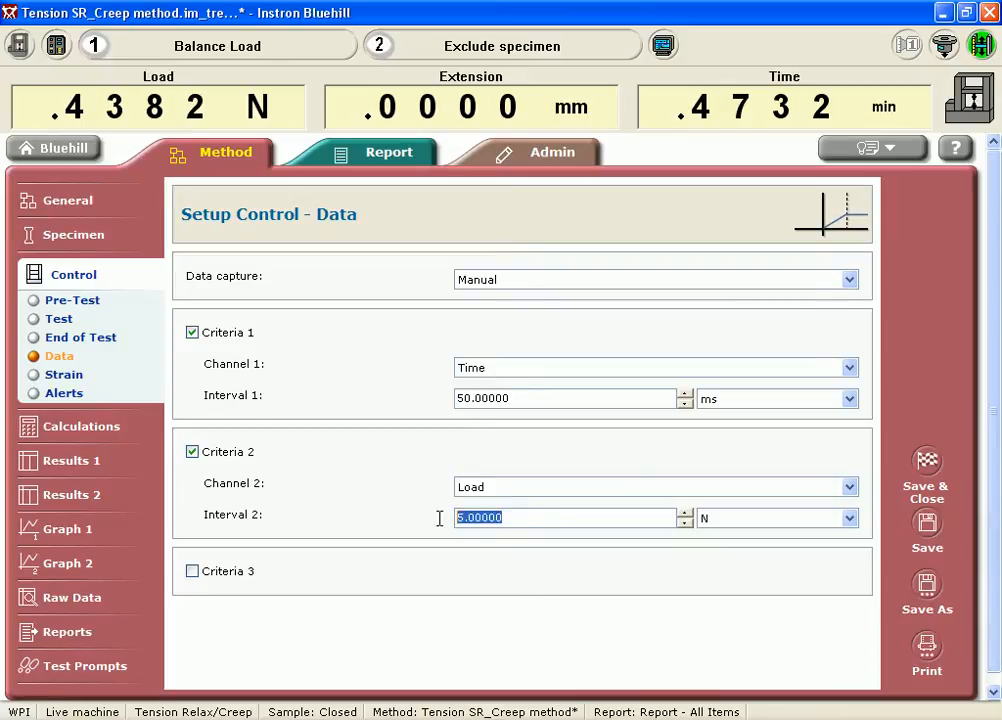
text(2)
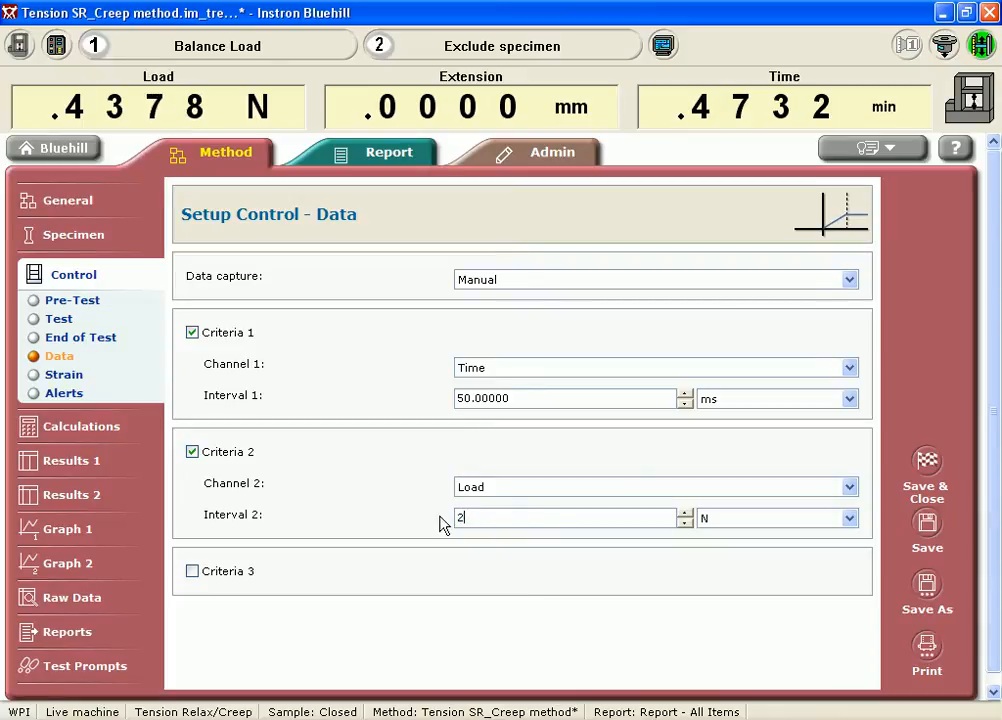
text(.5)
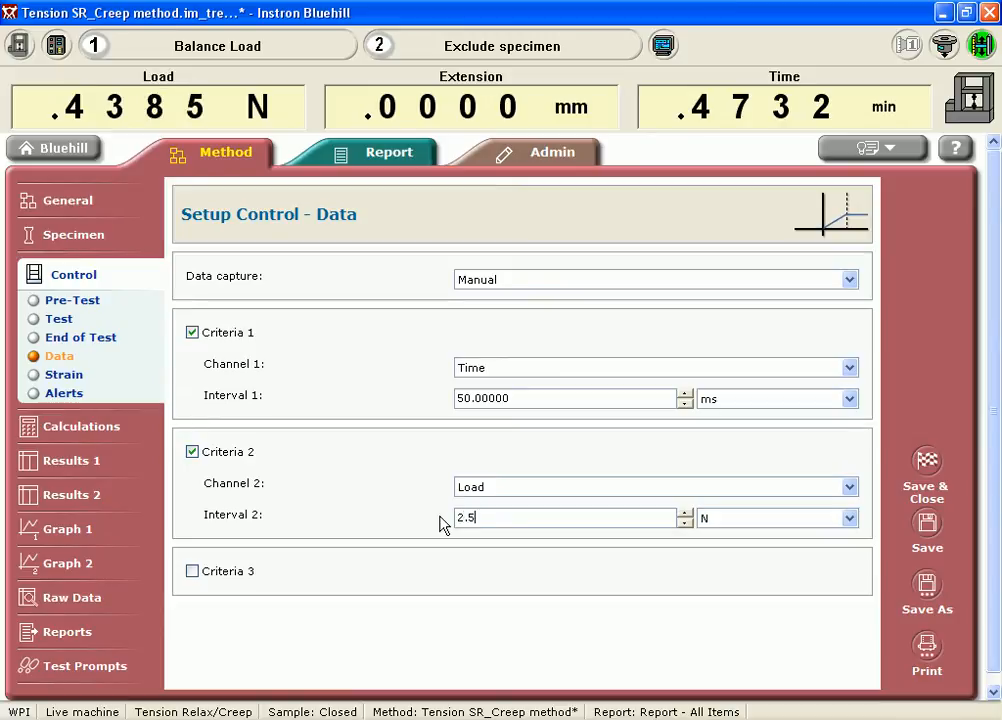
triple_click(564, 516)
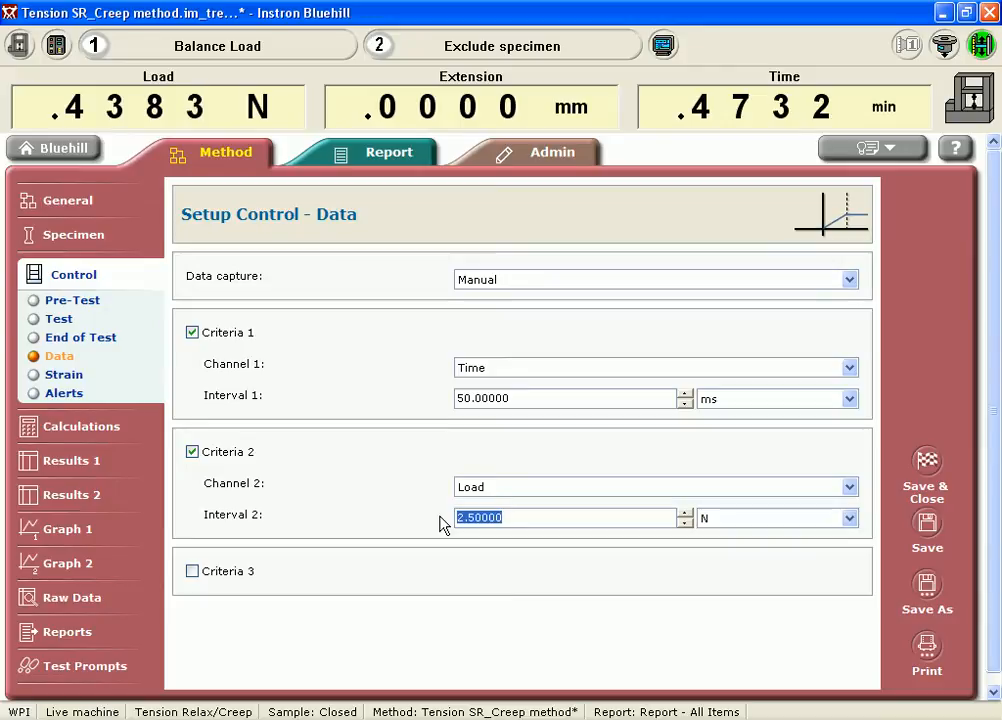
click(528, 400)
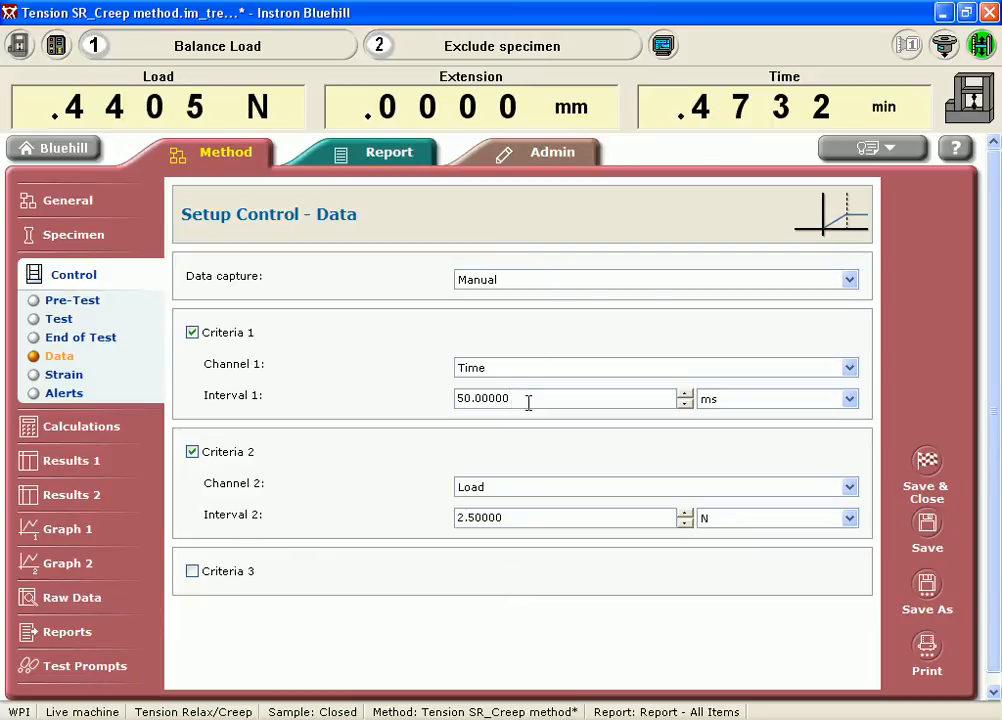
Set the time capture interval to 1 sec, then view the strain control settings
triple_click(570, 398)
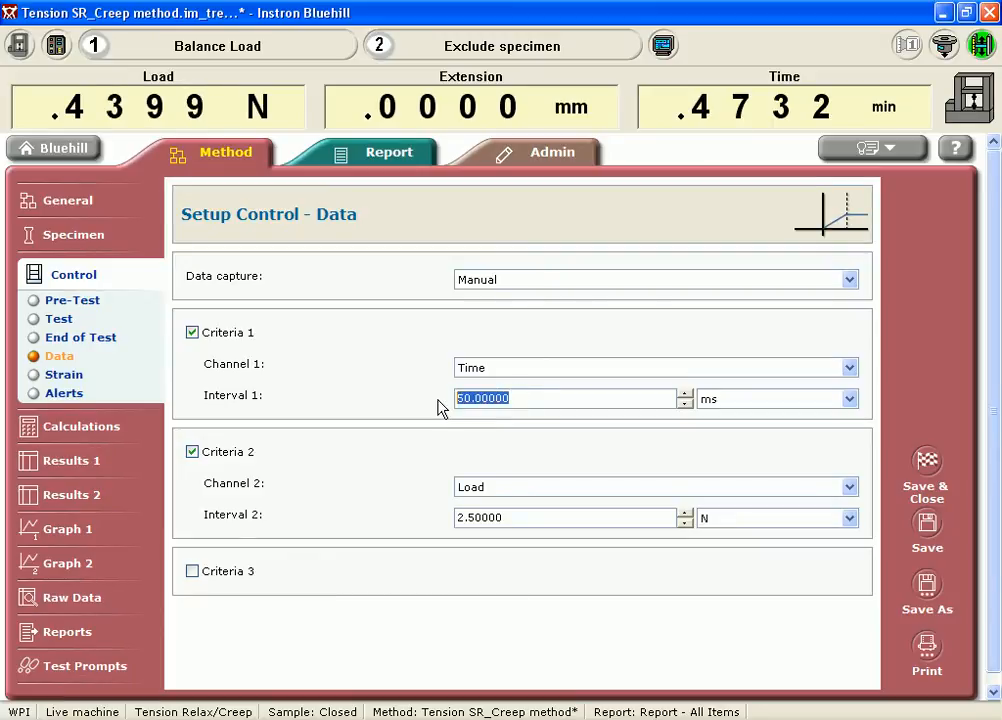
click(848, 398)
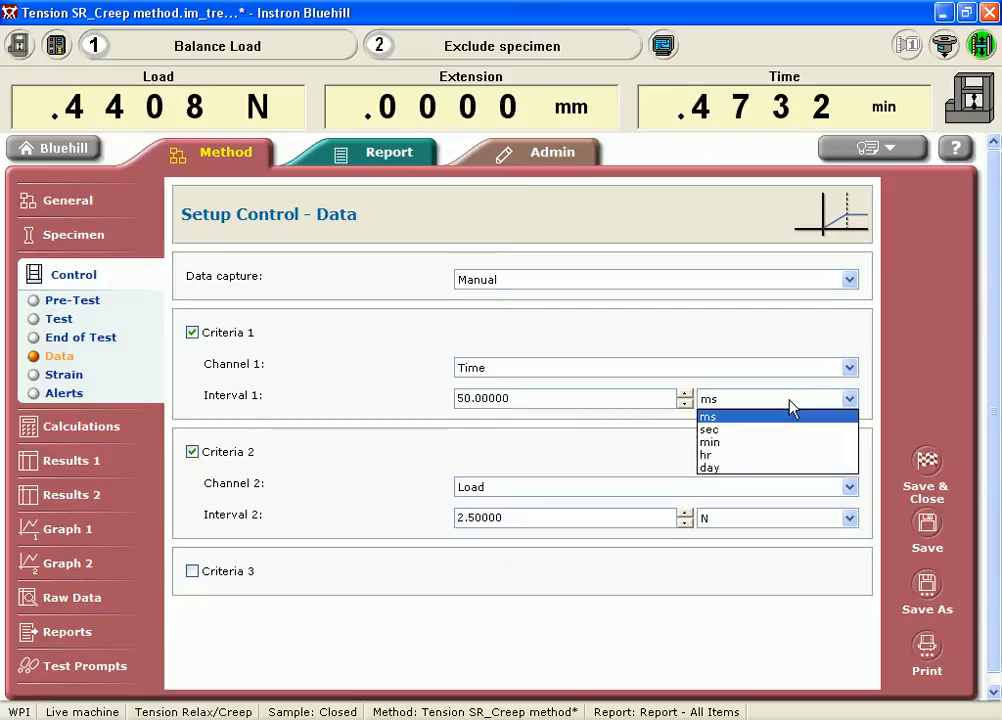
click(708, 428)
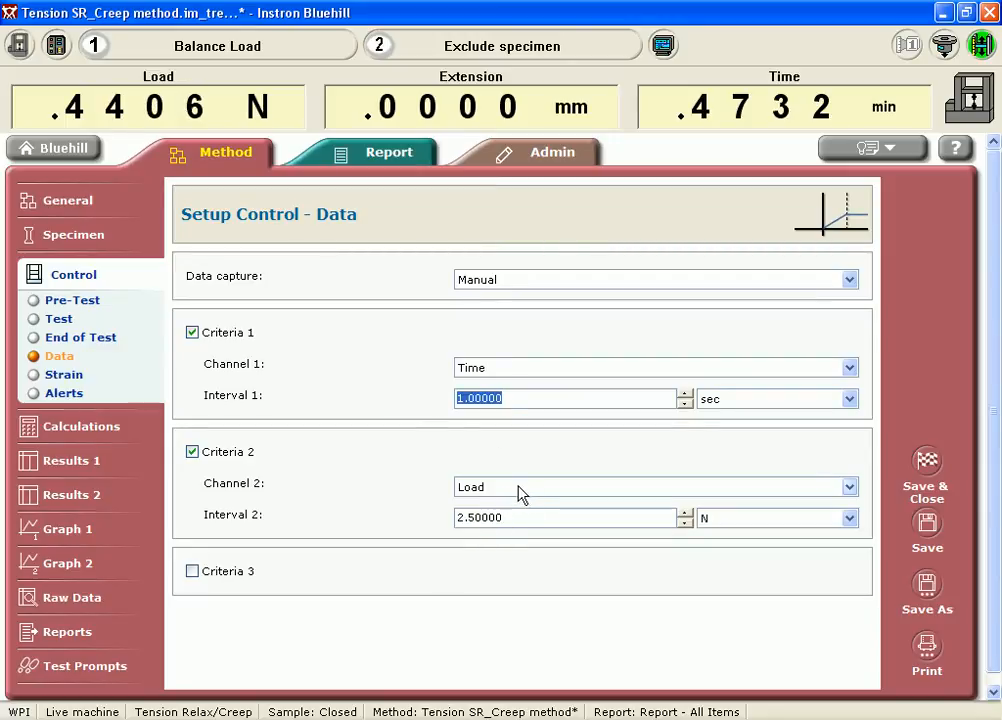
click(650, 488)
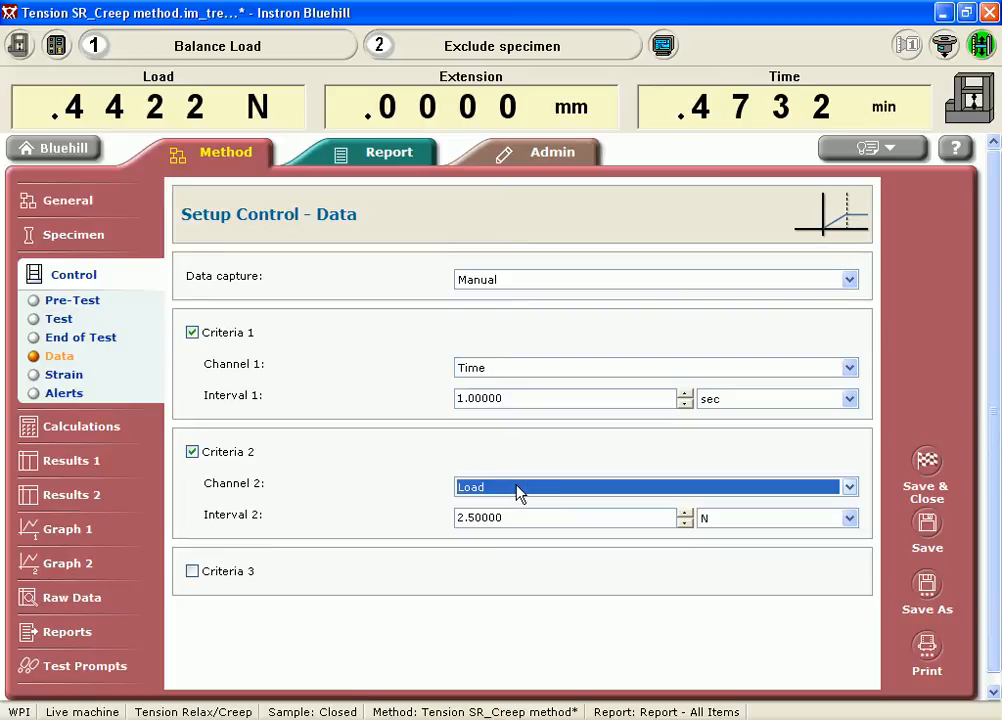
mouse_move(64, 376)
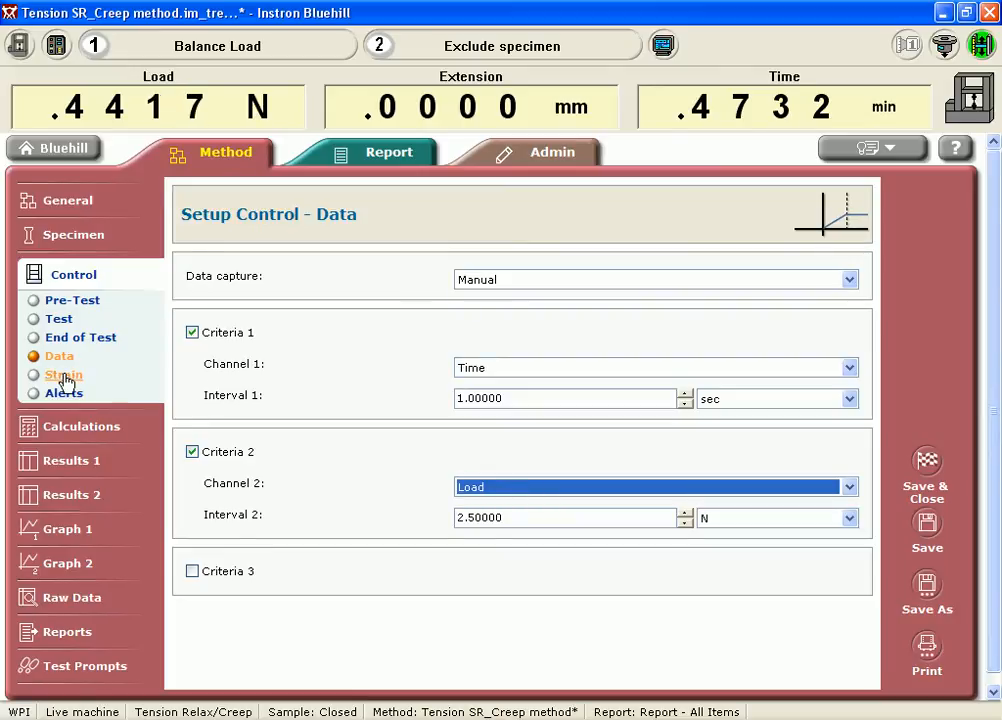
click(62, 374)
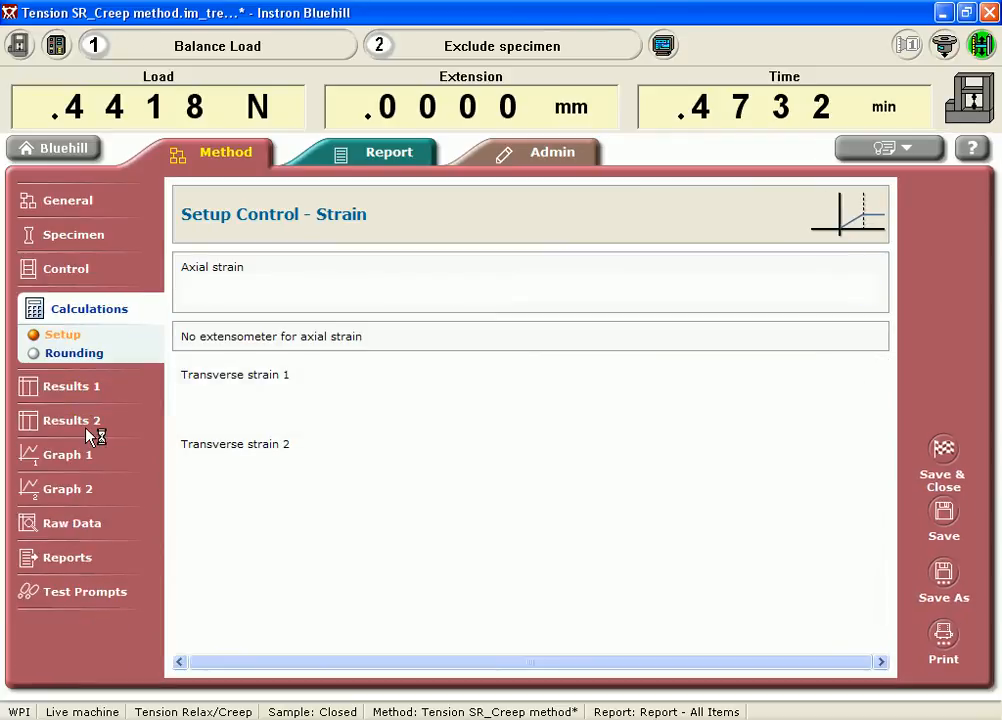
Add an Absolute Peak calculation and set its channel to tensile stress
click(88, 308)
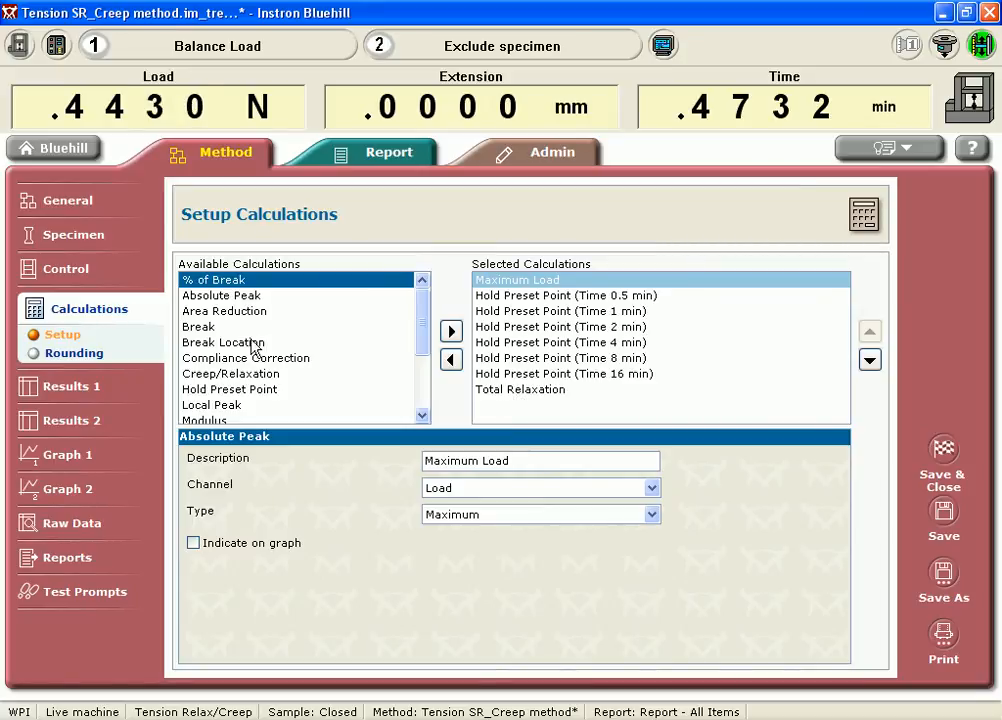
mouse_move(260, 428)
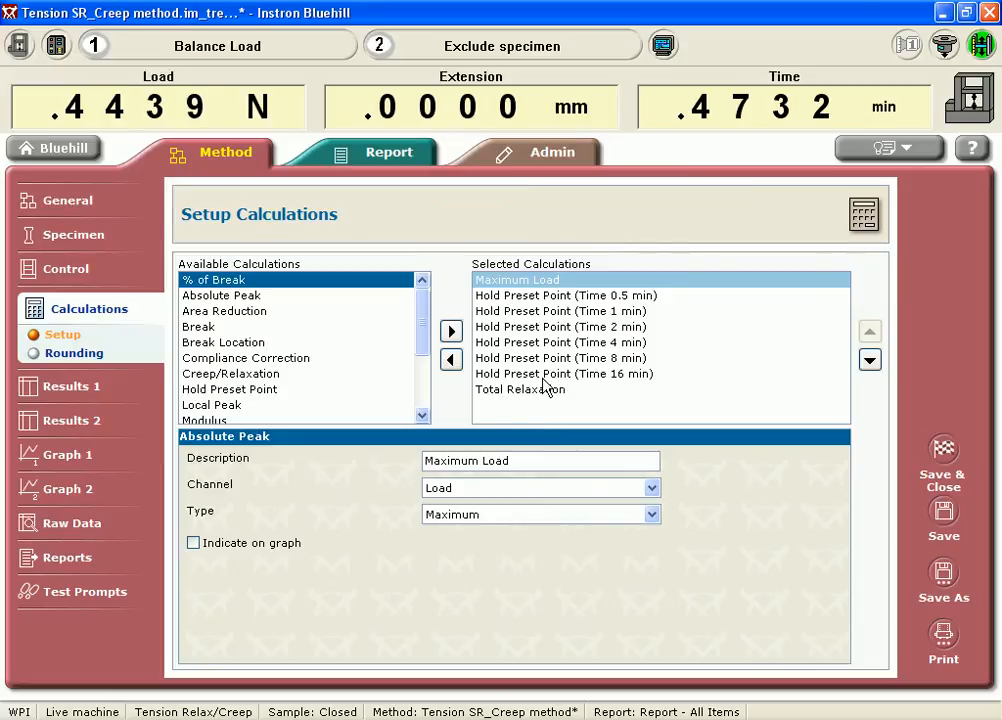
mouse_move(276, 398)
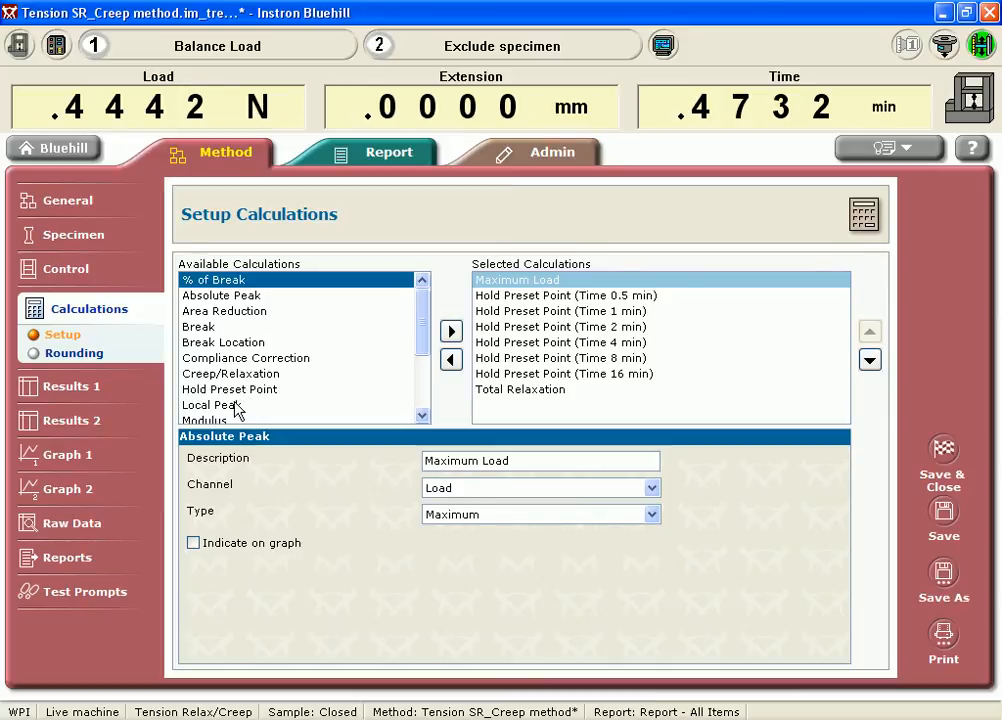
click(220, 296)
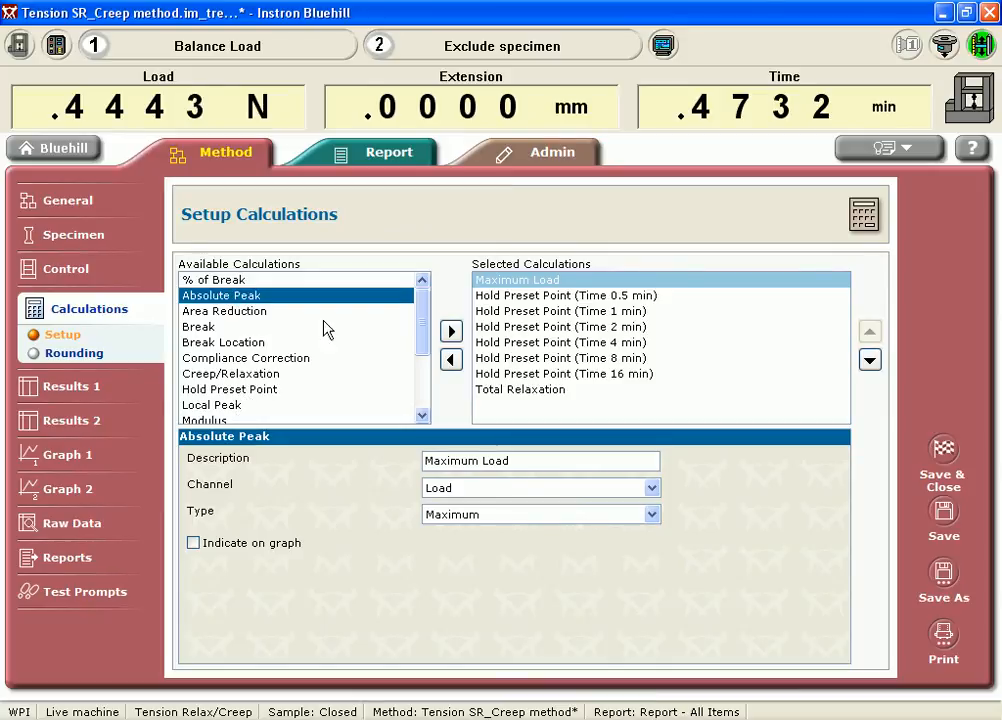
click(450, 332)
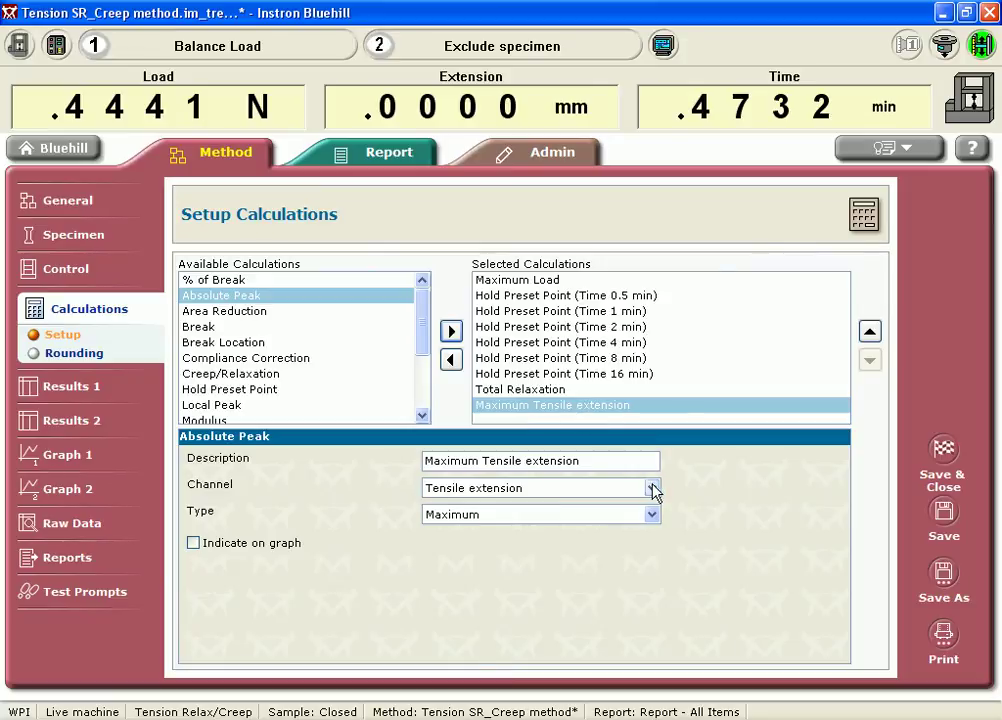
click(652, 488)
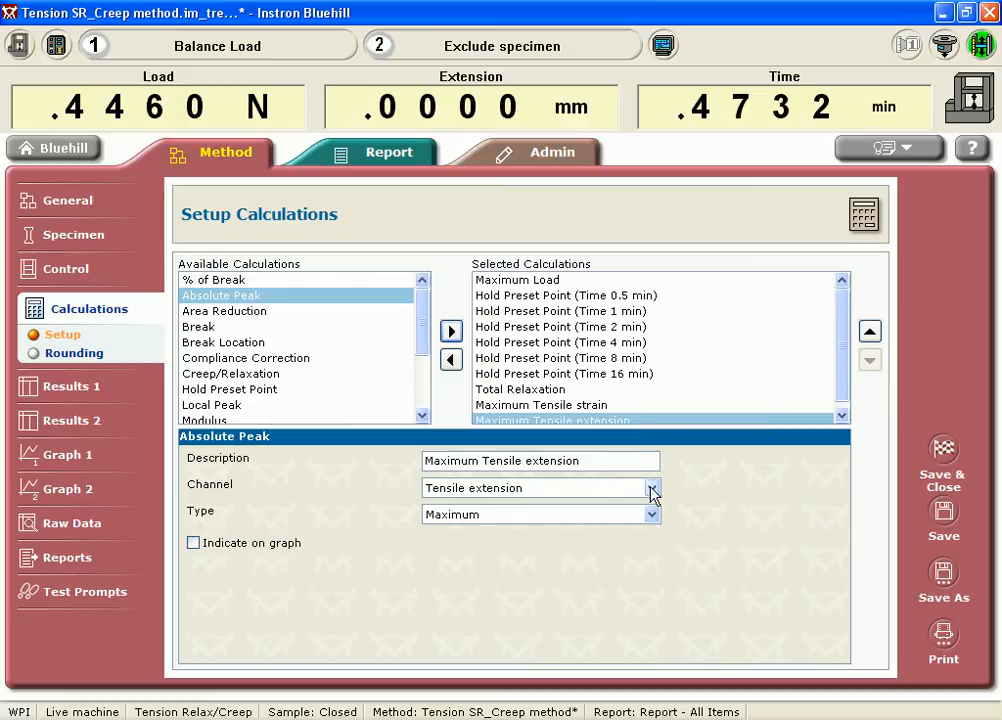
click(652, 488)
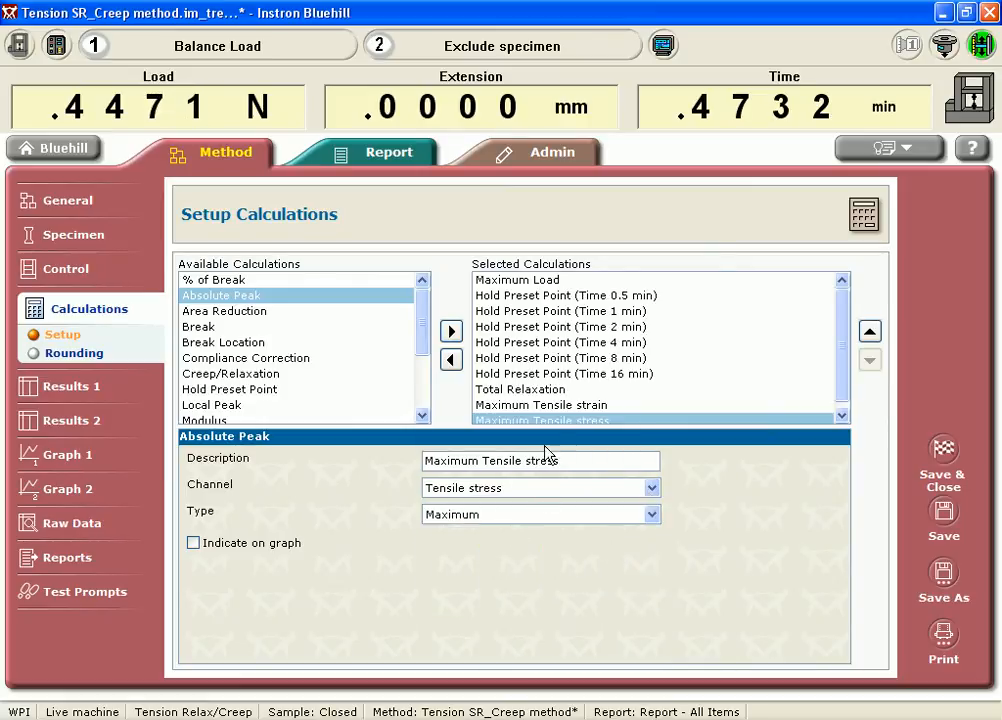
mouse_move(452, 536)
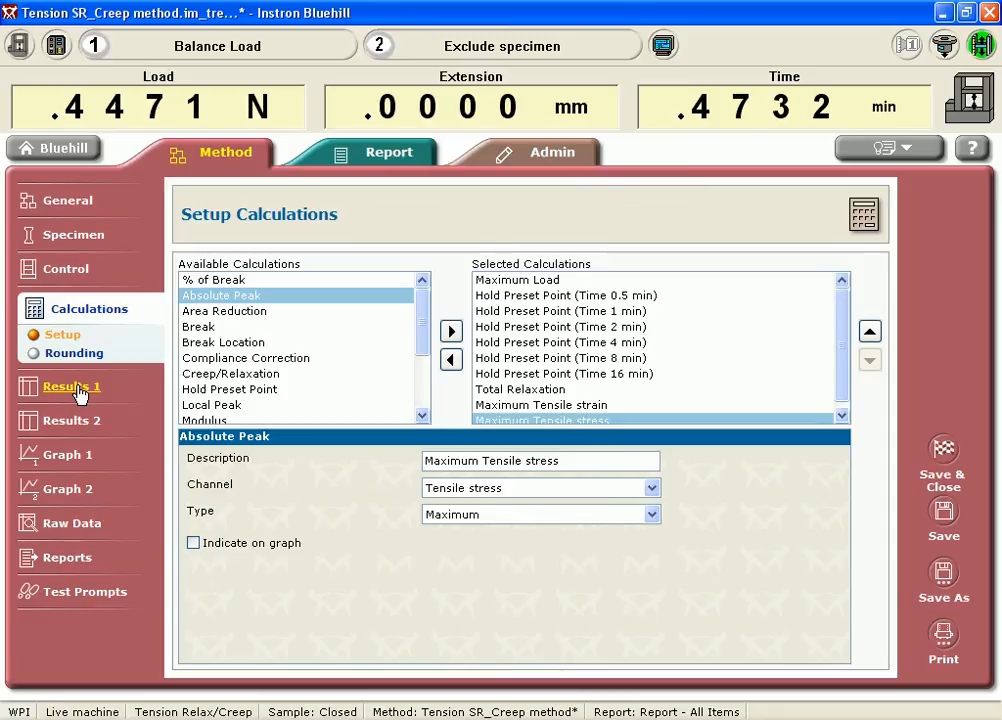
Show the column setup for Results table 1 and its available results
click(70, 386)
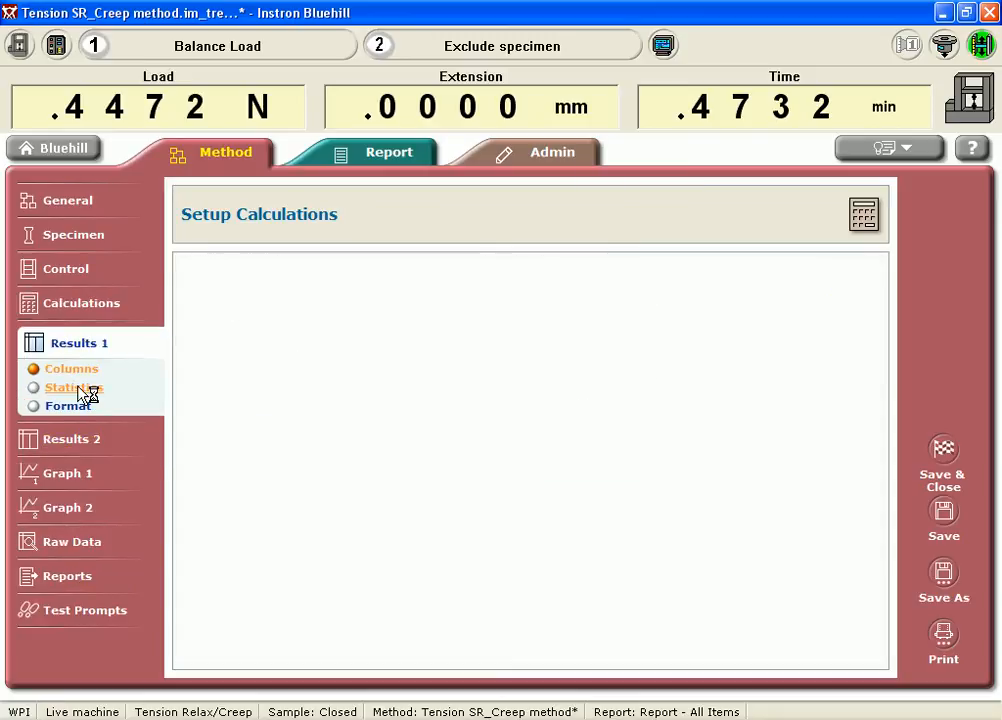
click(72, 368)
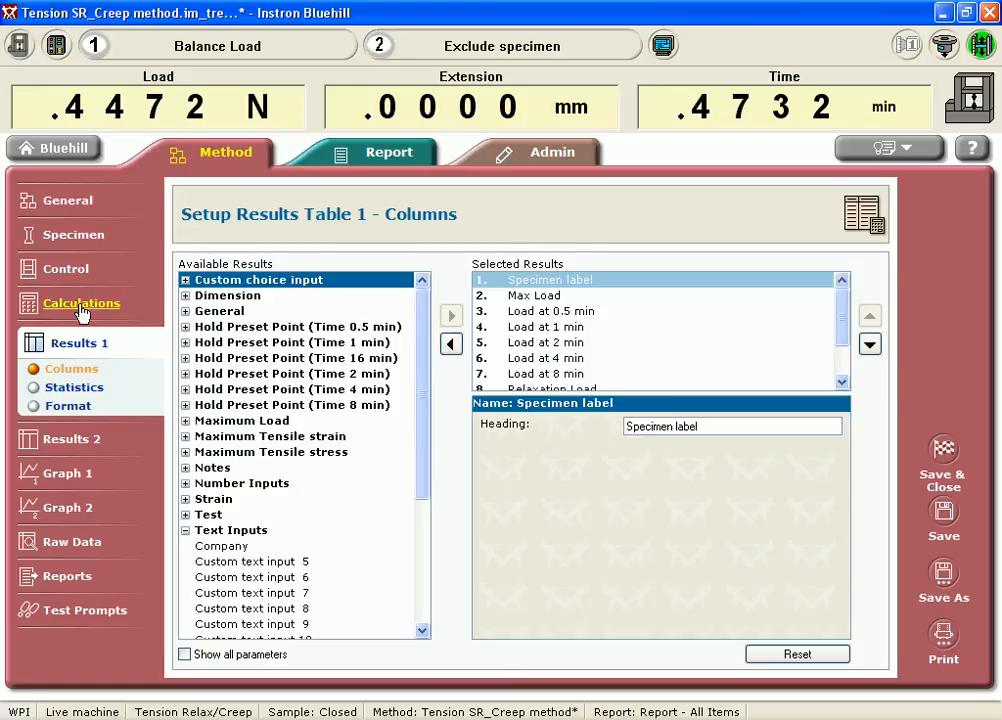
mouse_move(540, 390)
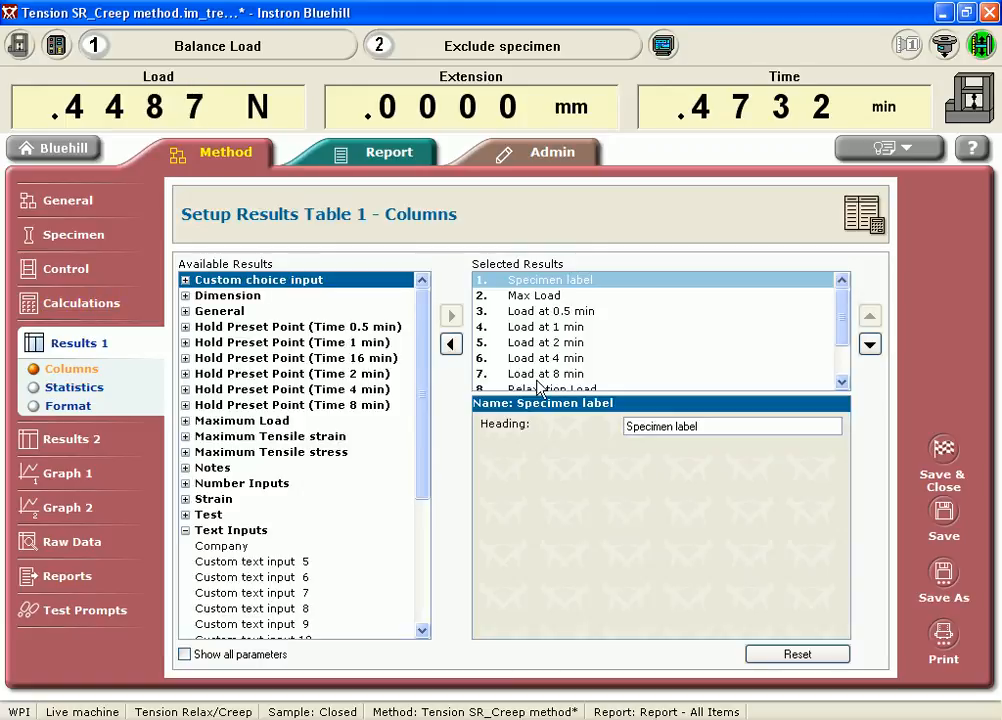
click(844, 390)
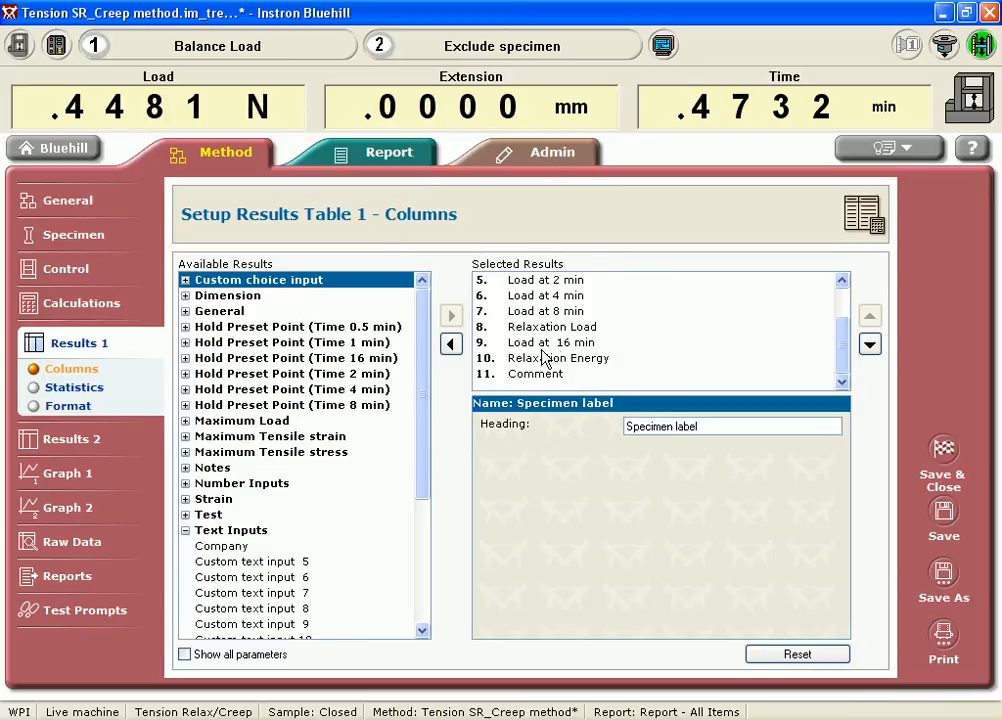
mouse_move(792, 312)
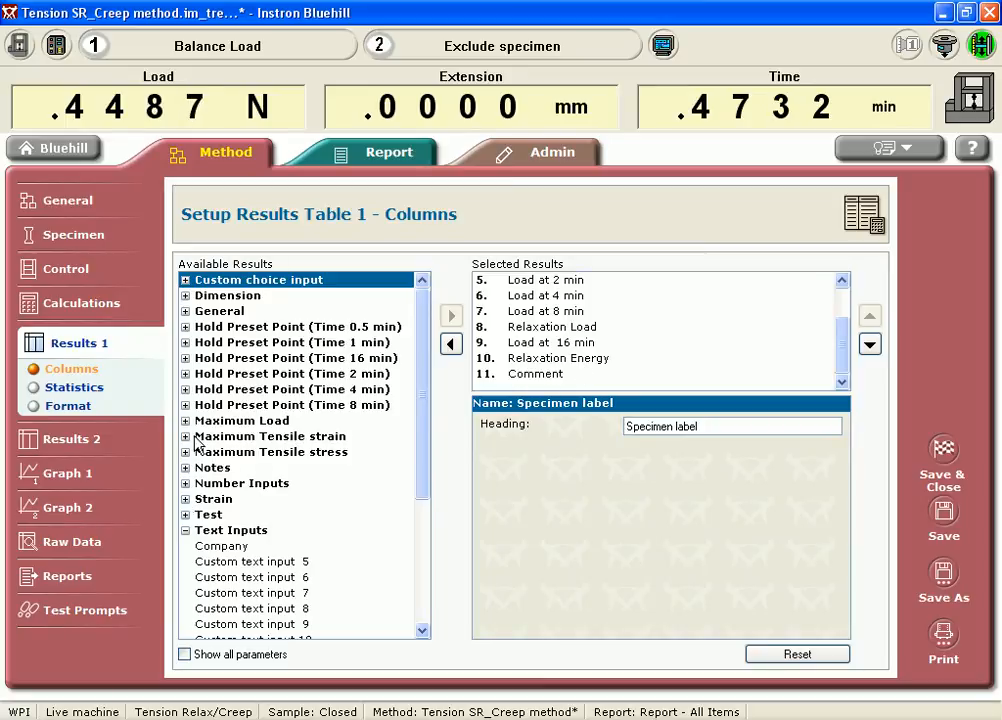
Add Maximum Tensile strain and tensile stress at maximum tensile strain (MPa) as columns
click(268, 436)
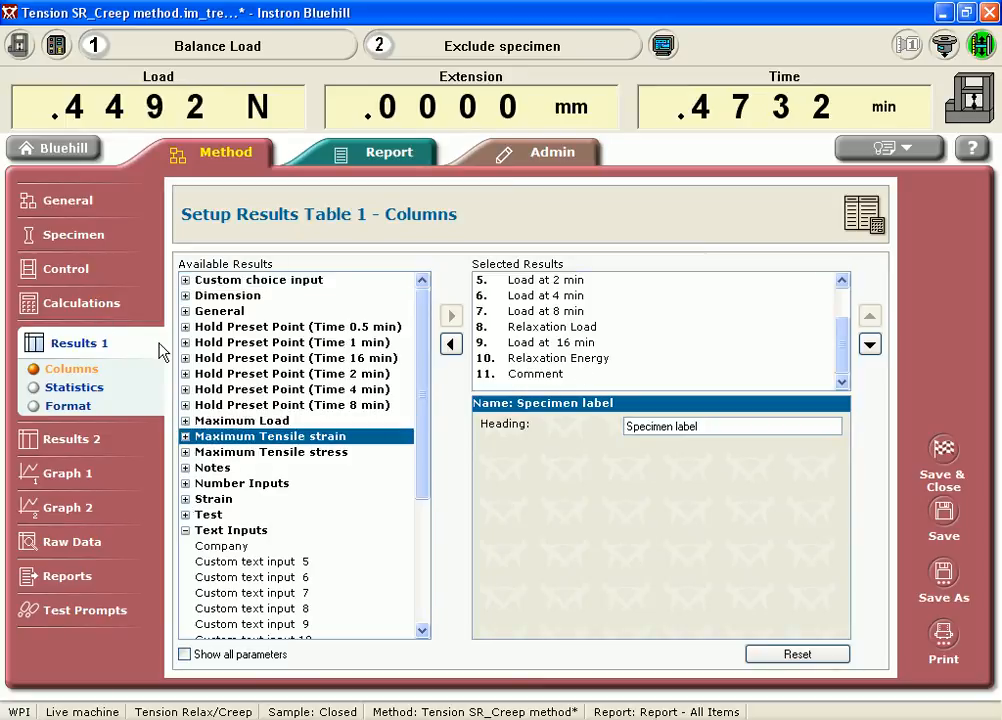
click(184, 436)
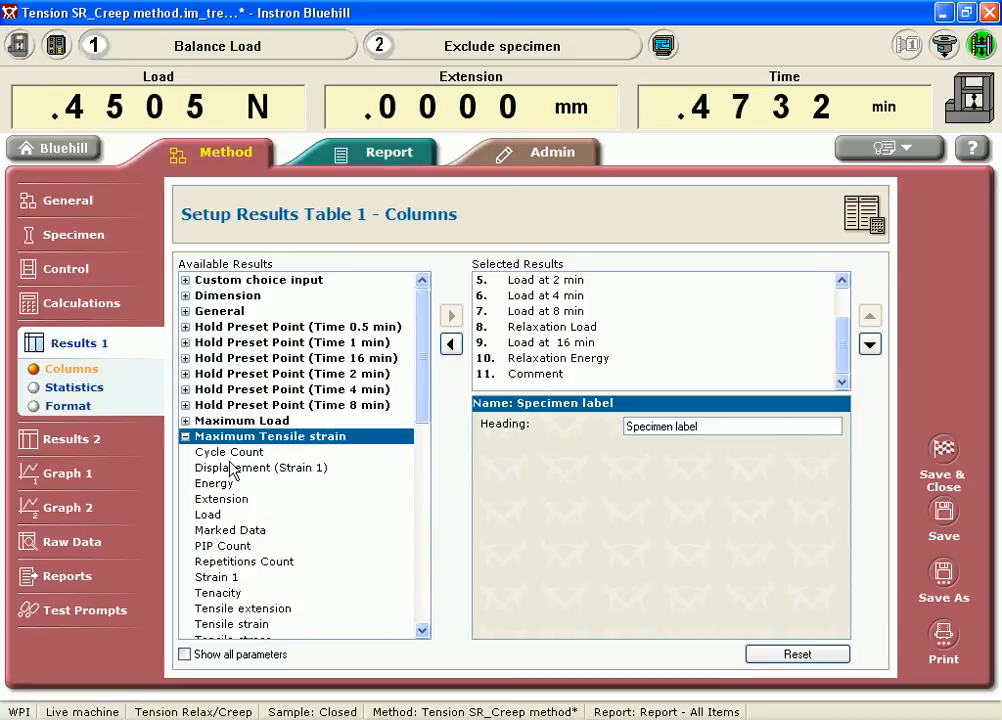
mouse_move(232, 560)
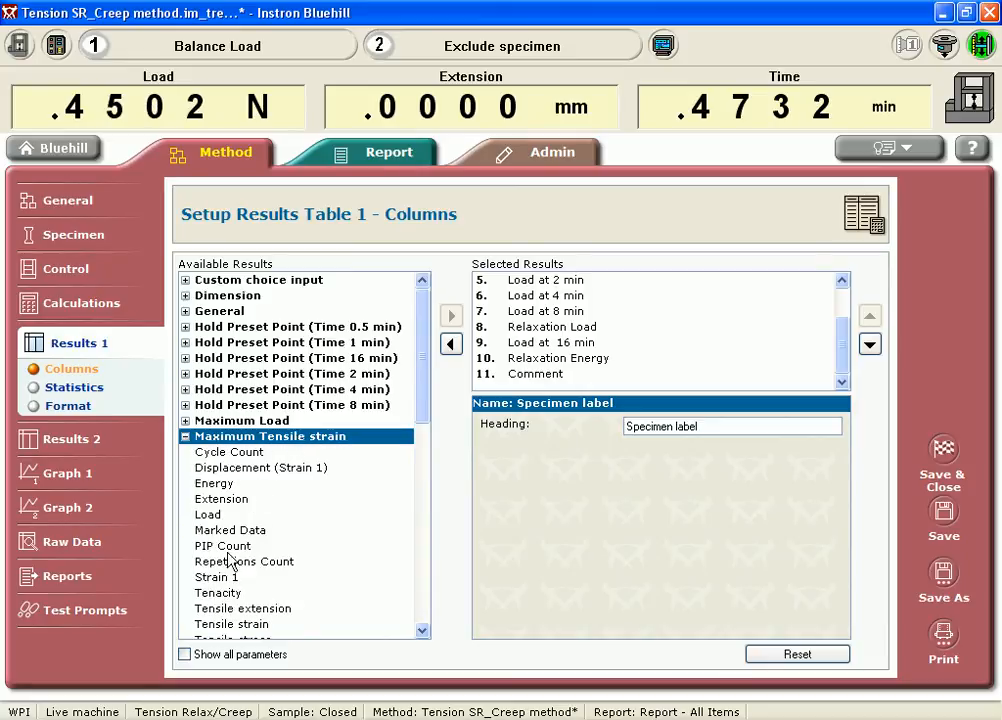
scroll(down, 3)
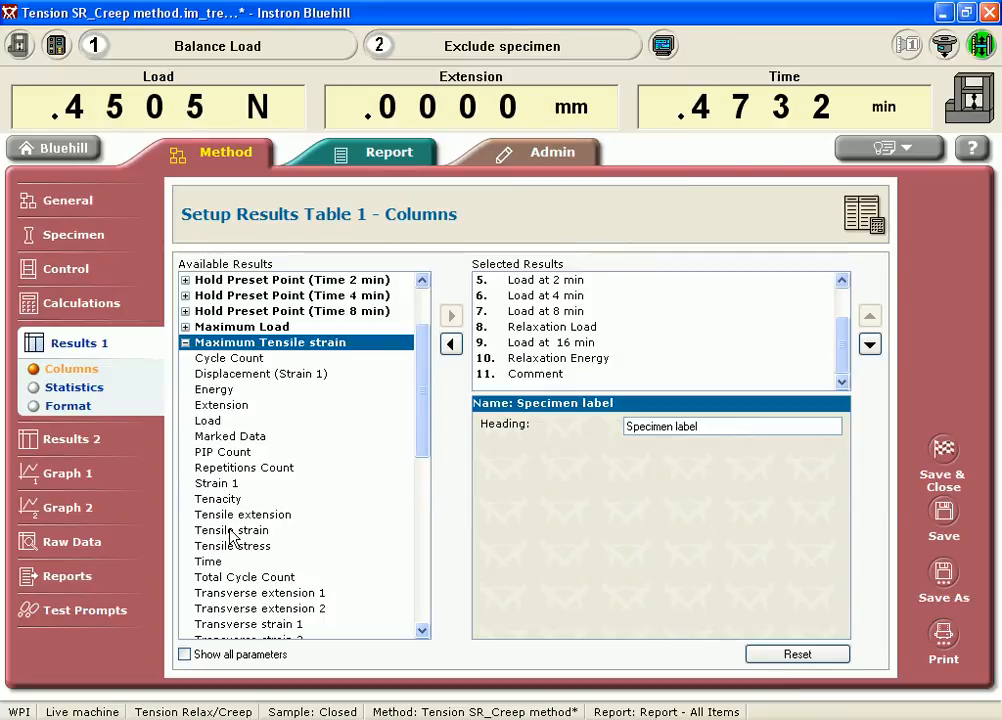
click(232, 530)
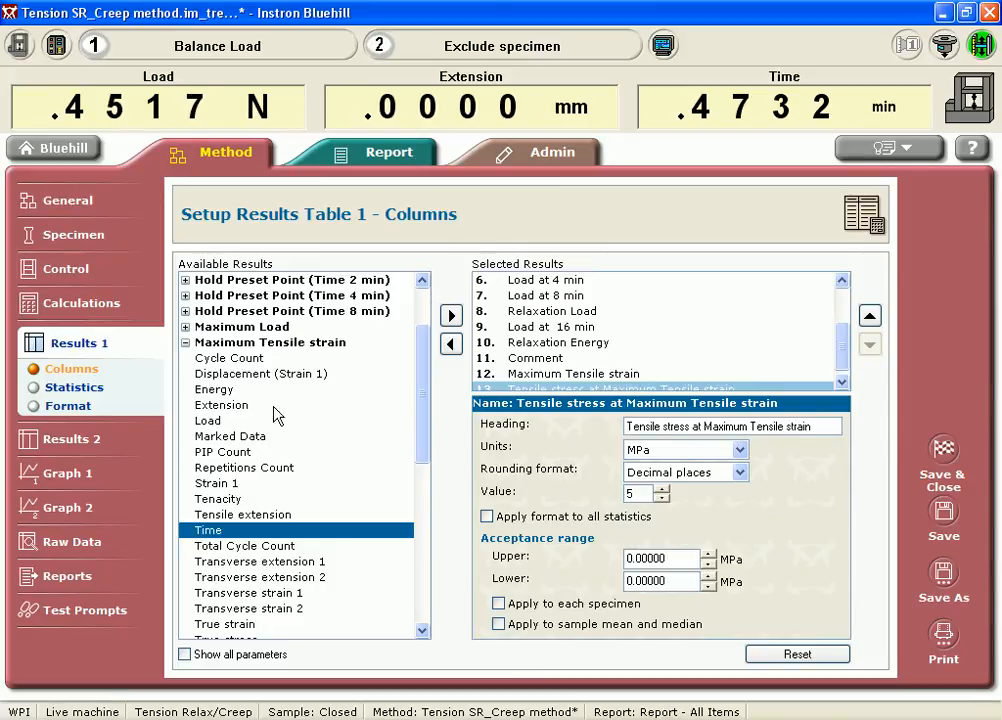
mouse_move(284, 440)
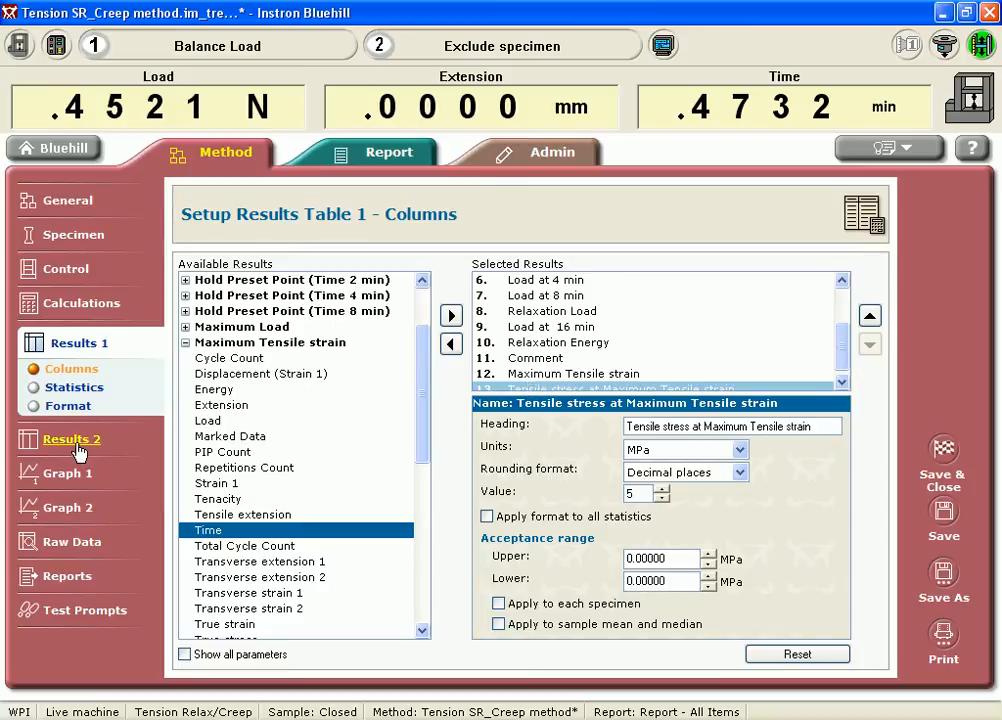
mouse_move(68, 472)
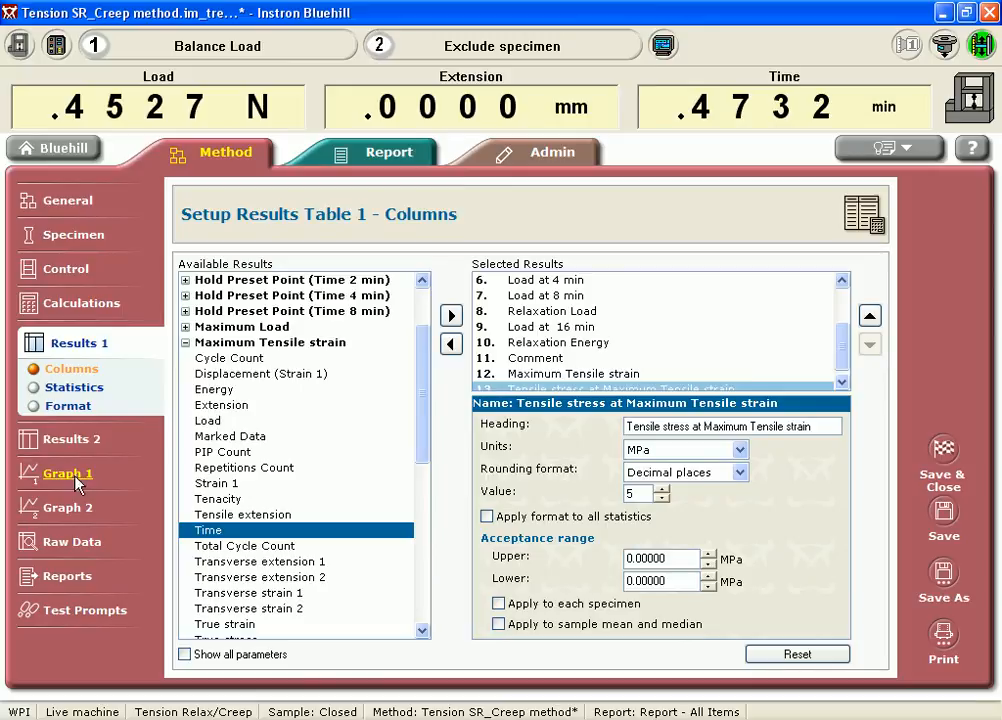
Make Graph 1 a double y-axis graph with extension on the first y-axis
click(68, 472)
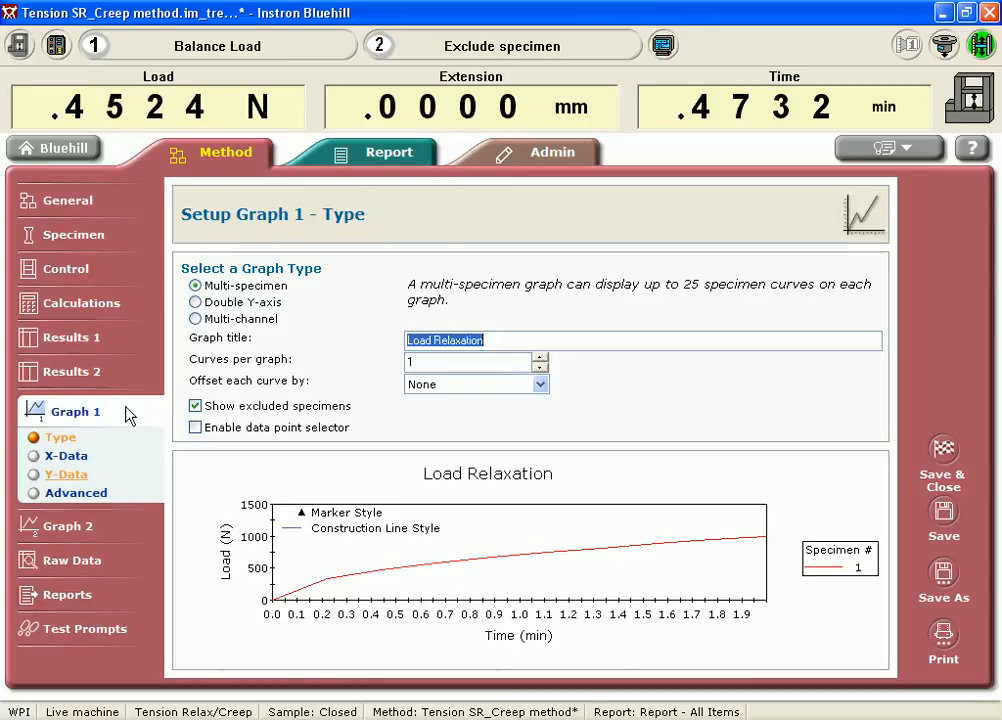
click(196, 302)
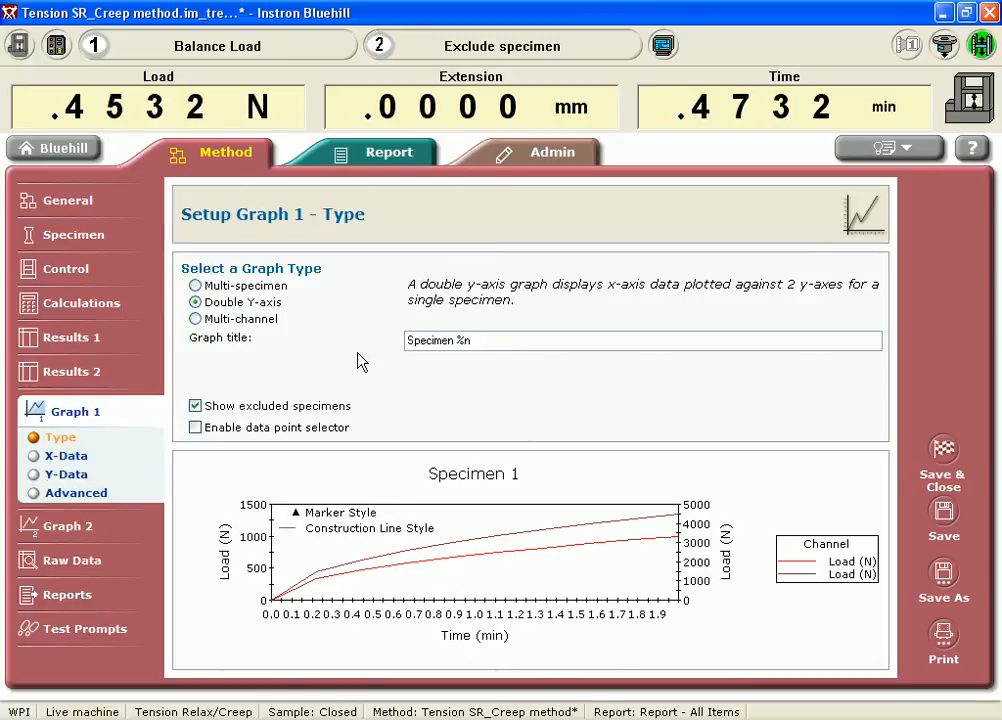
mouse_move(66, 456)
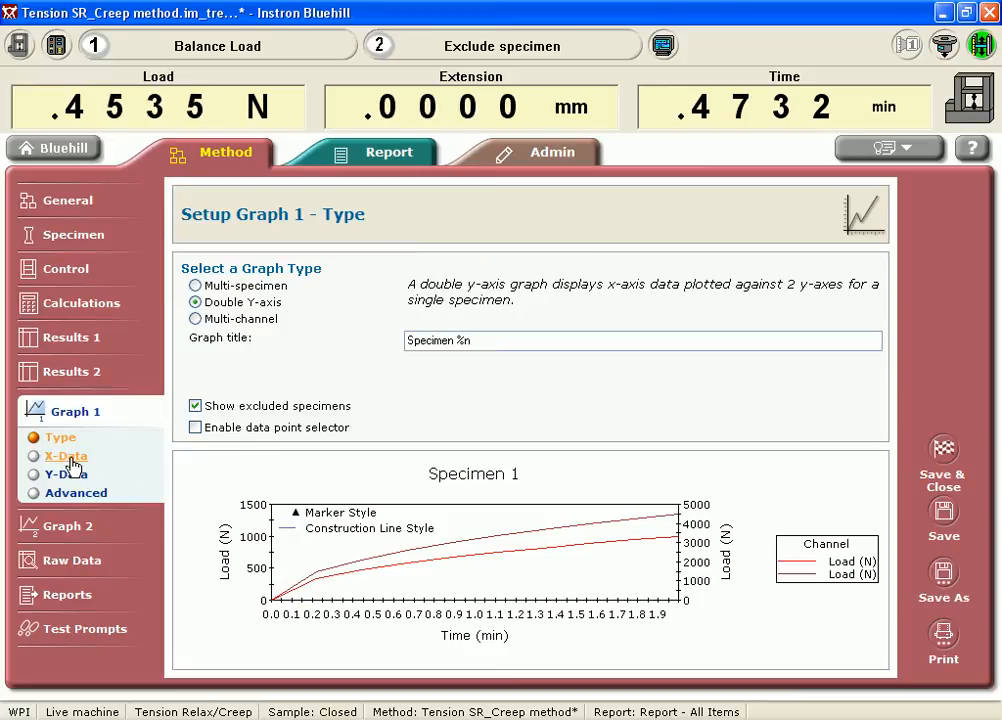
click(66, 456)
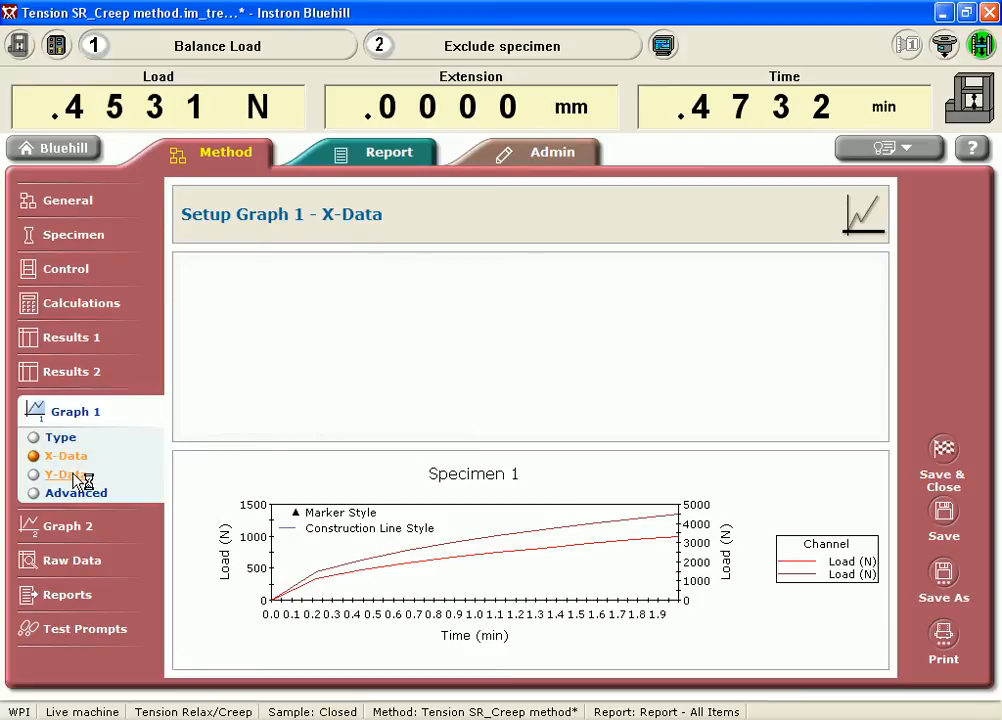
click(68, 456)
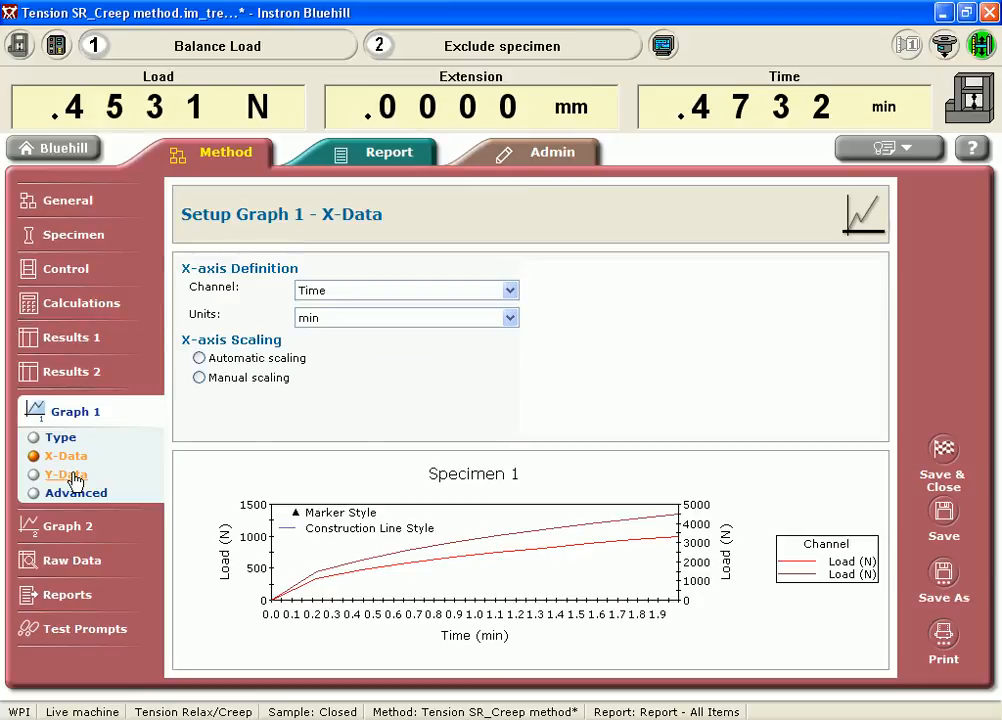
click(64, 474)
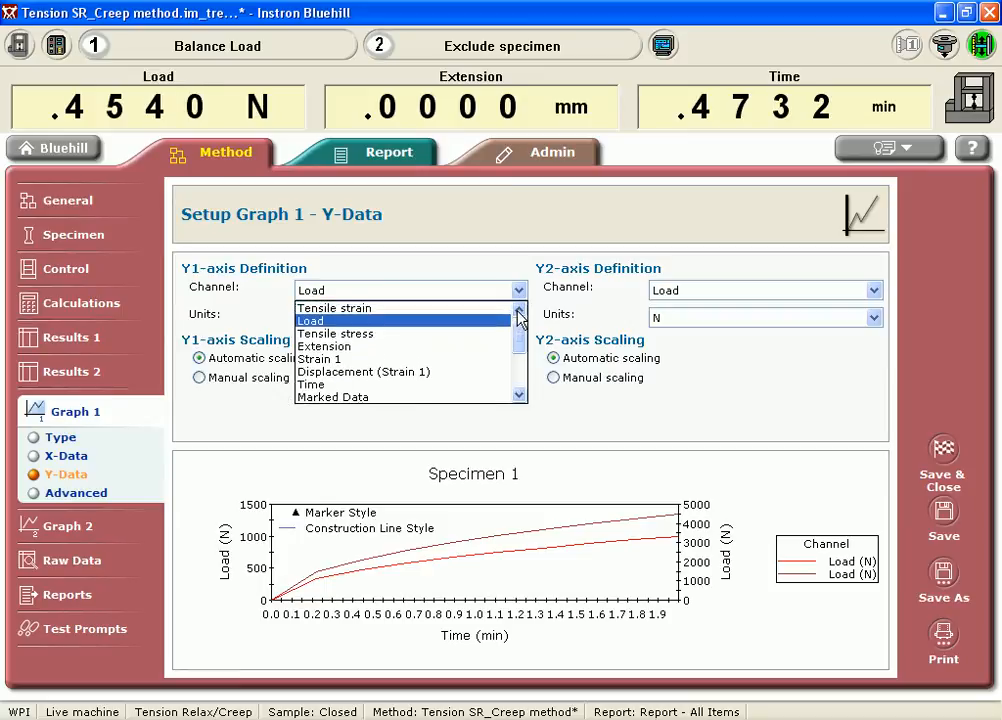
click(324, 346)
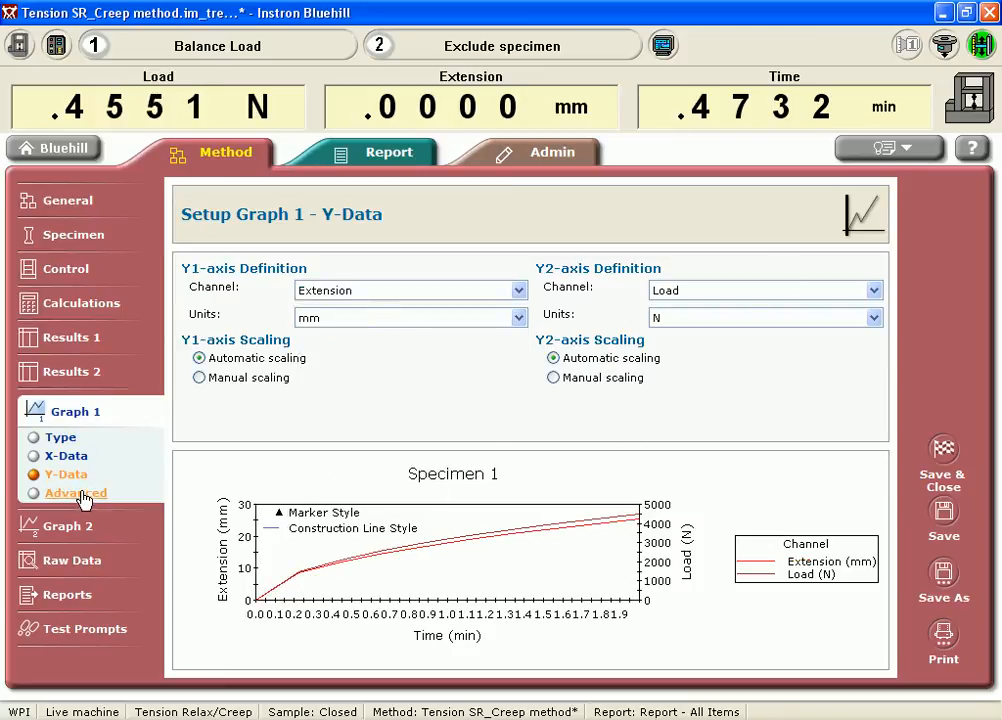
Recolour the Plot 2 line in Graph 1 blue via the advanced style settings
click(76, 492)
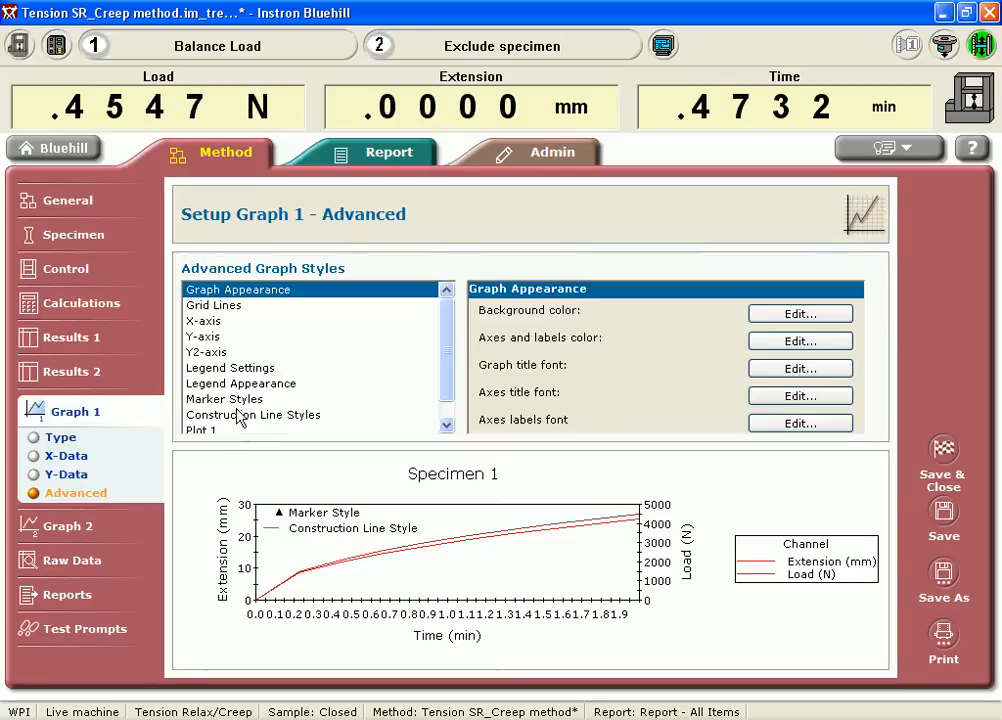
scroll(down, 3)
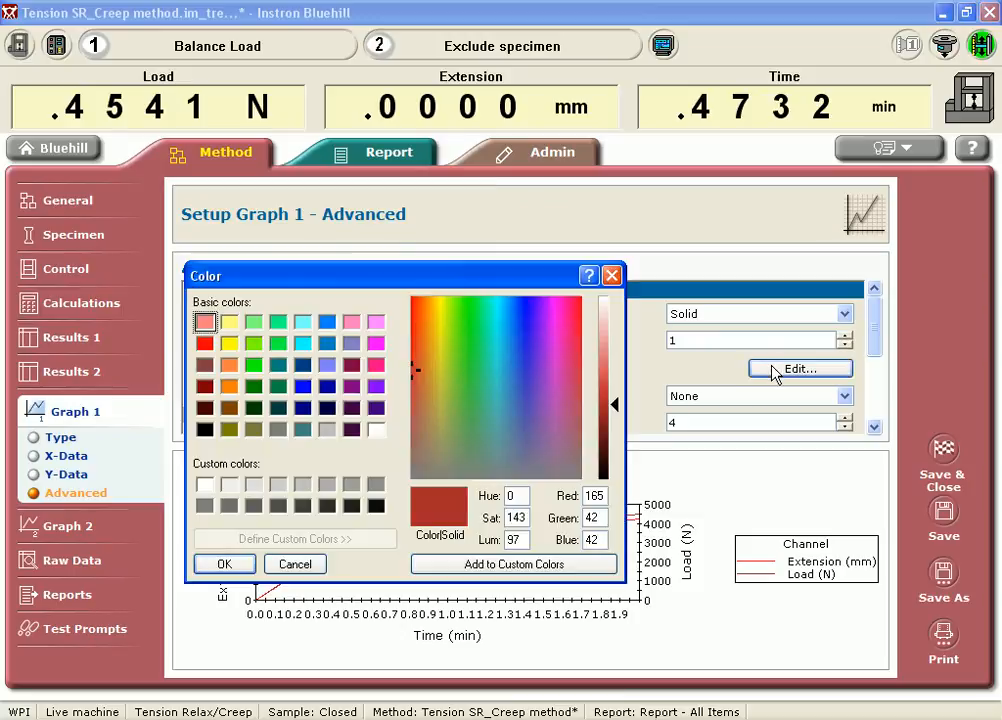
click(304, 386)
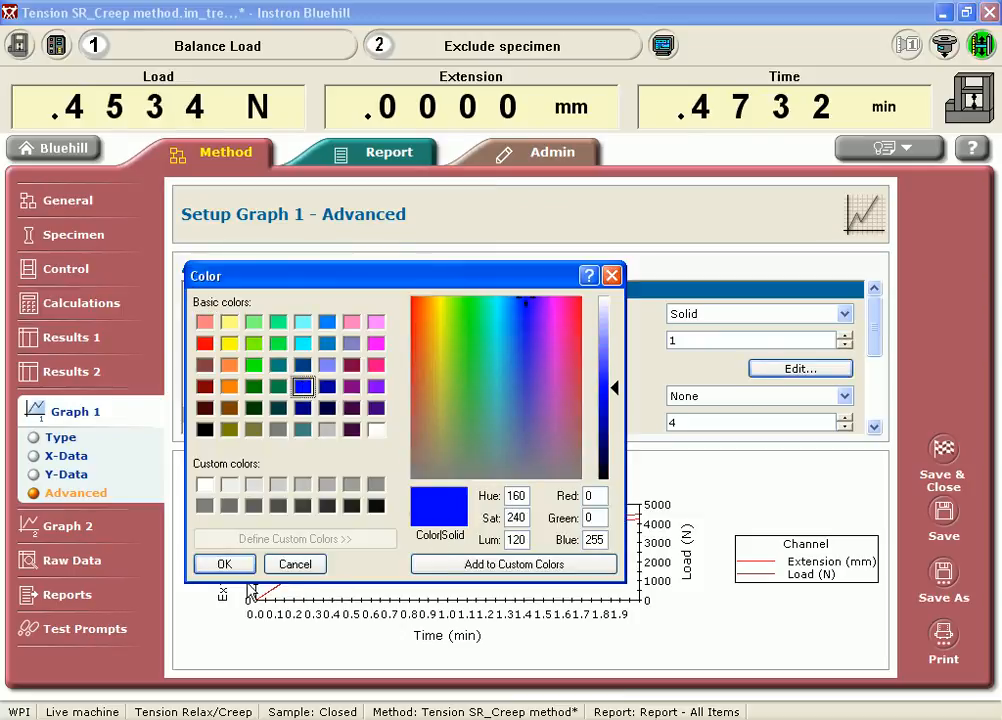
click(224, 564)
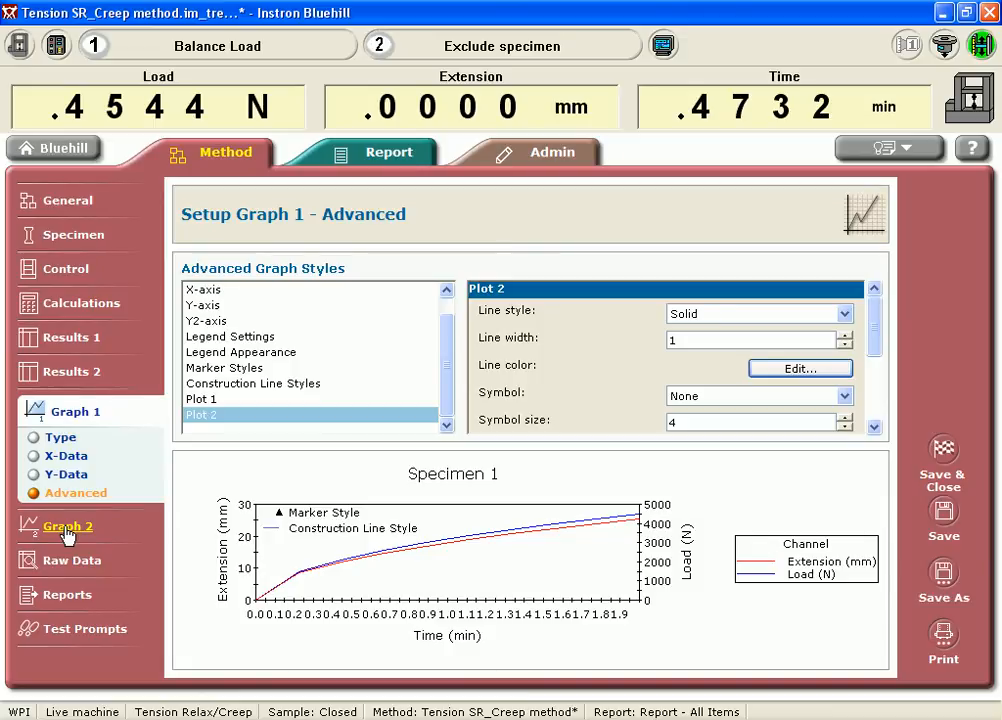
Make Graph 2 a double y-axis graph plotted against Time
click(68, 524)
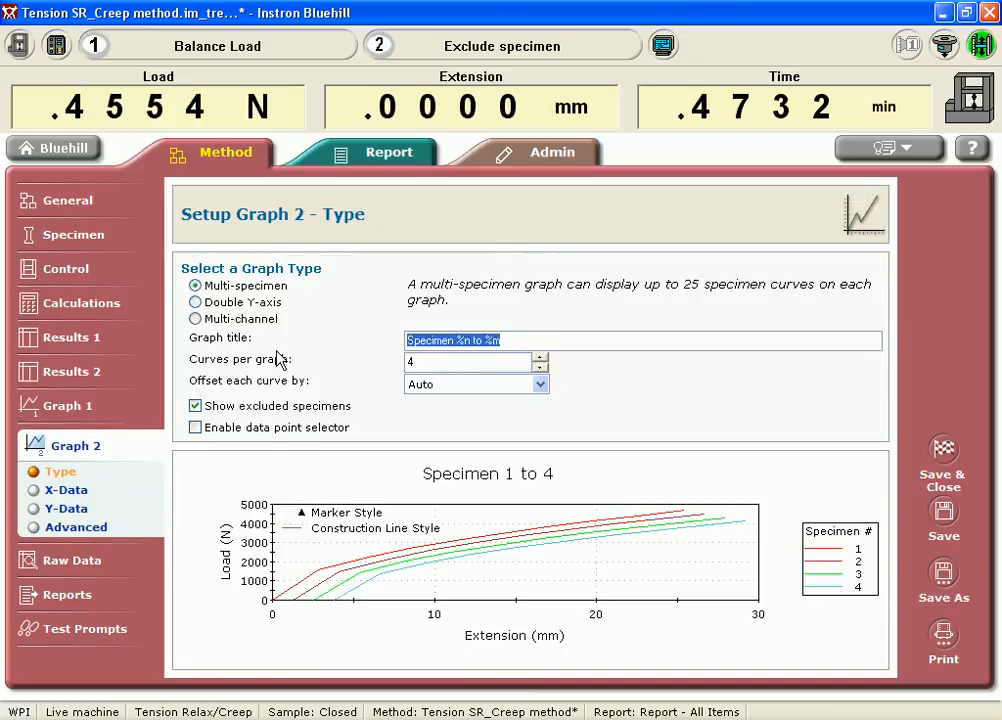
click(196, 302)
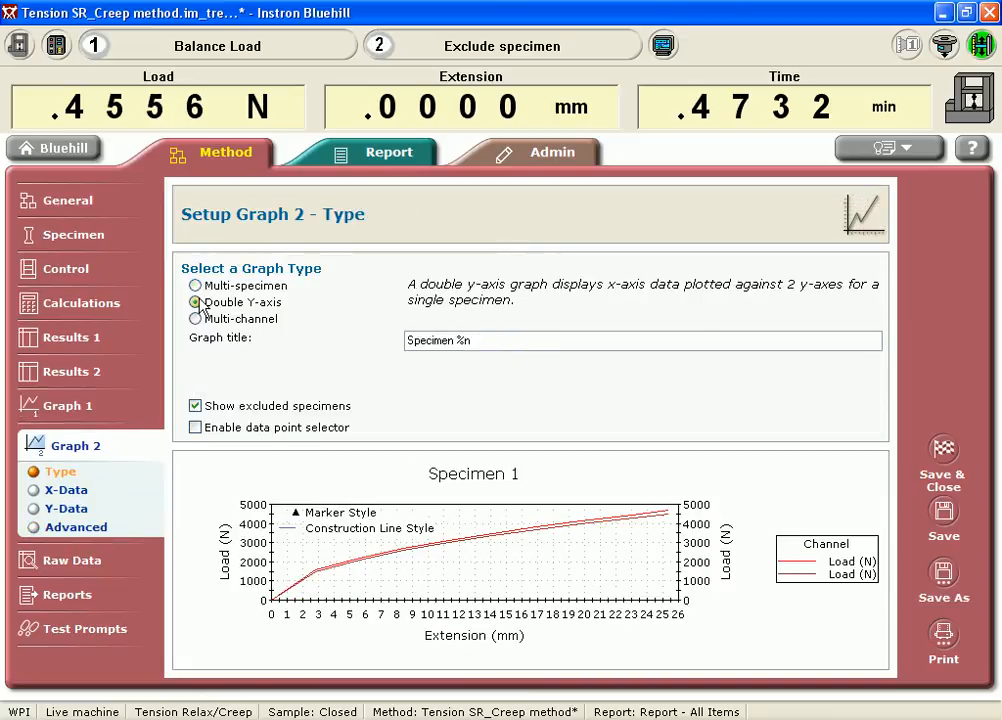
mouse_move(66, 490)
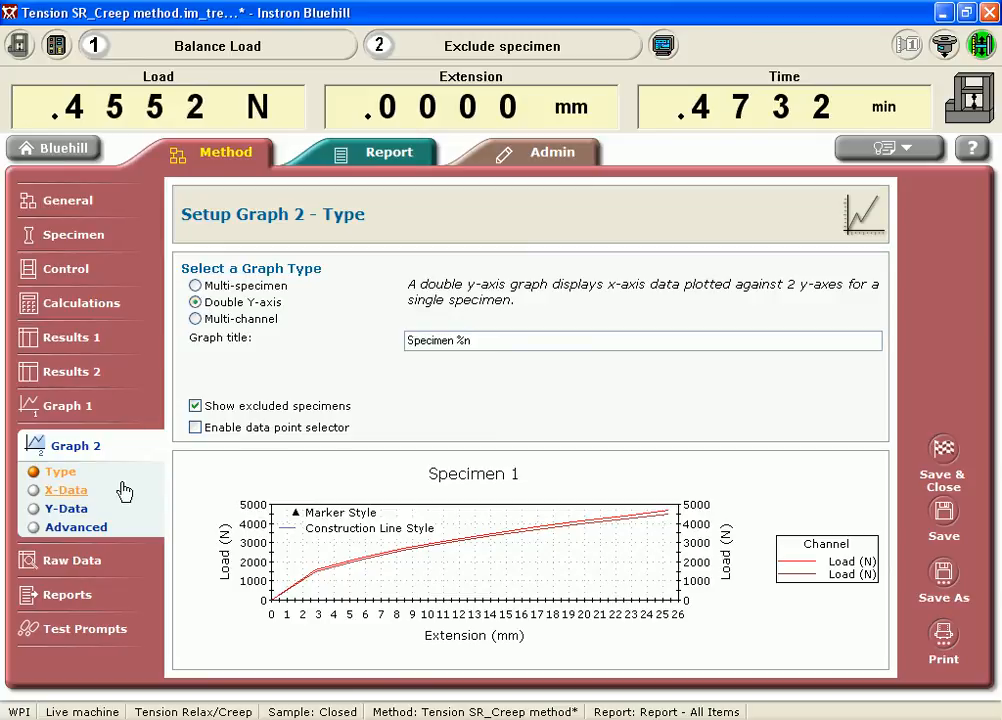
click(68, 490)
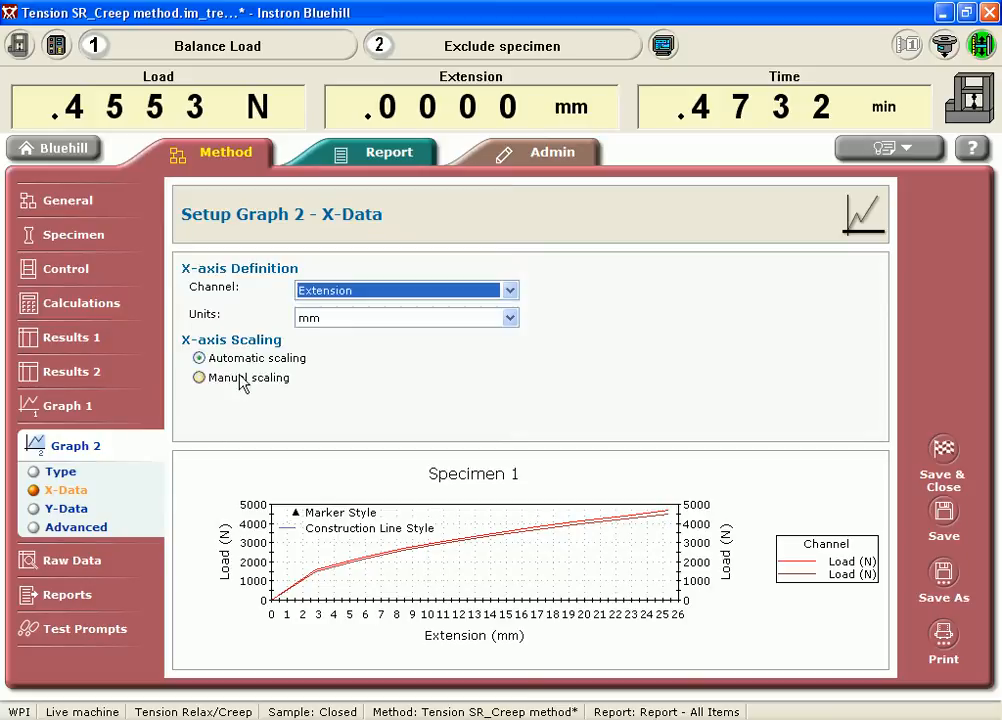
click(508, 290)
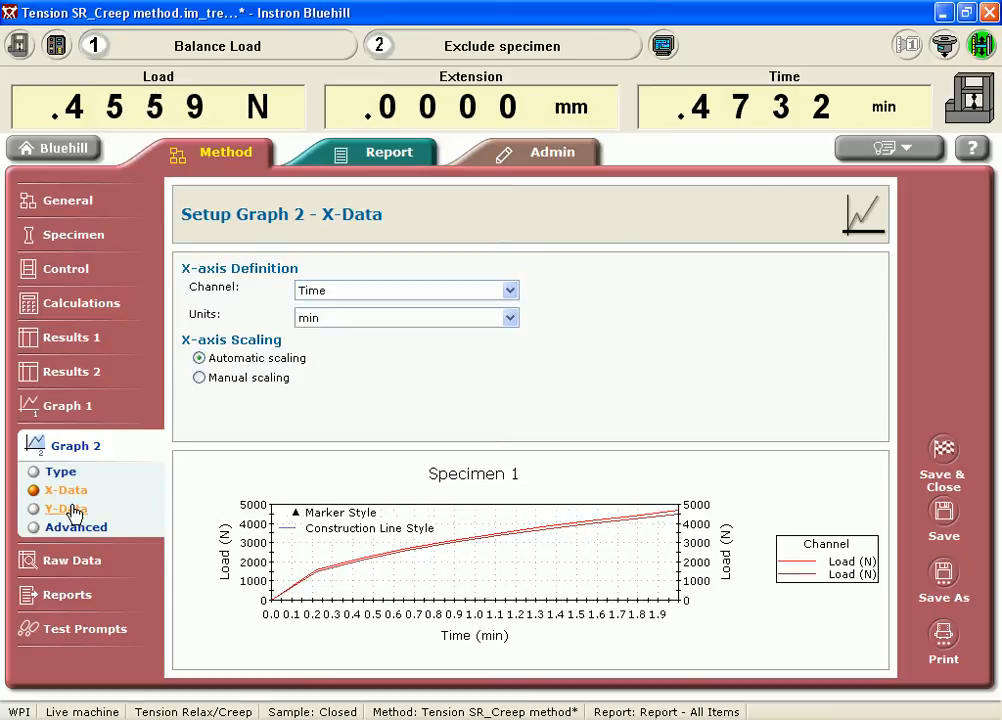
Plot Tensile strain in % on the first y-axis and Tensile stress on the second
click(68, 508)
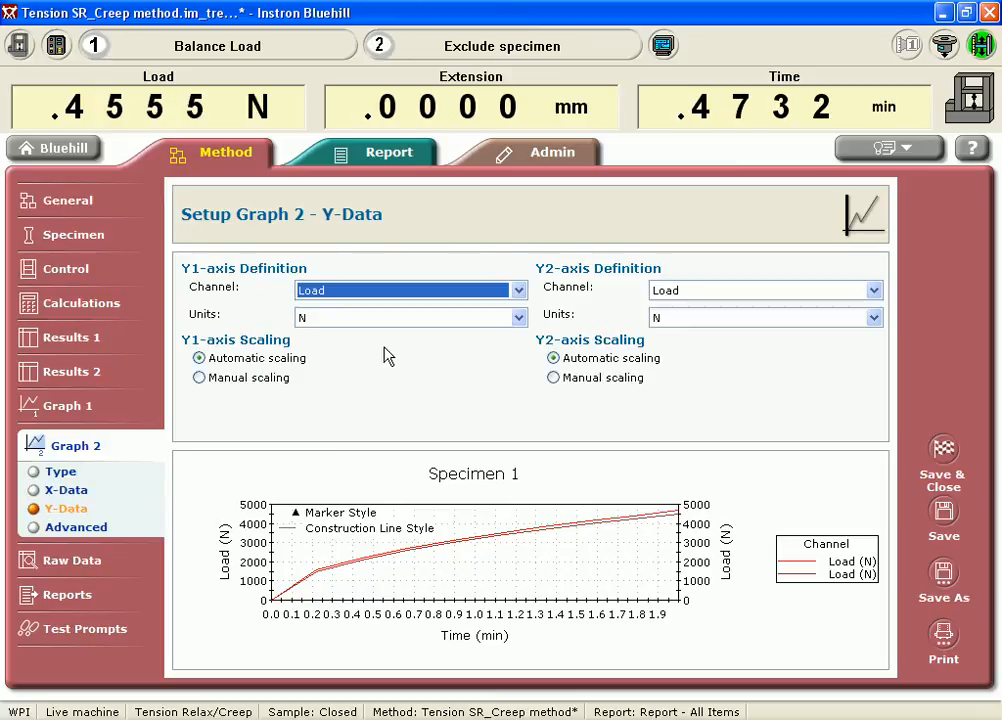
click(516, 290)
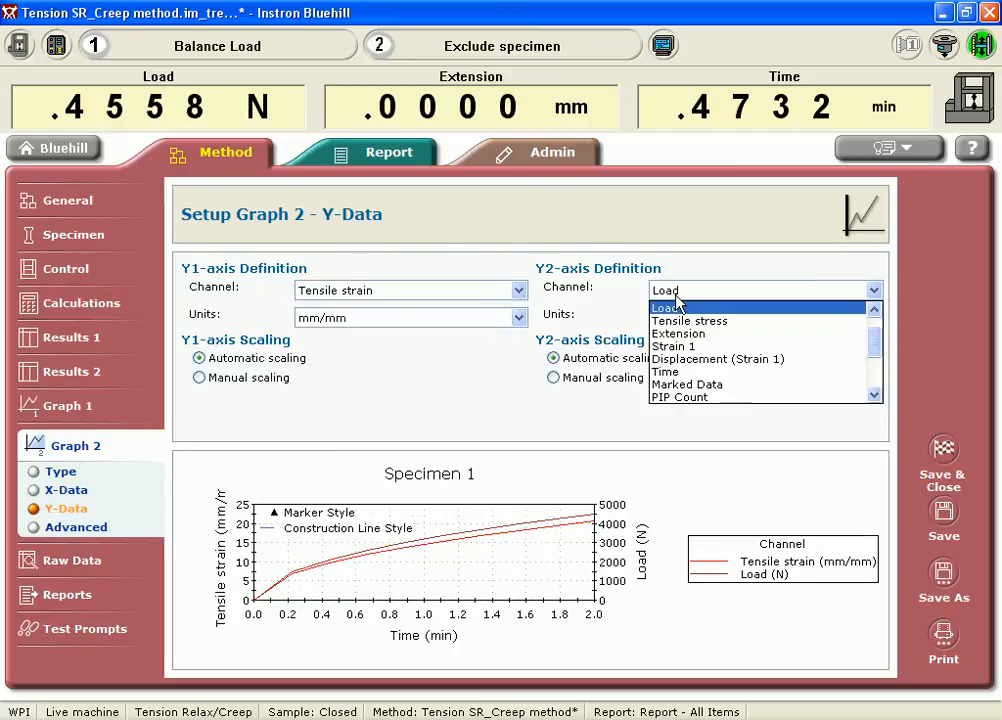
click(688, 320)
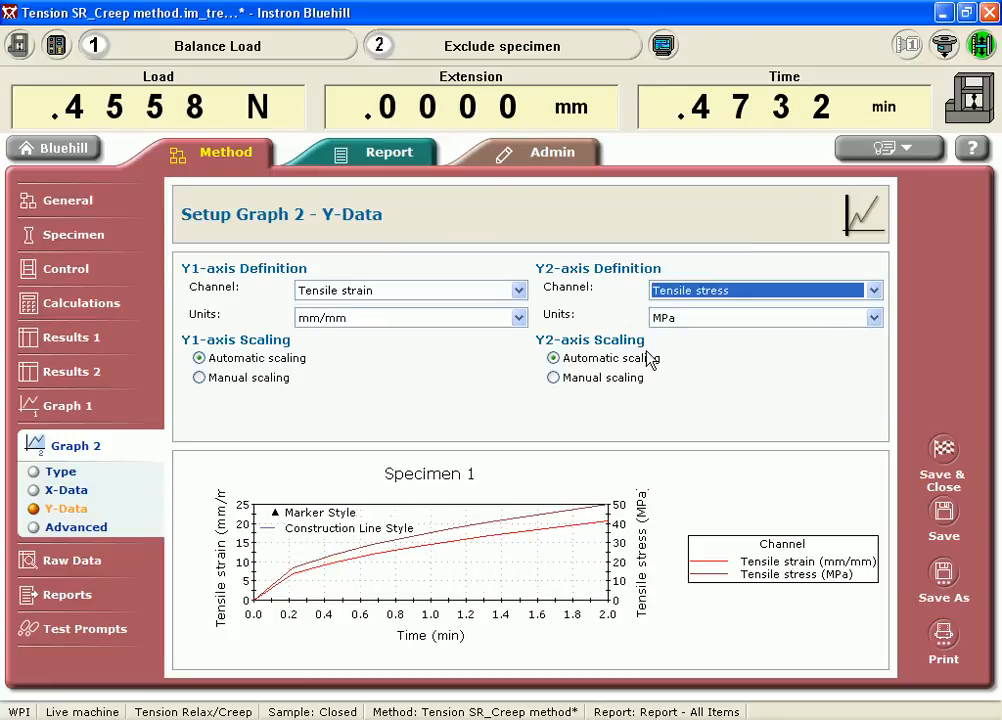
click(410, 316)
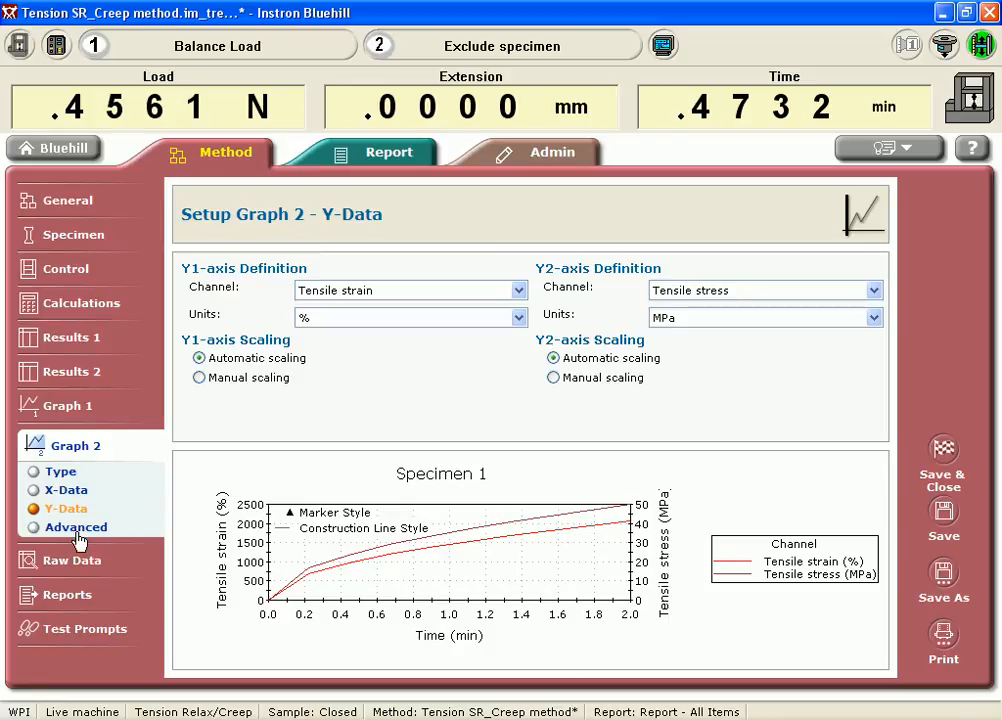
Bring up the Plot 2 line colour setting in Graph 2's advanced style
click(76, 528)
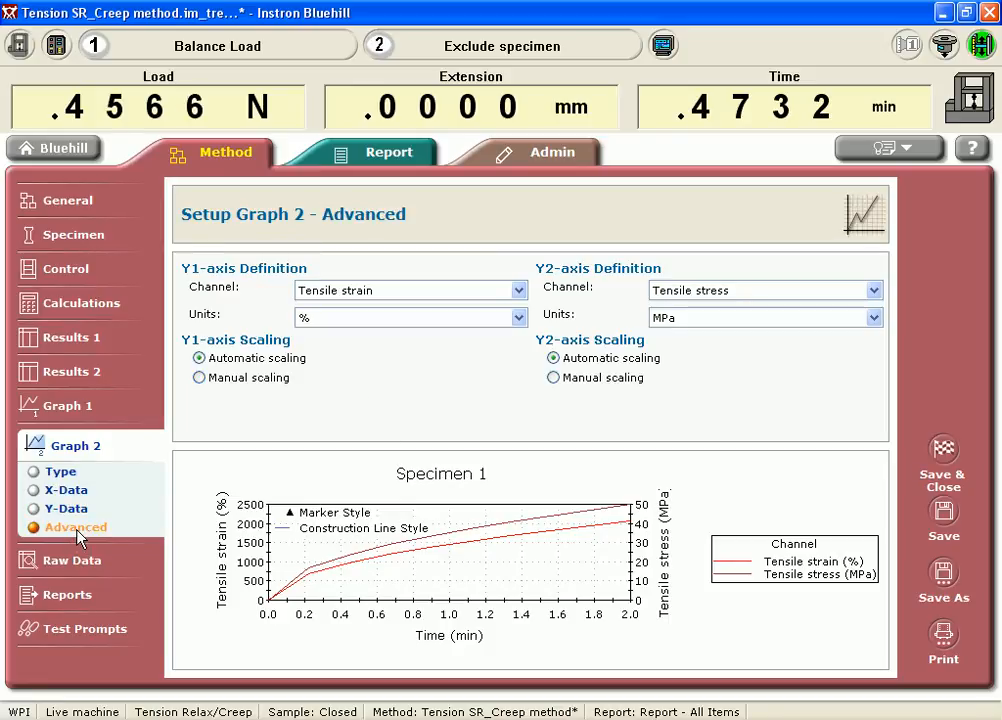
click(76, 528)
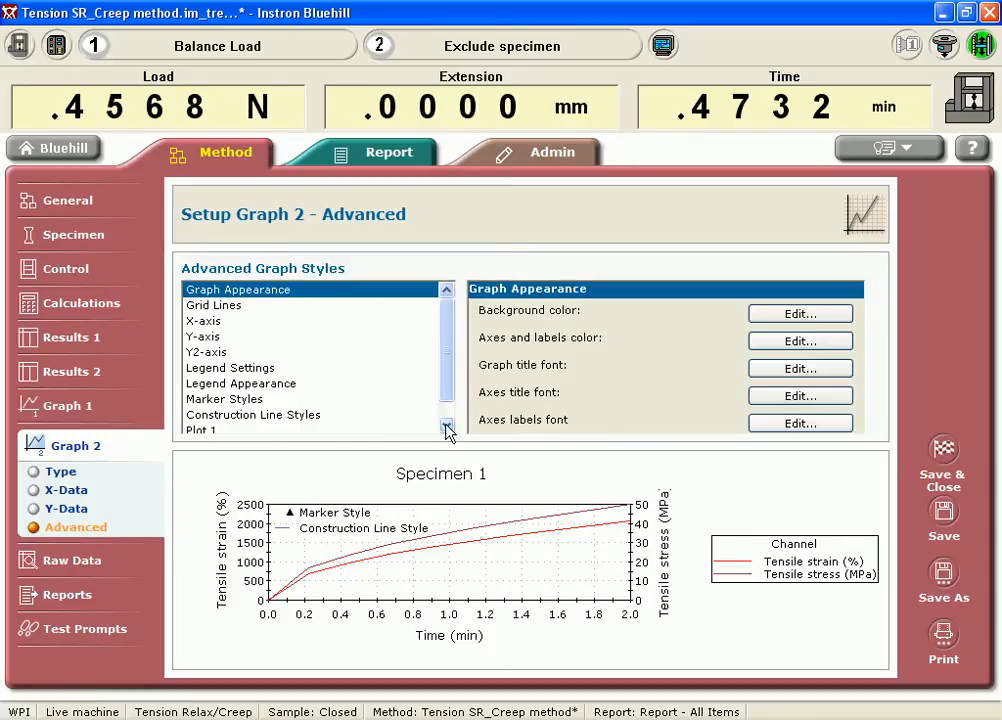
click(448, 424)
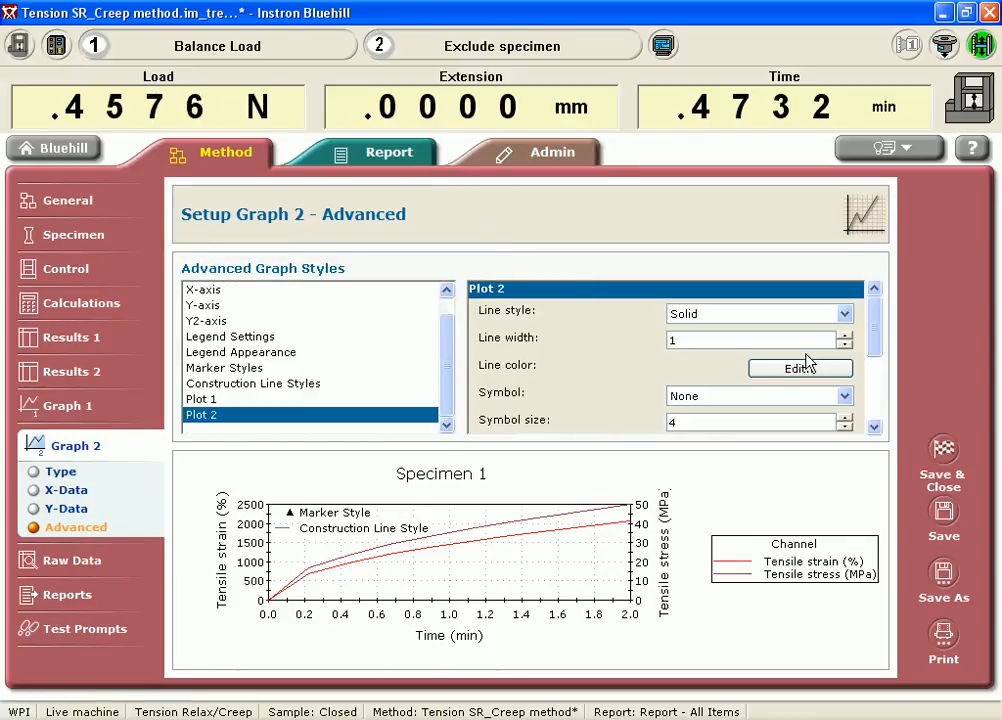
click(800, 368)
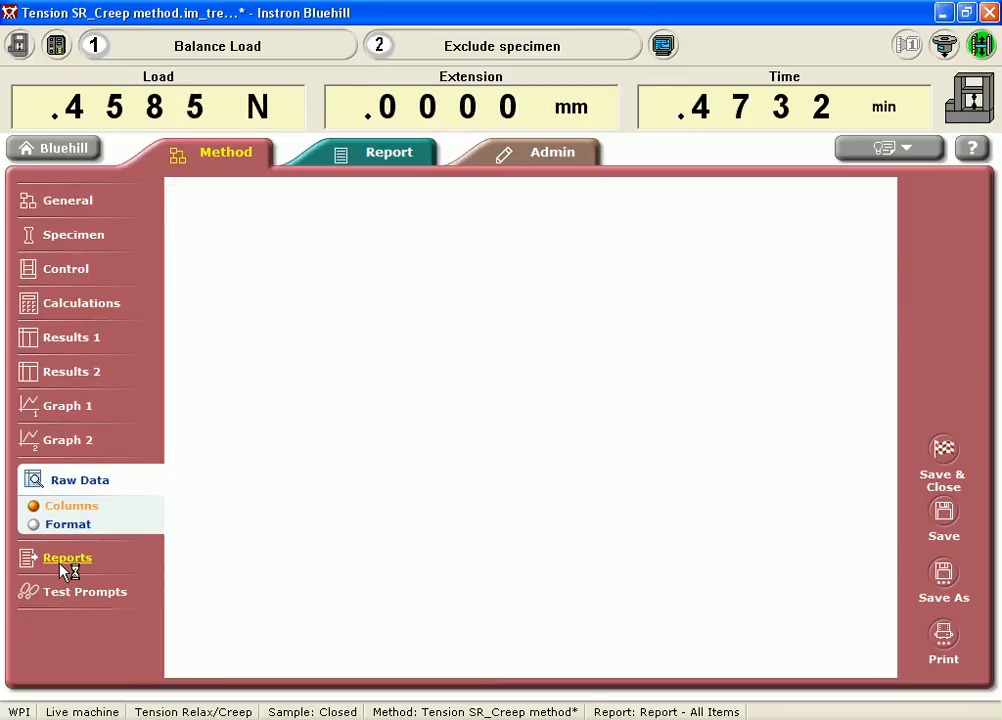
Add Tensile strain and Tensile stress as raw data table columns
click(72, 504)
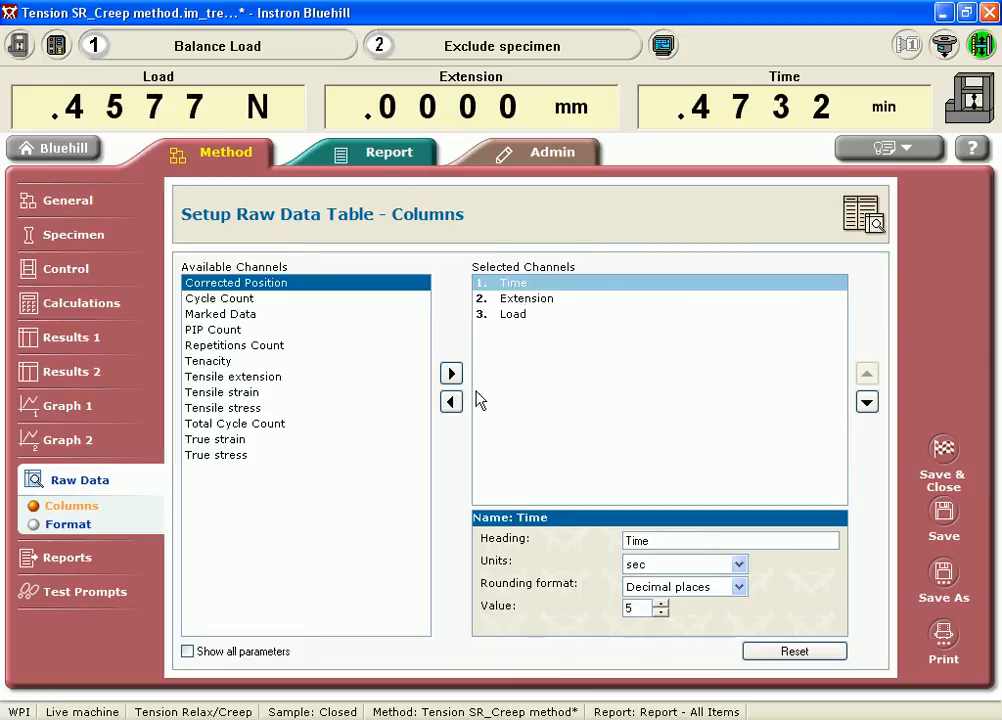
click(216, 440)
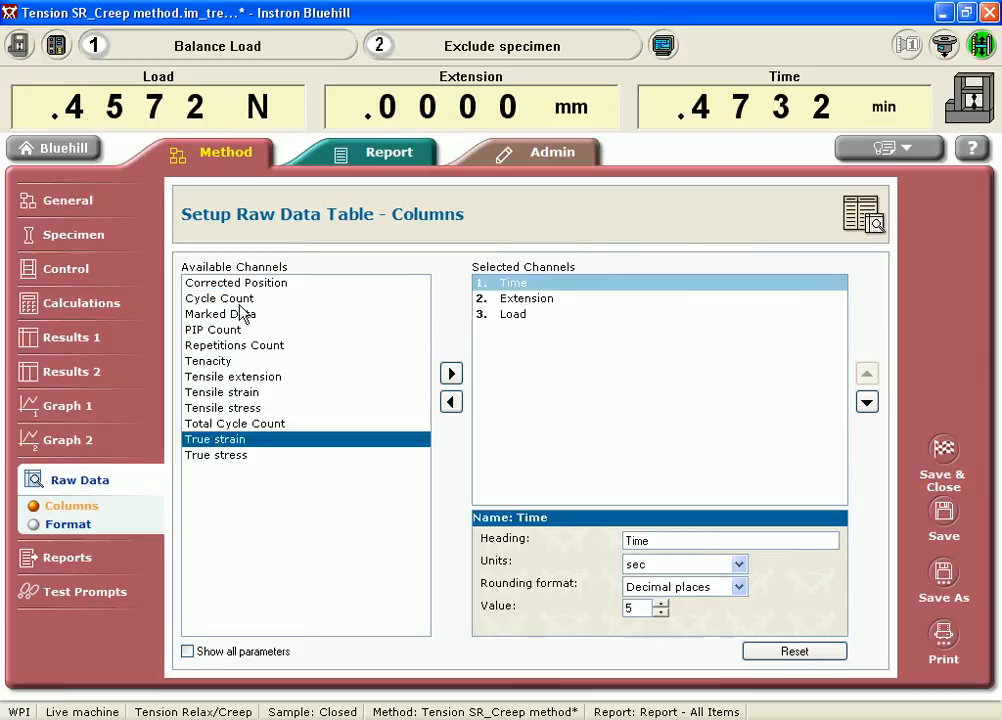
click(220, 392)
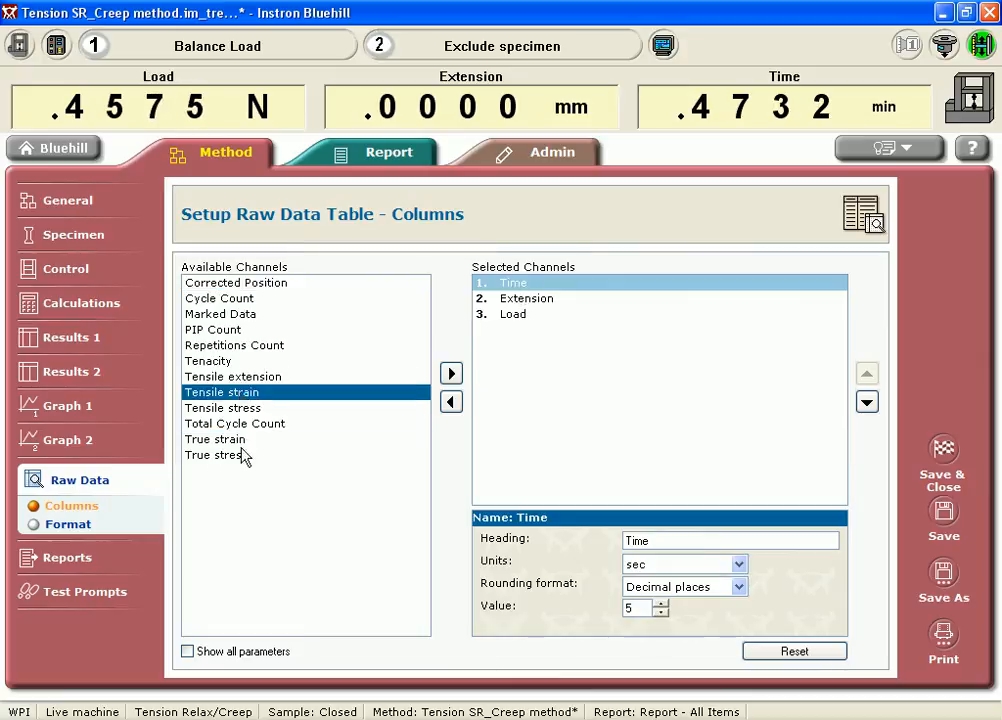
click(452, 374)
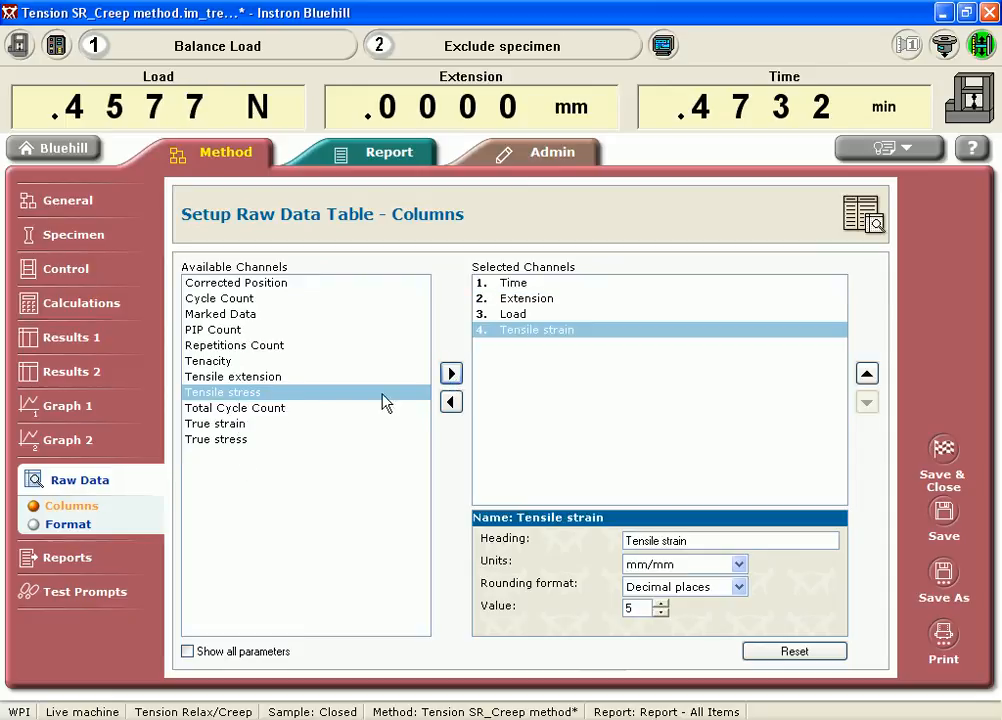
click(452, 374)
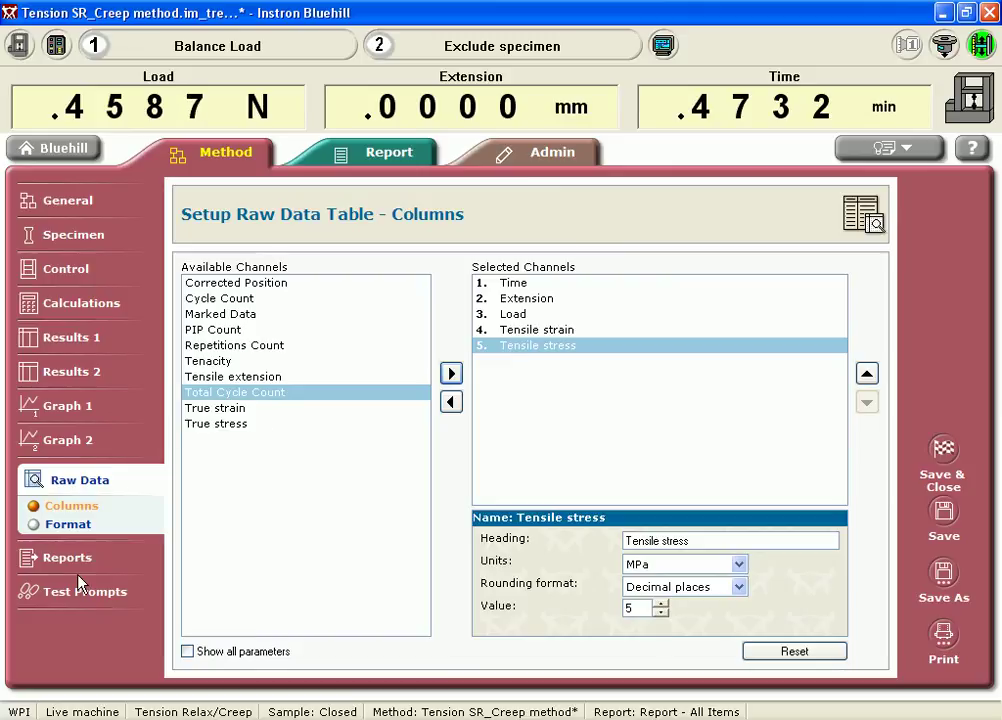
click(76, 512)
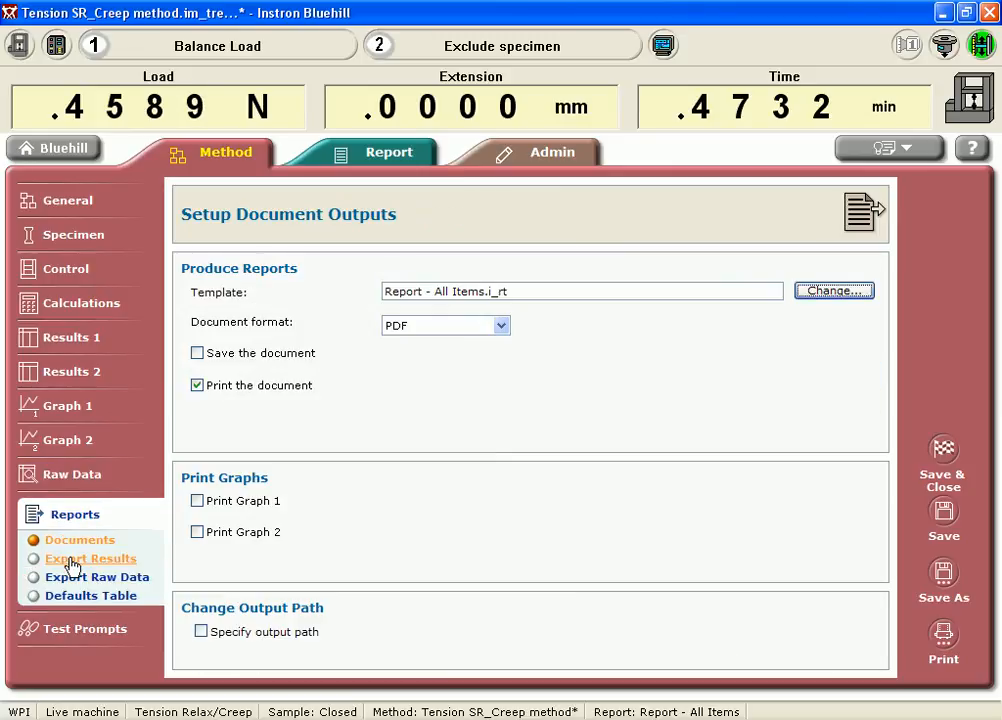
Enable CSV results-and-statistics export and raw data export with a chosen file format
click(90, 558)
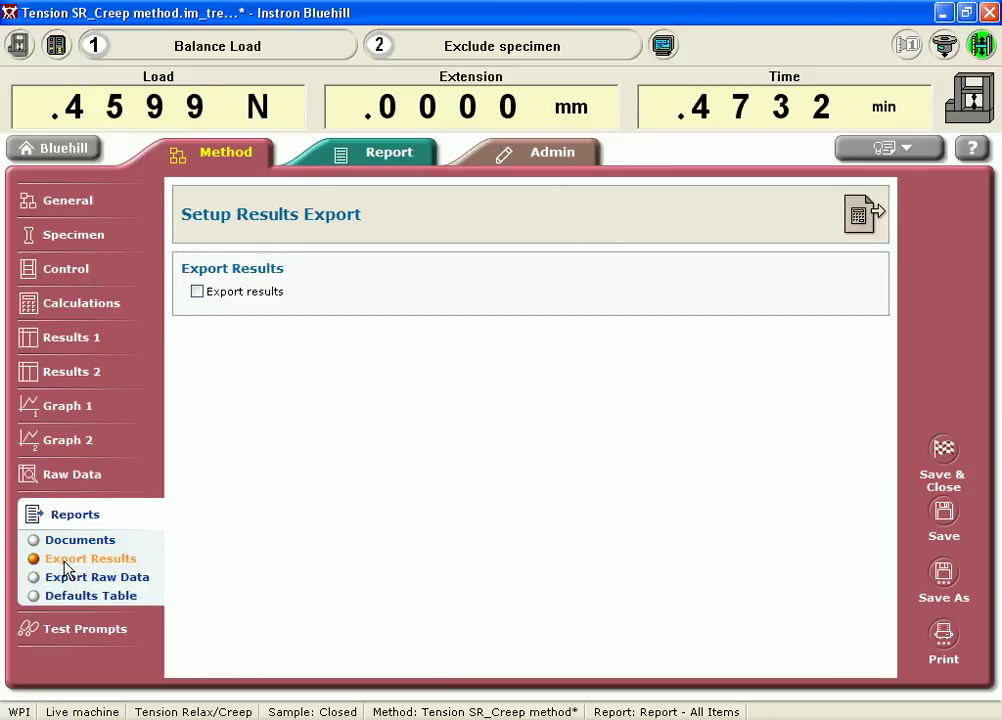
click(196, 292)
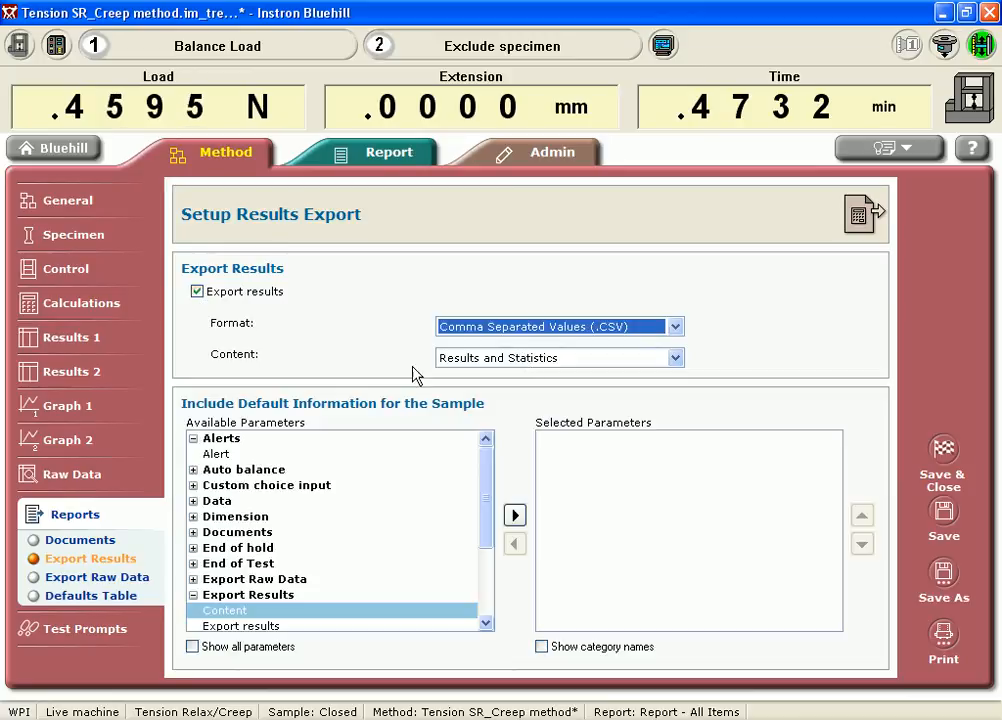
click(96, 576)
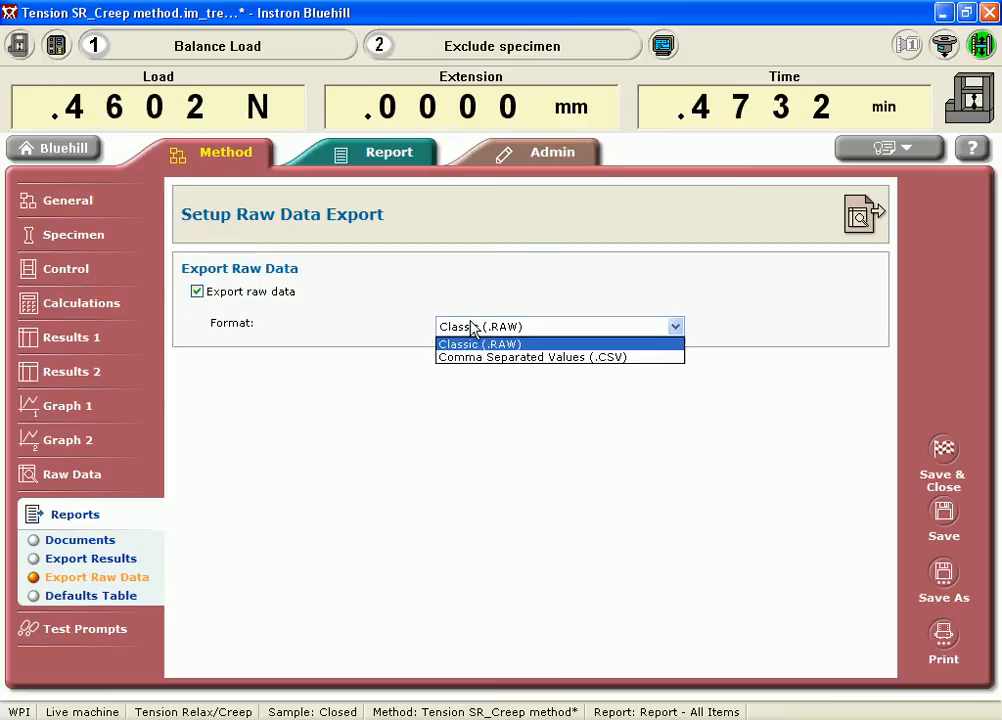
click(560, 356)
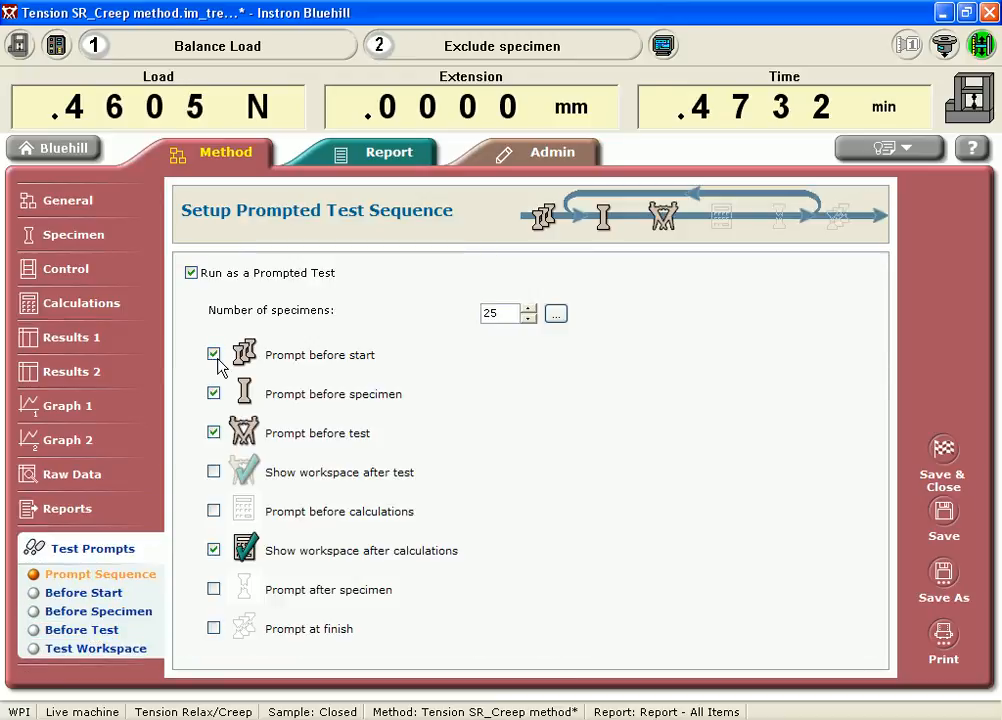
Turn off the prompt before start and save the Tension SR_Creep method
click(212, 354)
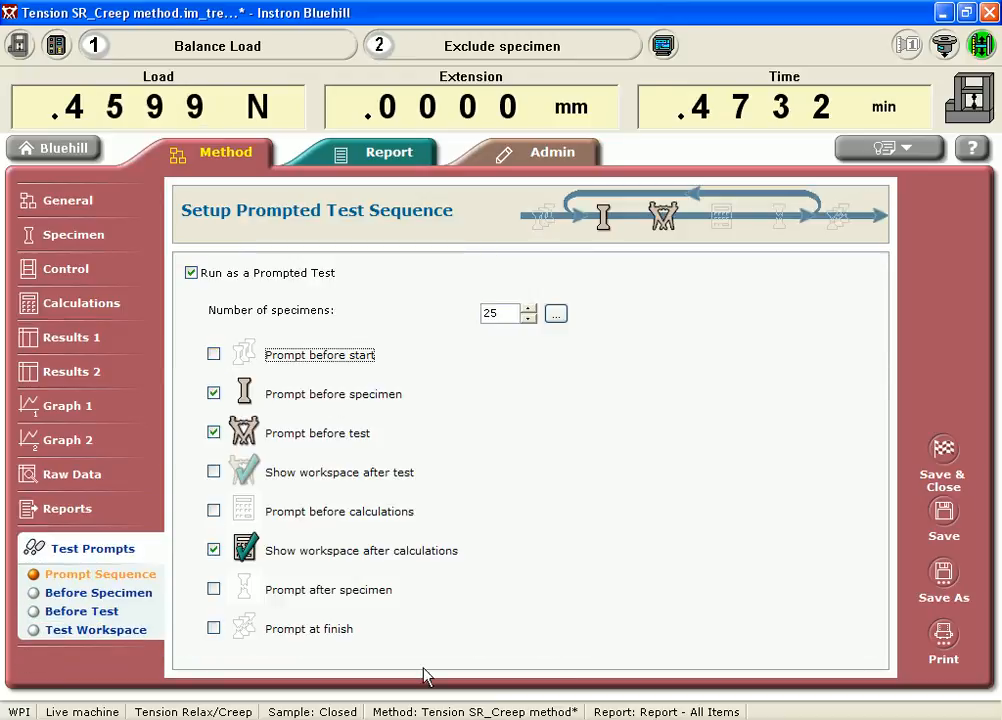
mouse_move(324, 470)
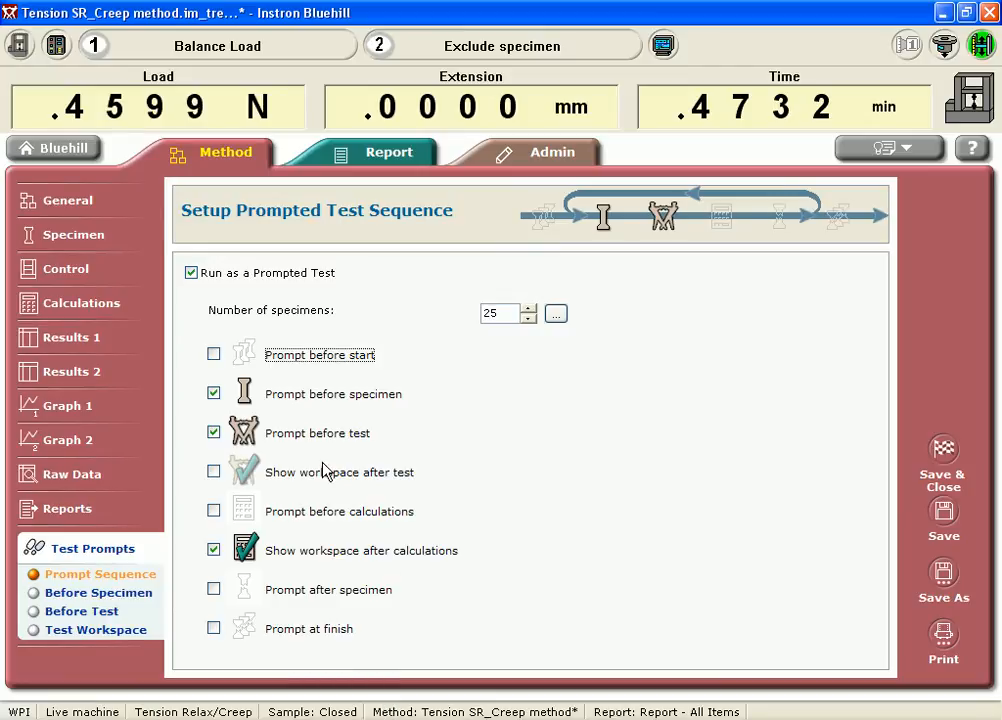
click(100, 592)
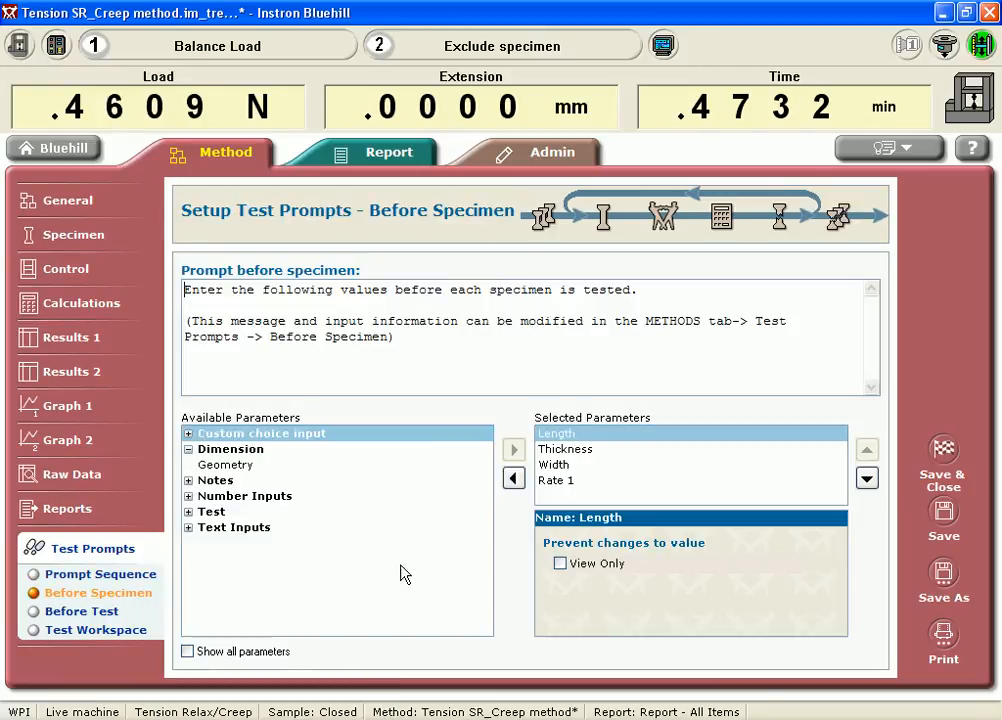
mouse_move(630, 550)
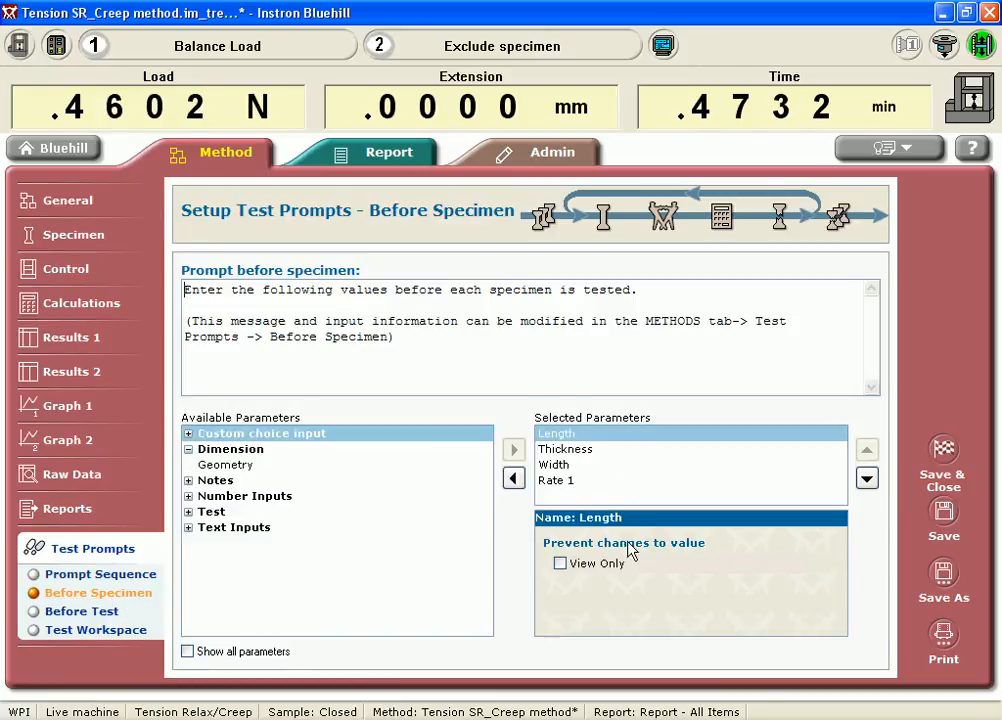
mouse_move(584, 498)
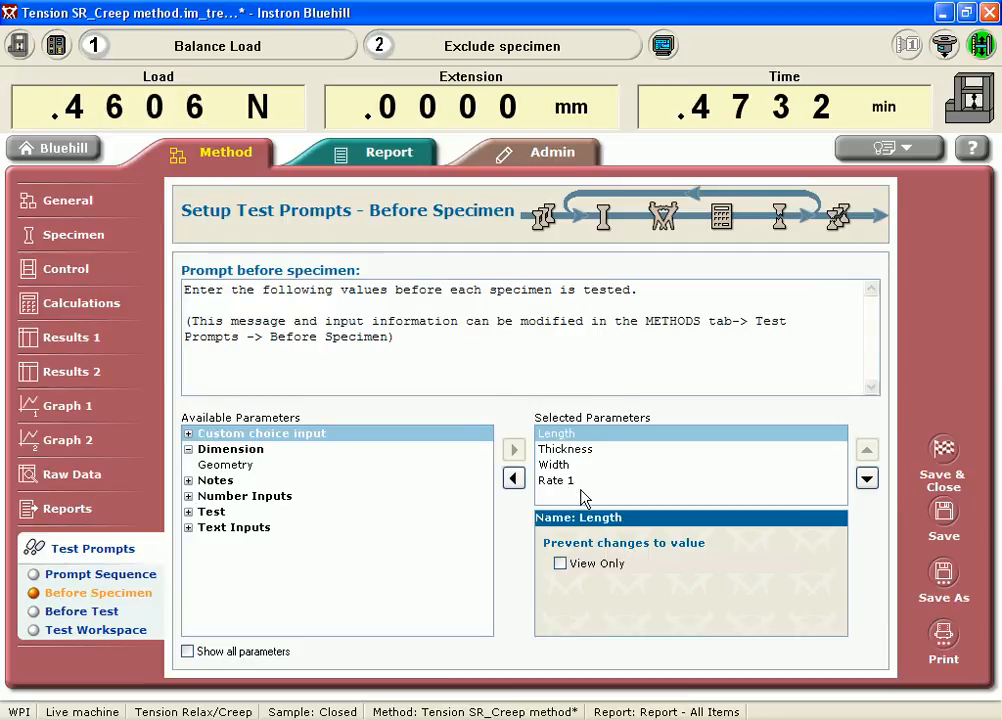
mouse_move(676, 584)
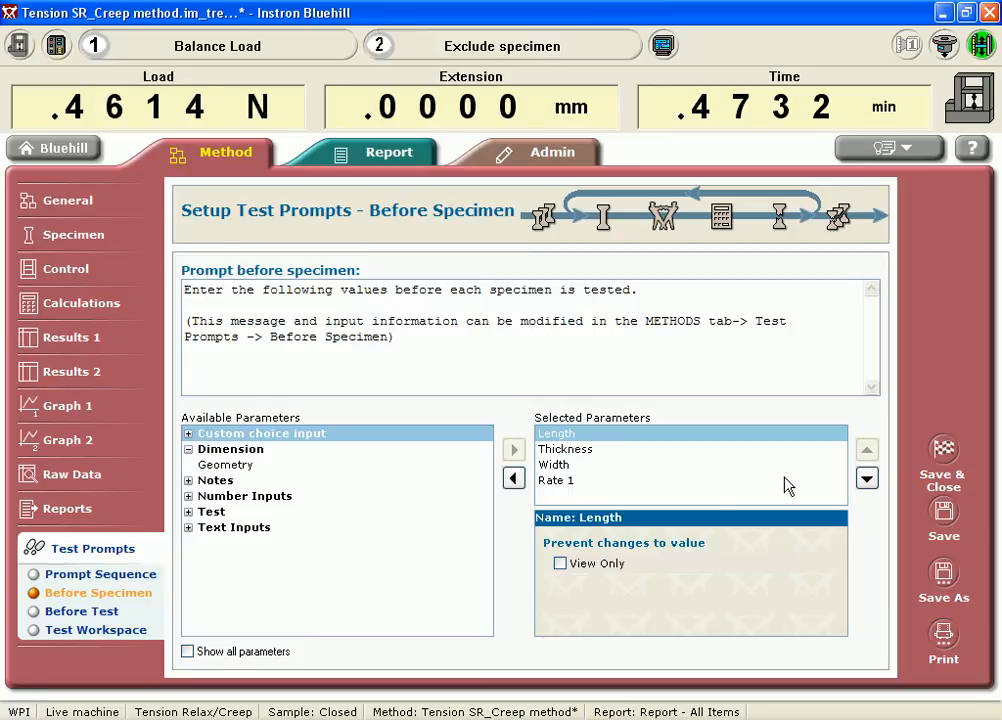
click(942, 570)
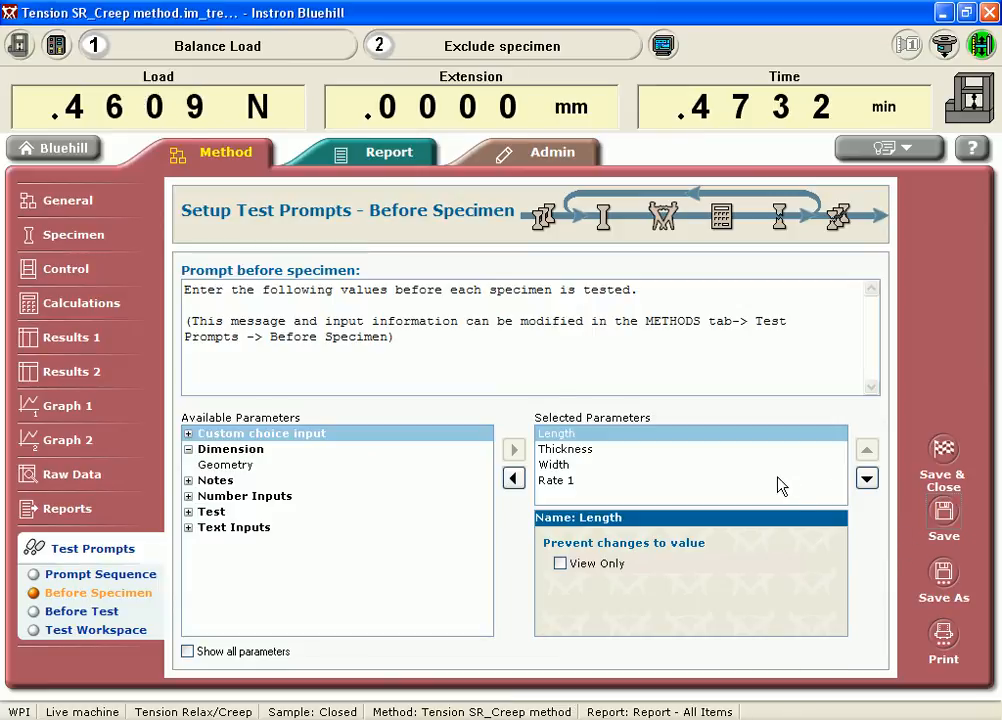
mouse_move(56, 148)
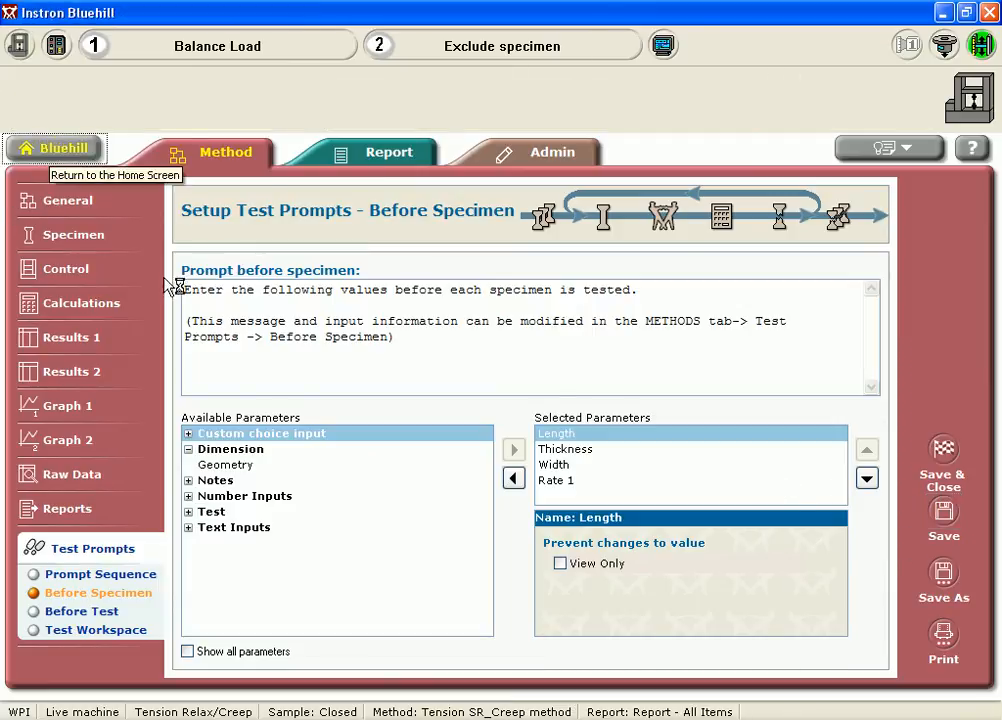
Create sample Billiar_leather_SR_1 from the Tension SR_Creep method and start testing
click(56, 148)
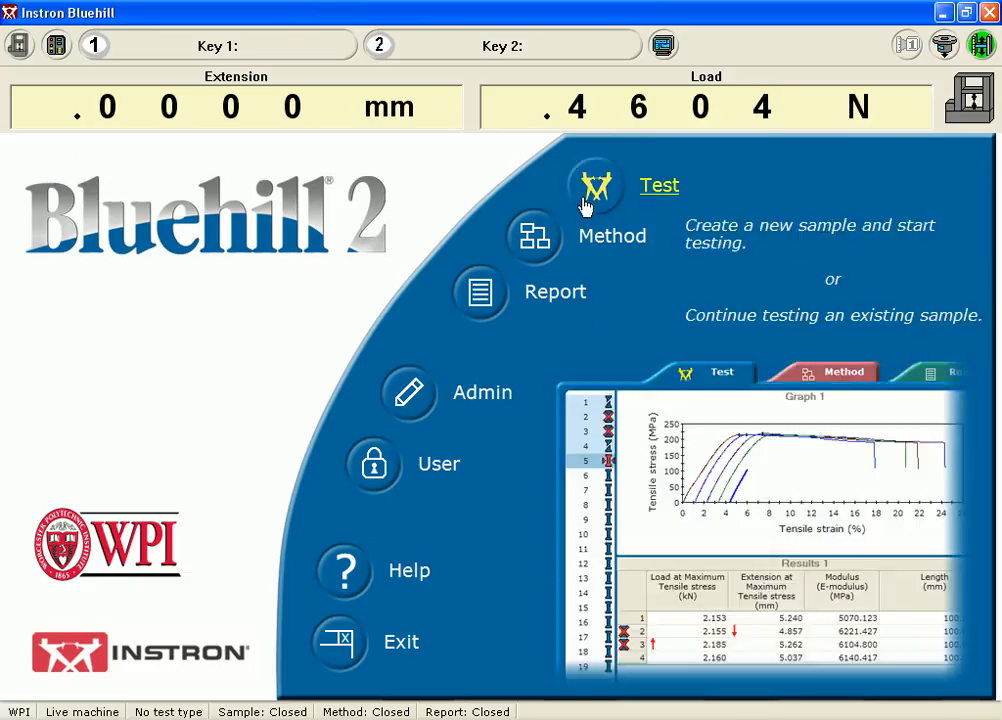
click(596, 188)
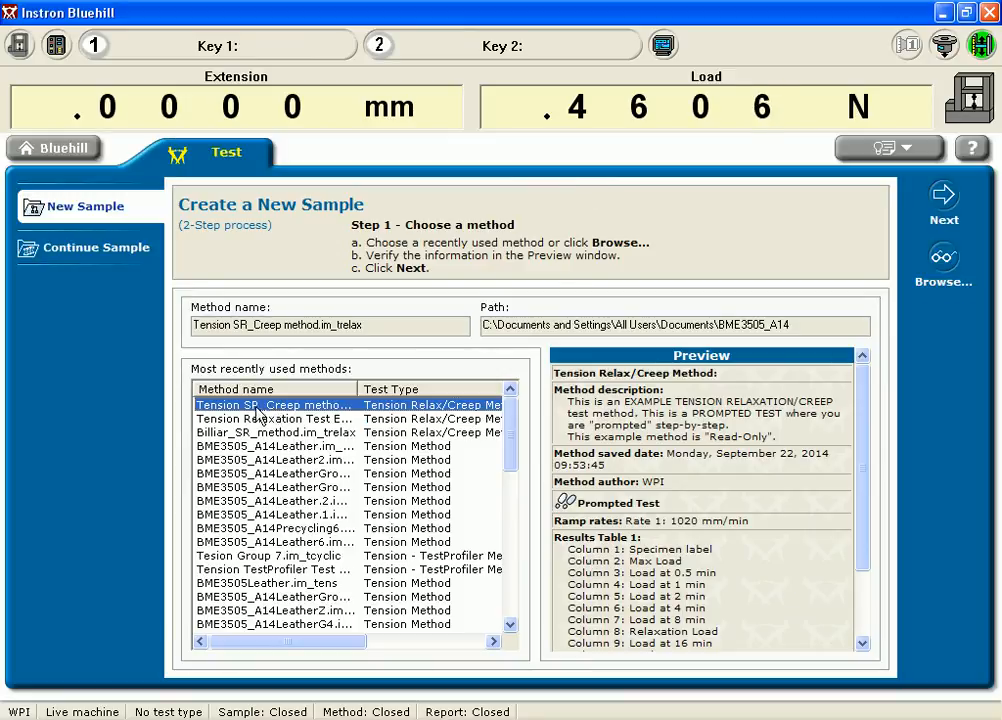
click(940, 196)
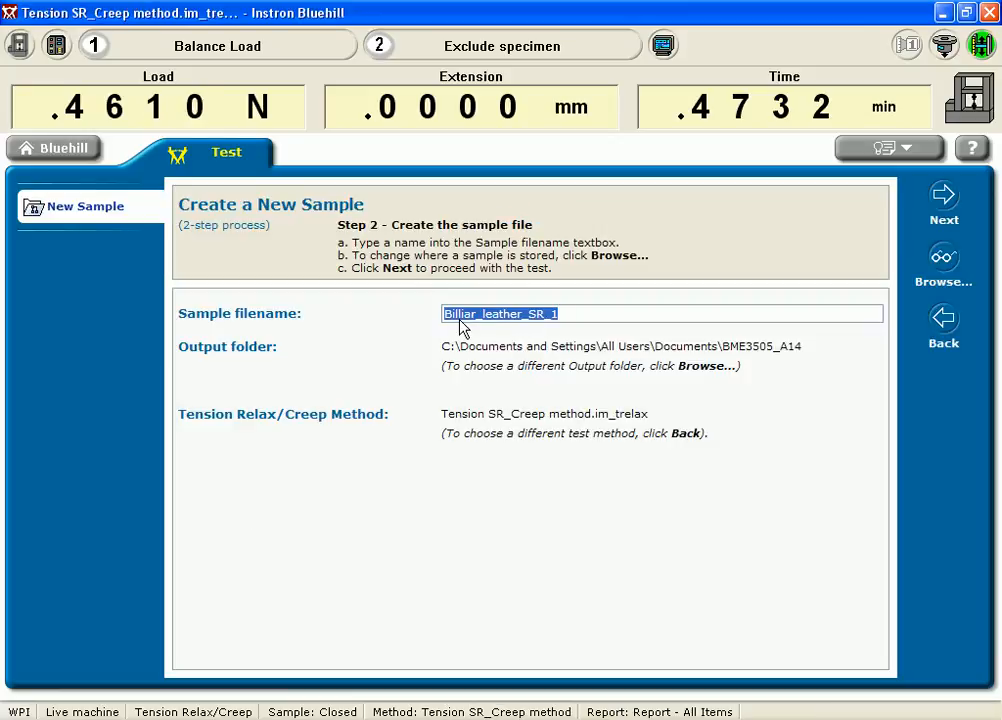
mouse_move(576, 276)
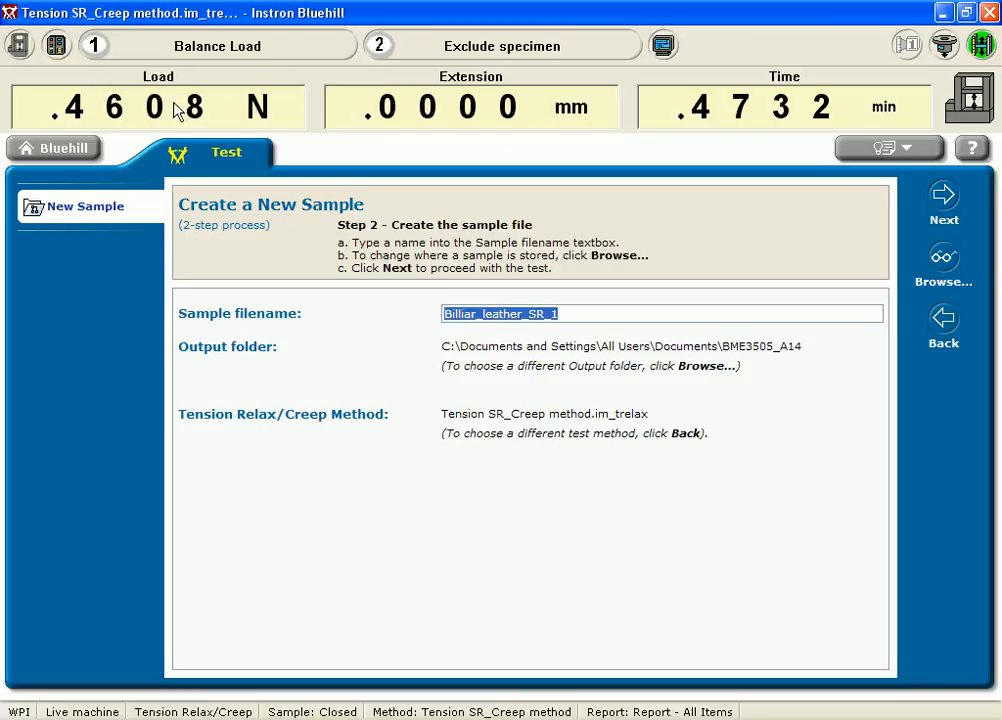
mouse_move(888, 272)
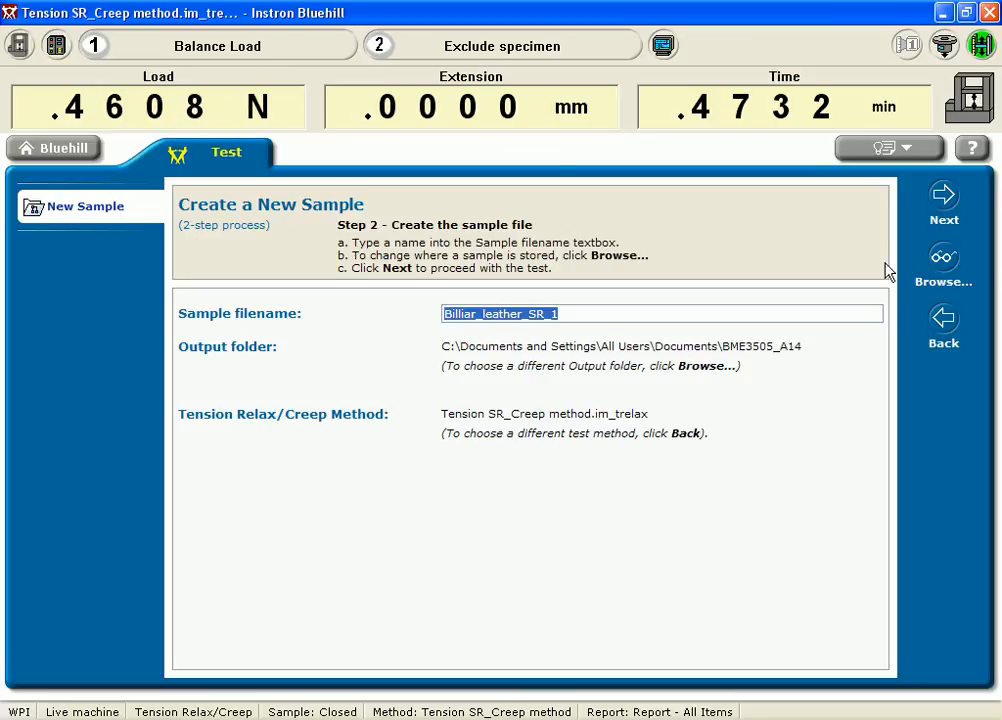
click(944, 200)
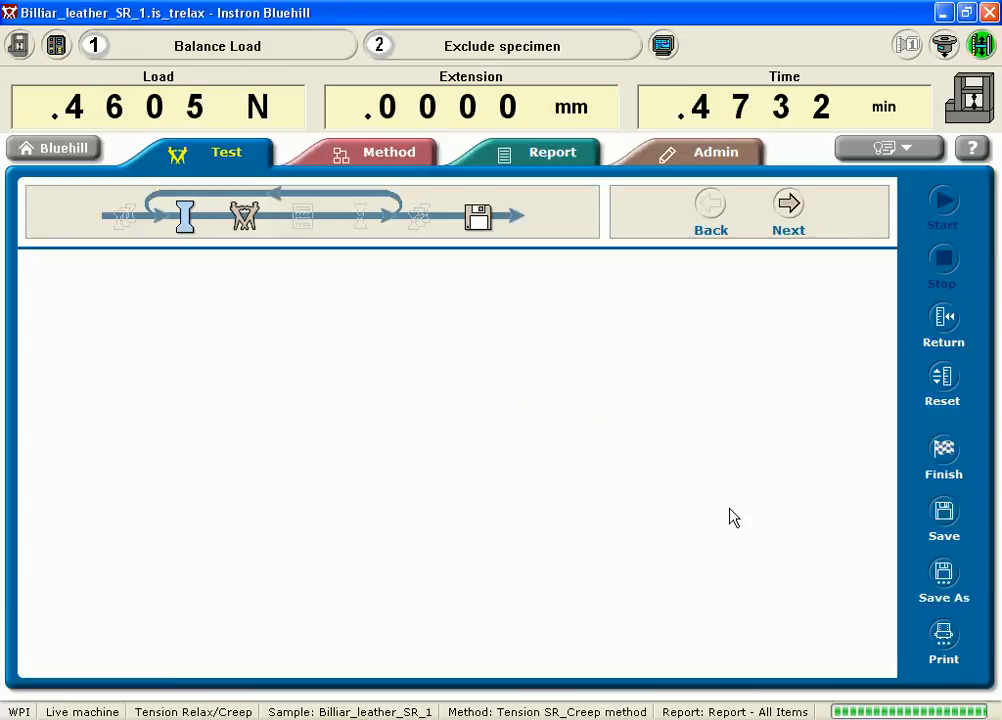
Enter the specimen dimensions: length 94 mm, thickness 1 mm, width 12 mm
click(788, 210)
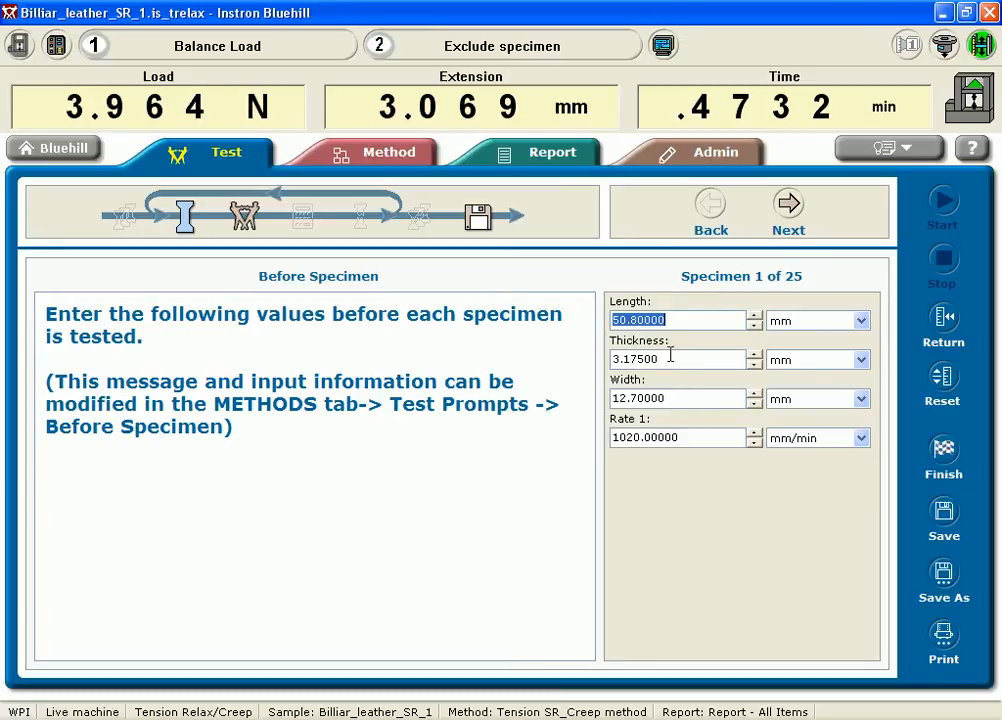
text(94.00000)
click(678, 398)
text(22.00000)
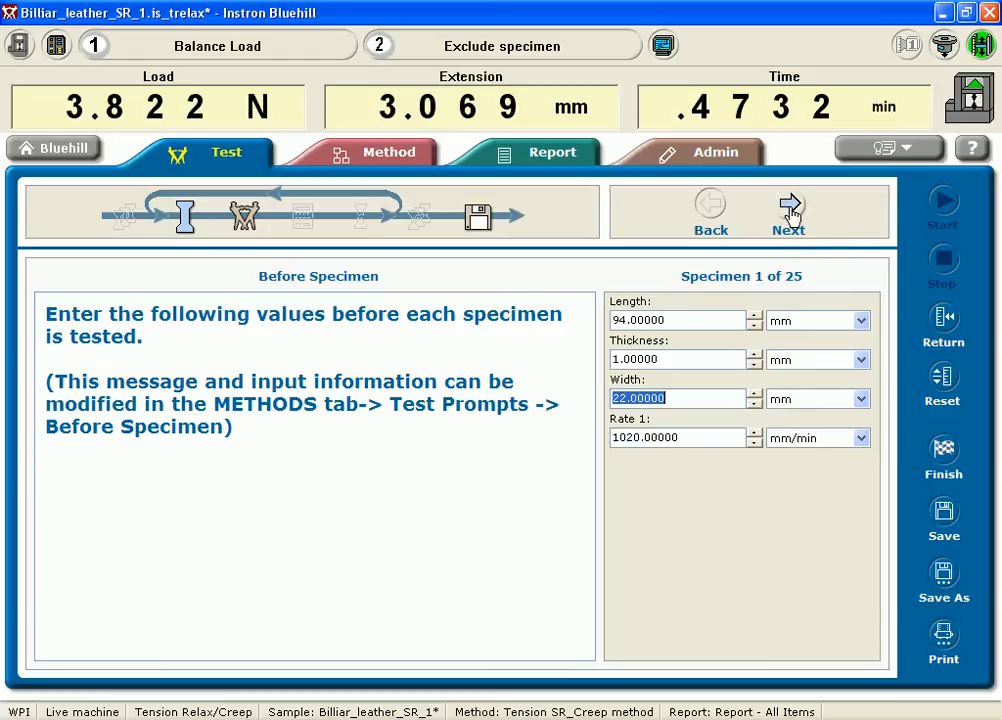
click(788, 206)
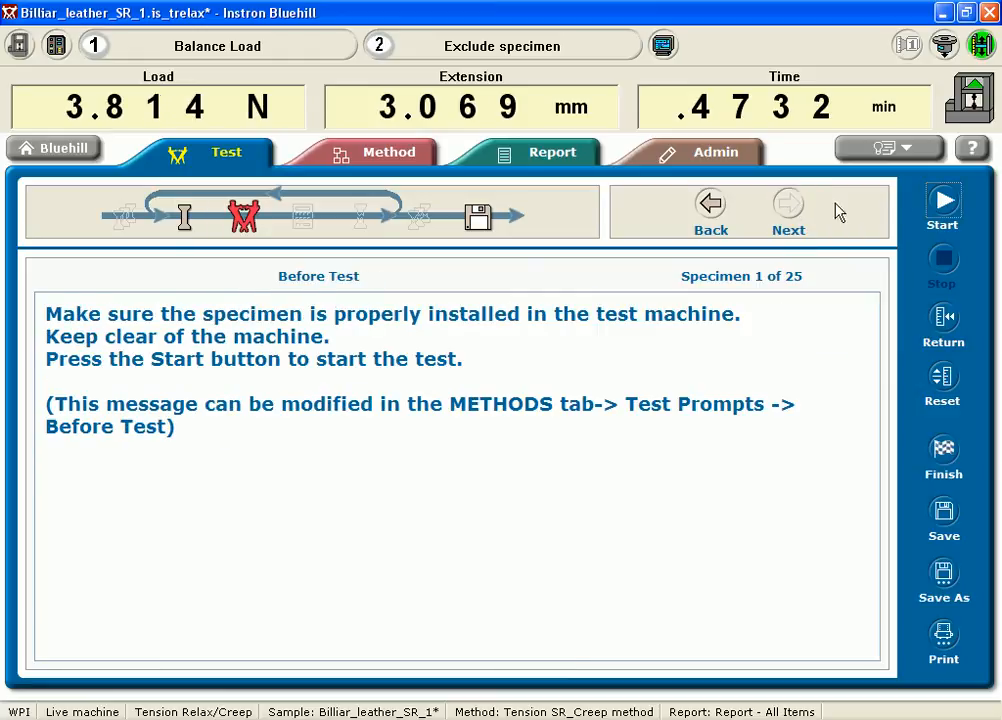
Start the relaxation test on the specimen and stop it once the curves are recorded
click(940, 204)
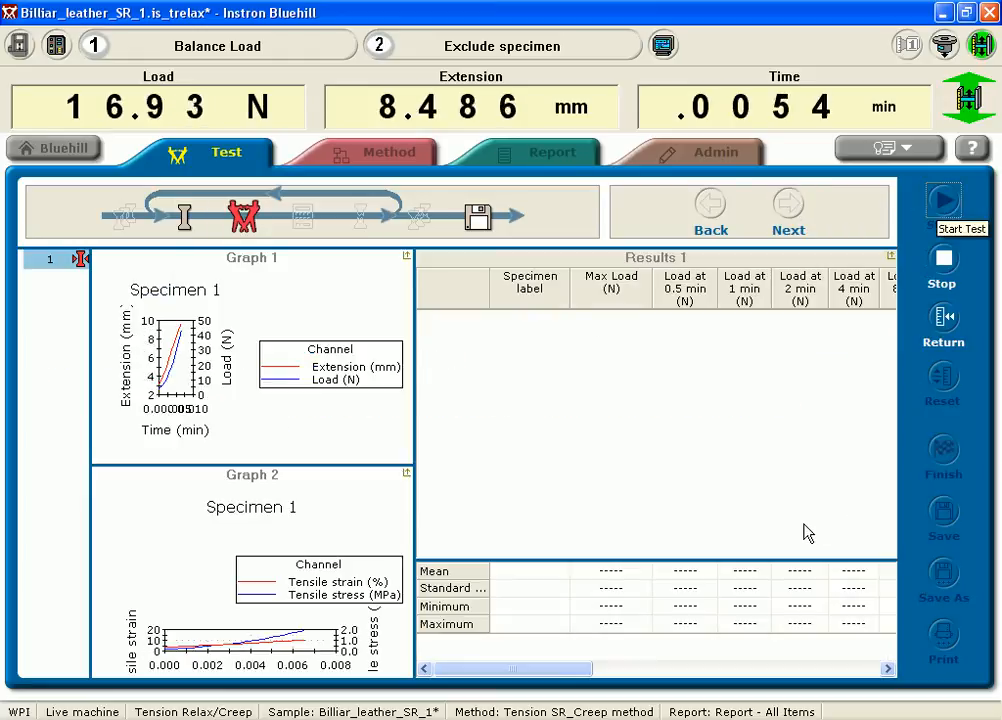
click(940, 198)
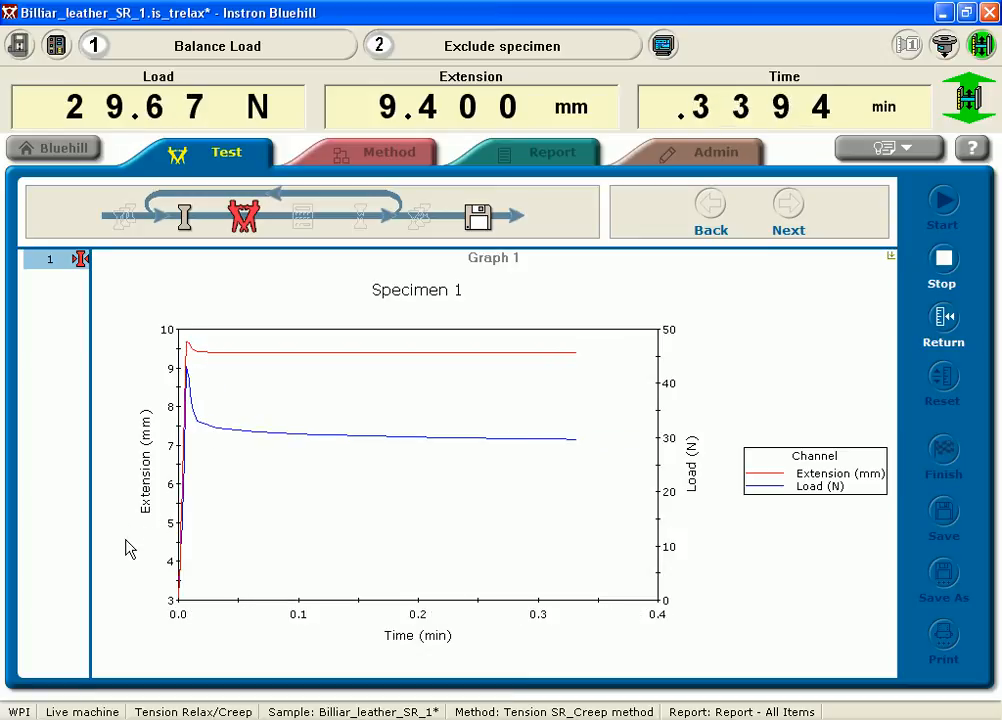
mouse_move(848, 302)
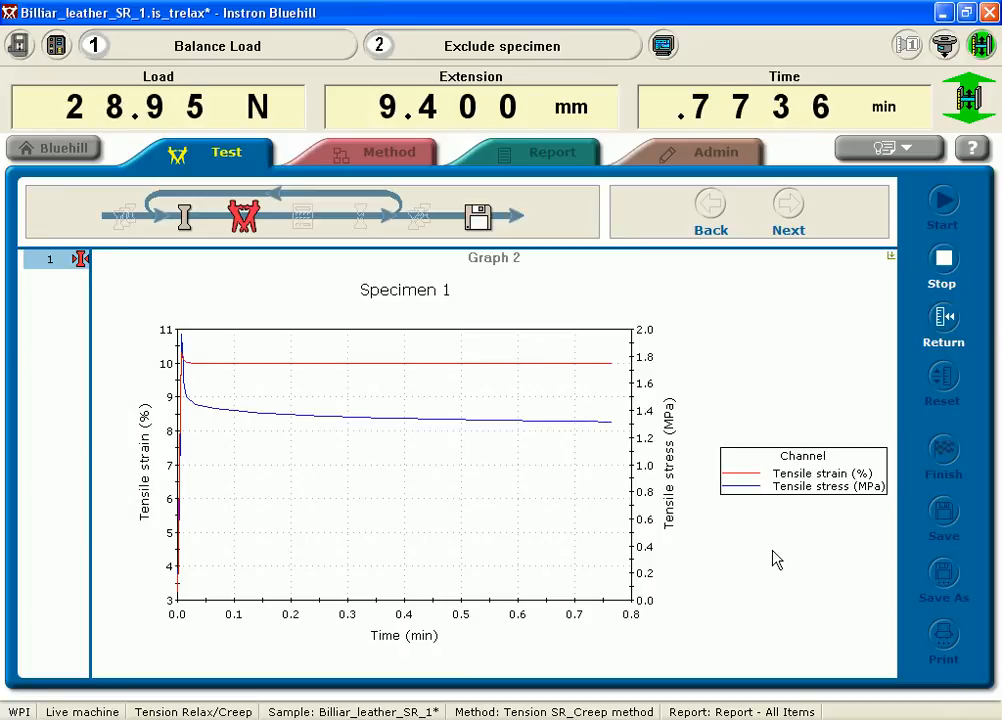
mouse_move(928, 290)
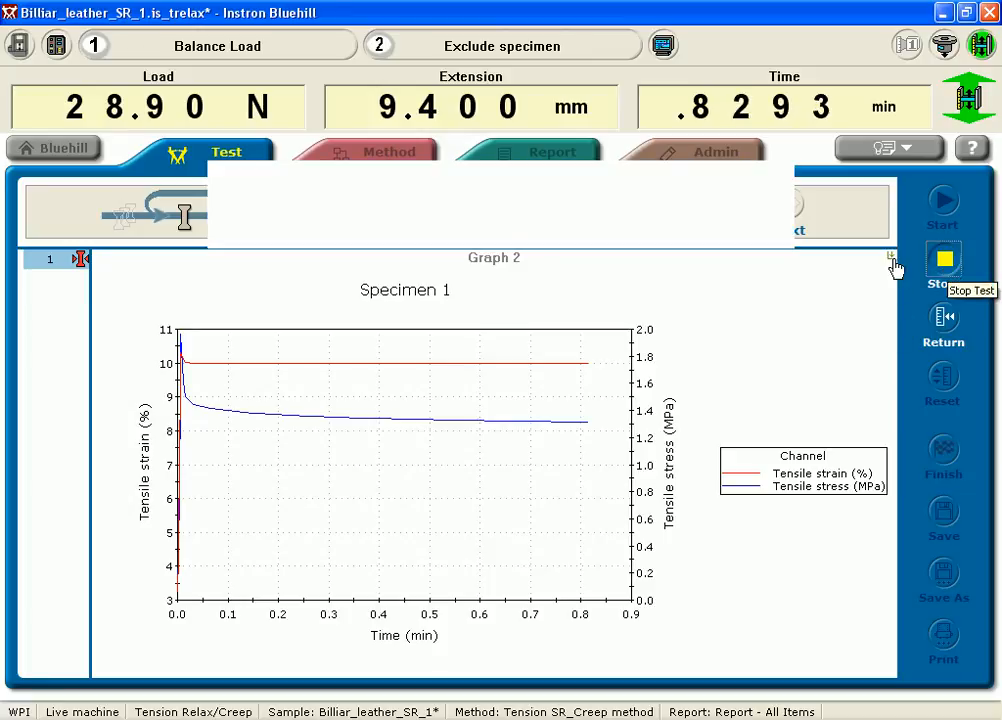
click(940, 260)
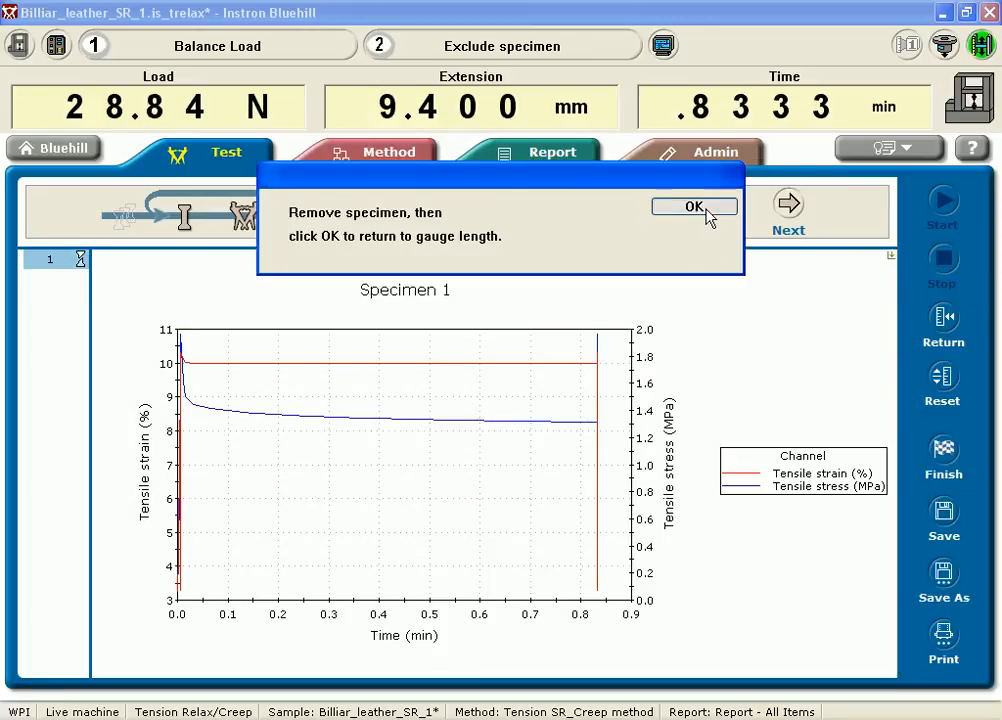
Acknowledge specimen removal and view results: max load 43.18 N, relaxation load 14.30 N
click(694, 206)
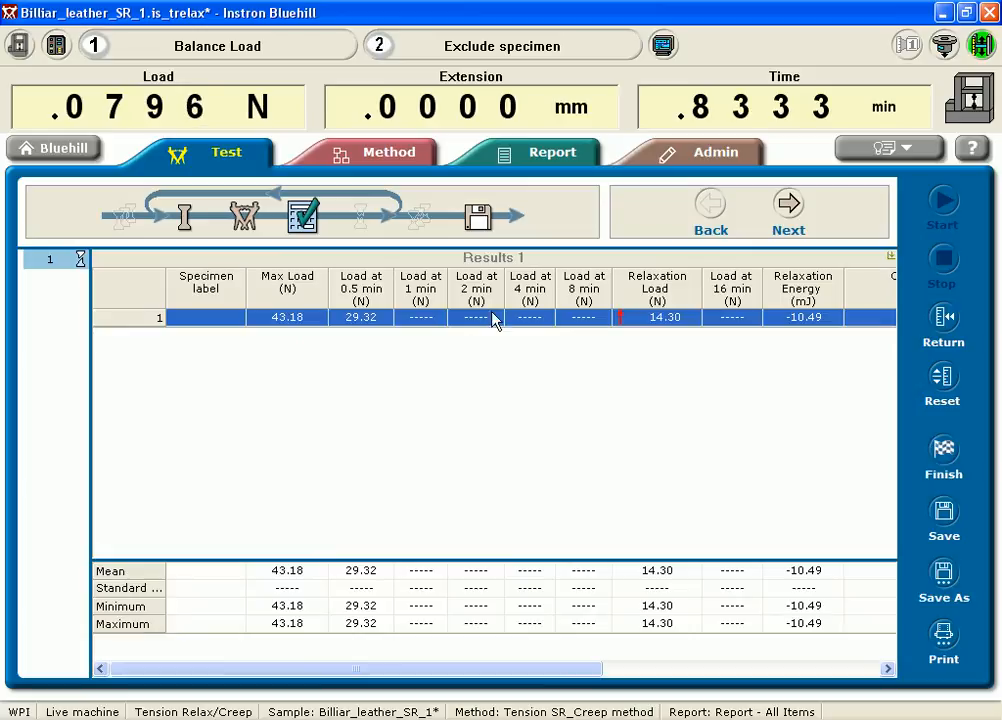
mouse_move(558, 328)
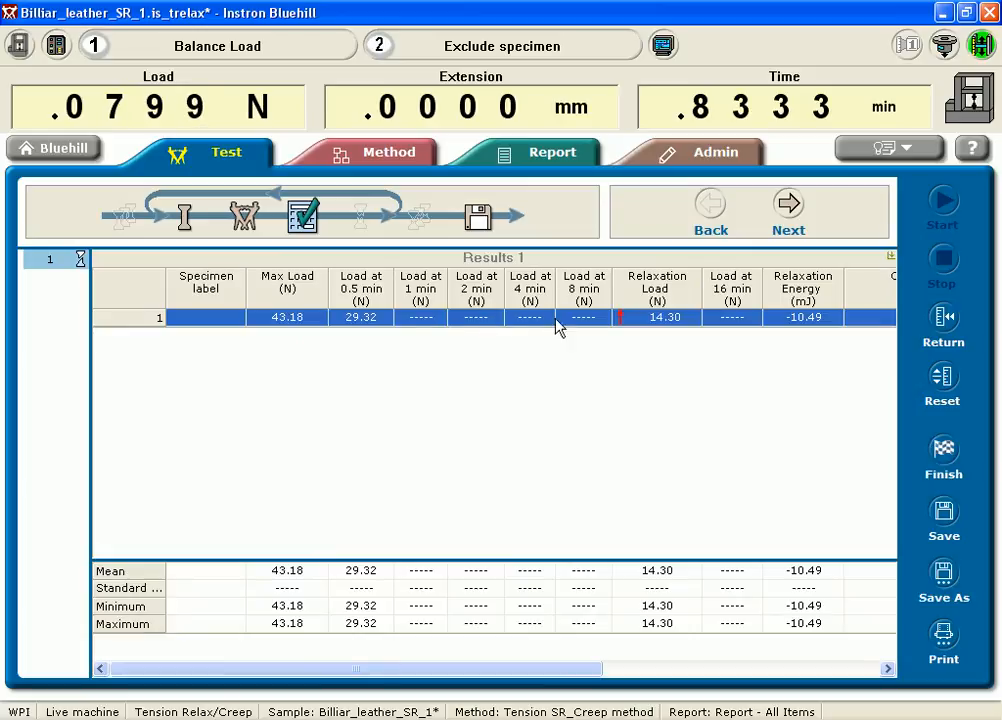
mouse_move(452, 388)
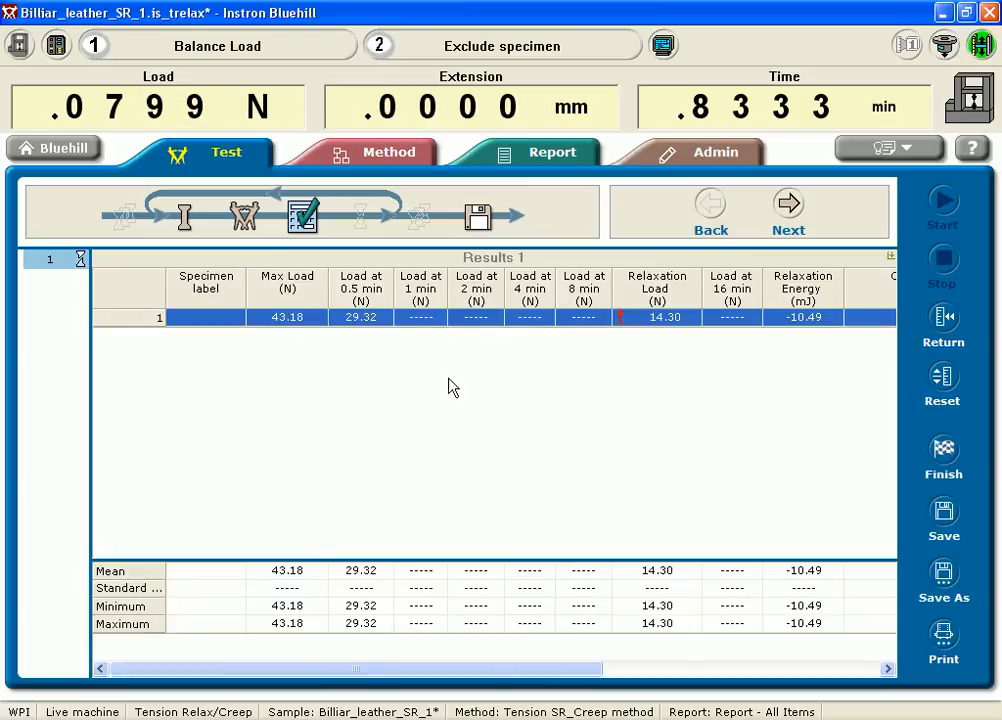
mouse_move(304, 310)
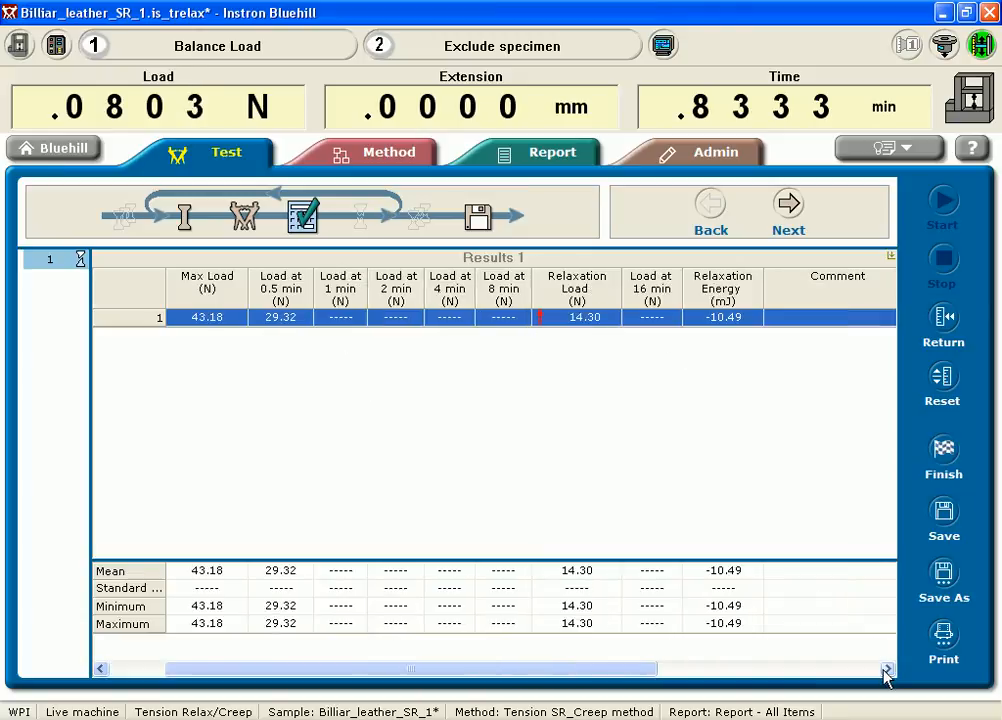
click(886, 668)
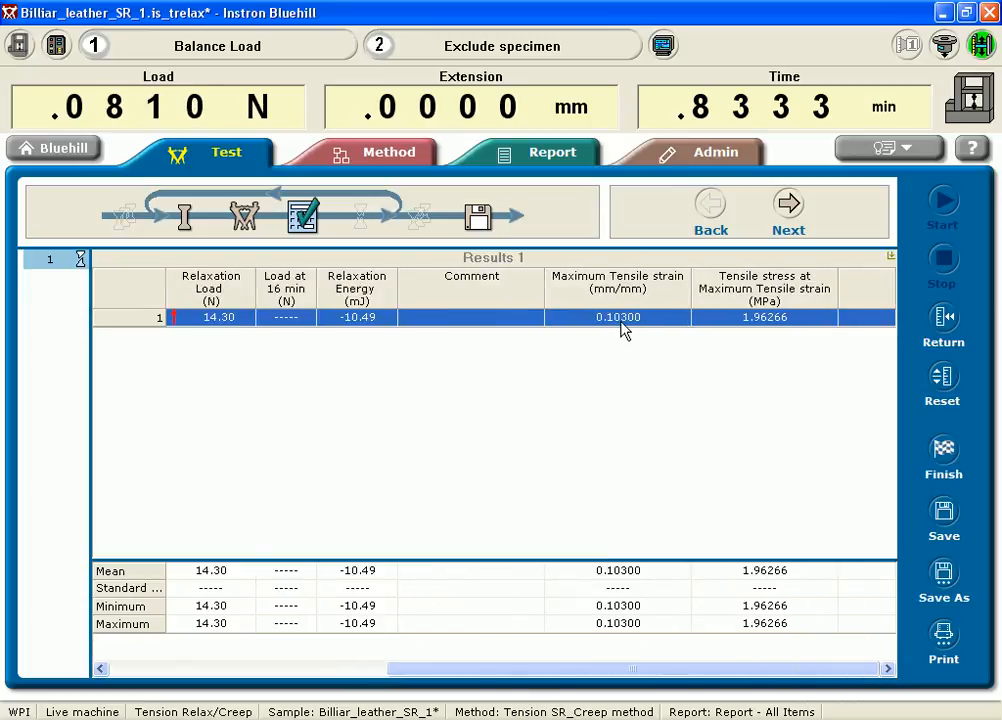
mouse_move(782, 330)
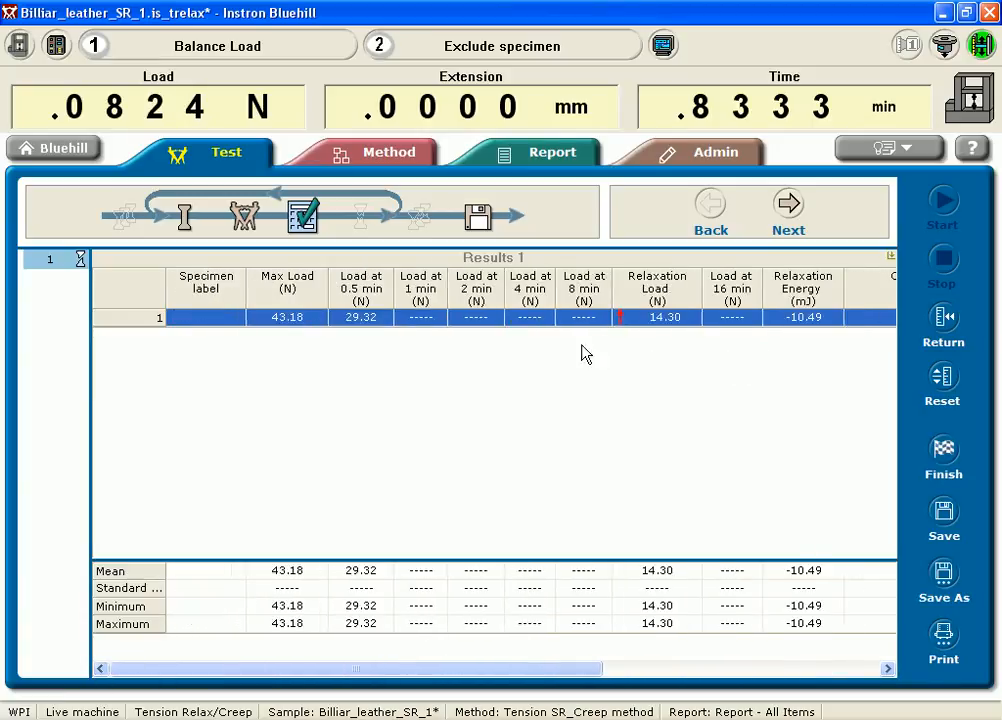
mouse_move(652, 368)
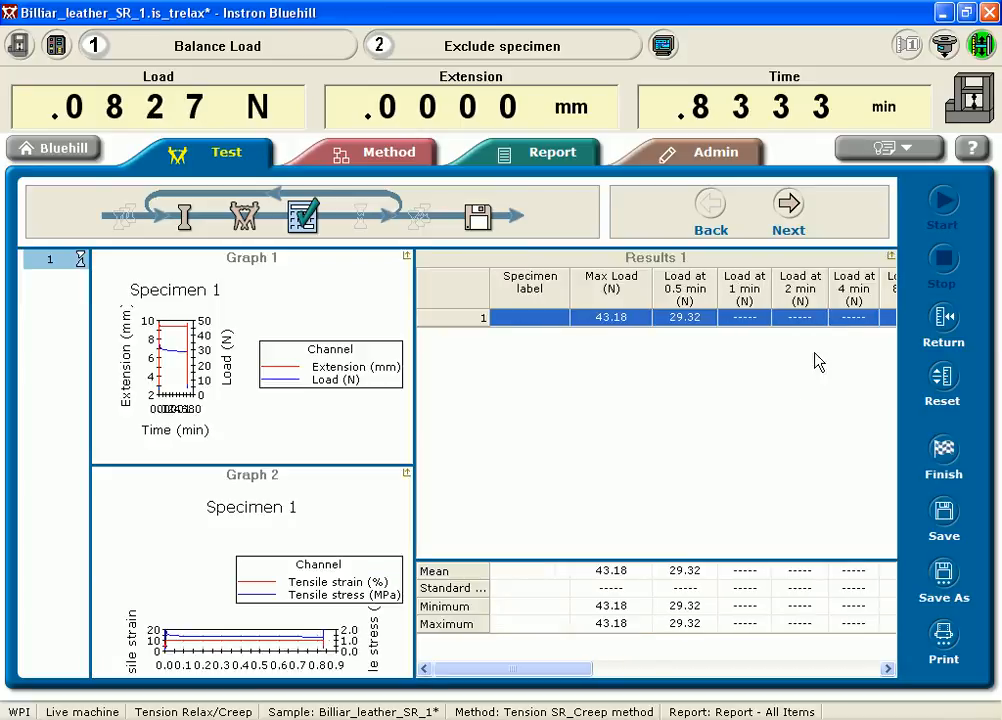
mouse_move(630, 470)
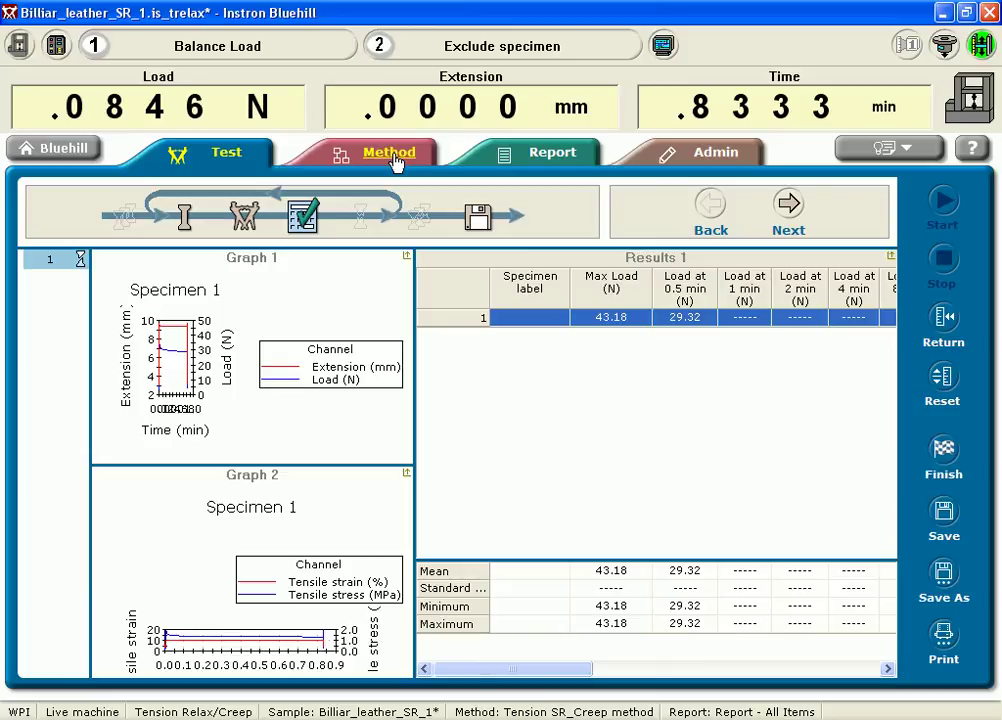
Review the method's Test control: 1020 mm/min ramp with a 10% tensile strain hold
click(388, 152)
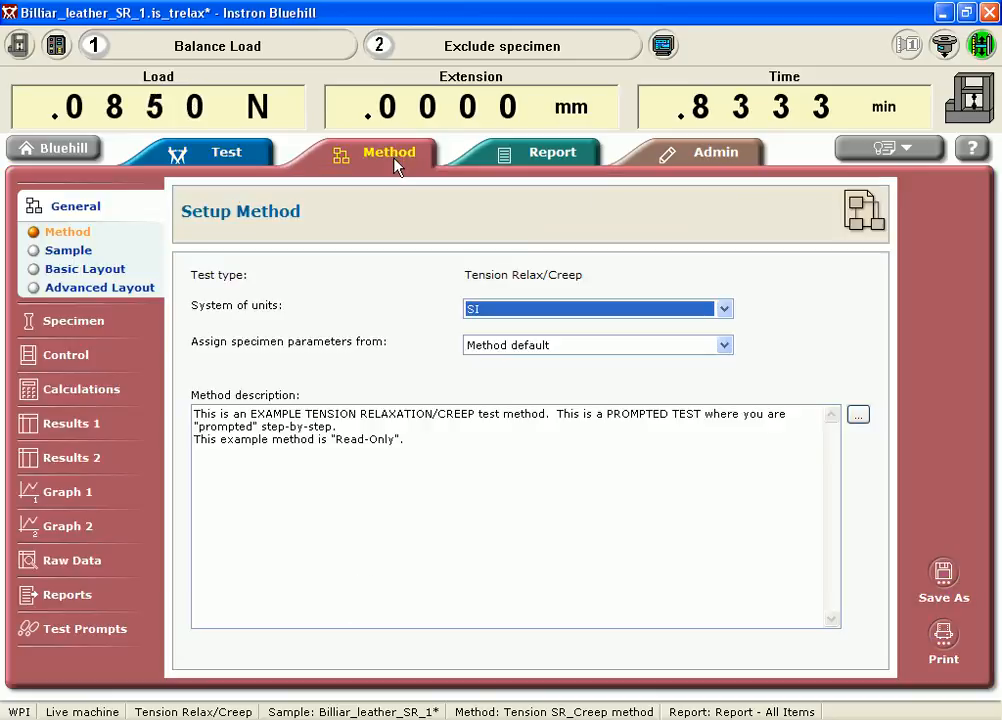
mouse_move(70, 220)
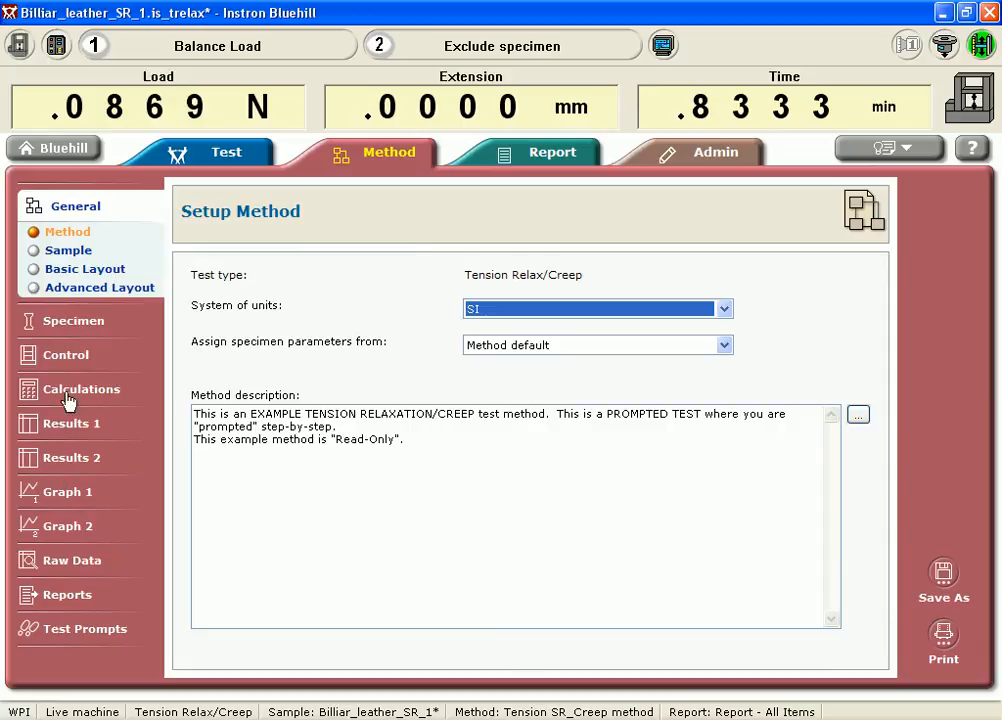
click(66, 356)
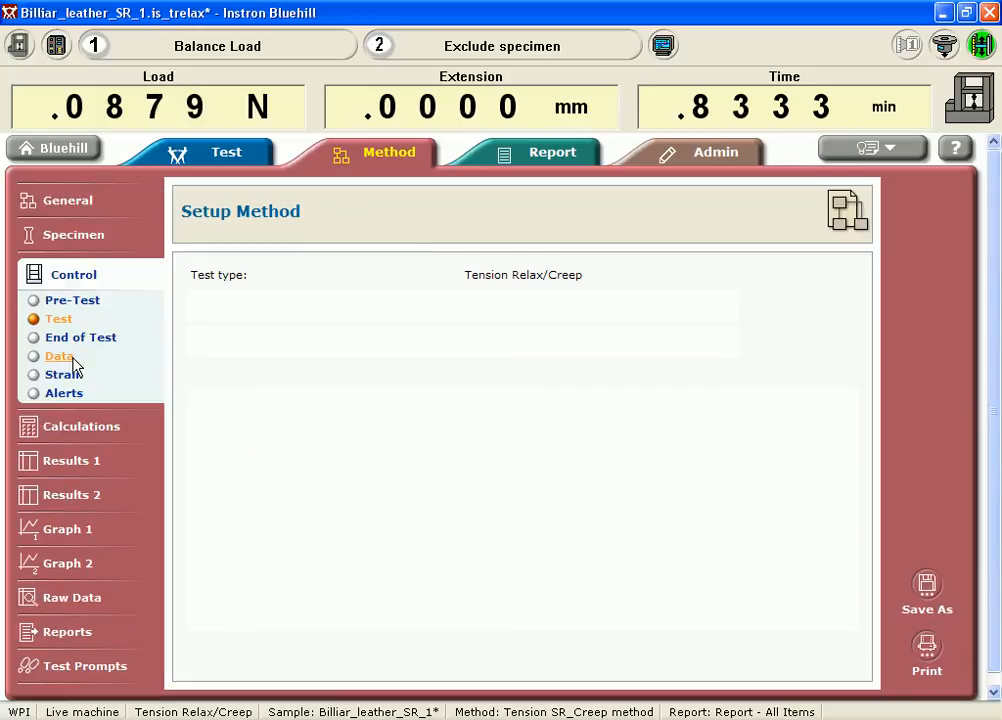
click(58, 318)
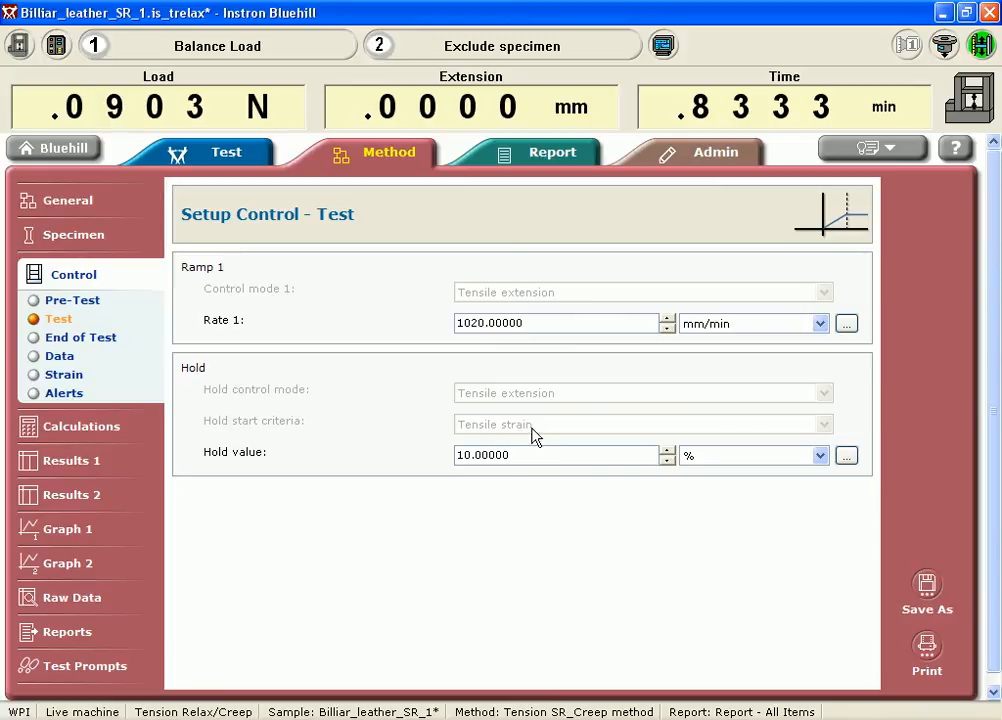
mouse_move(556, 330)
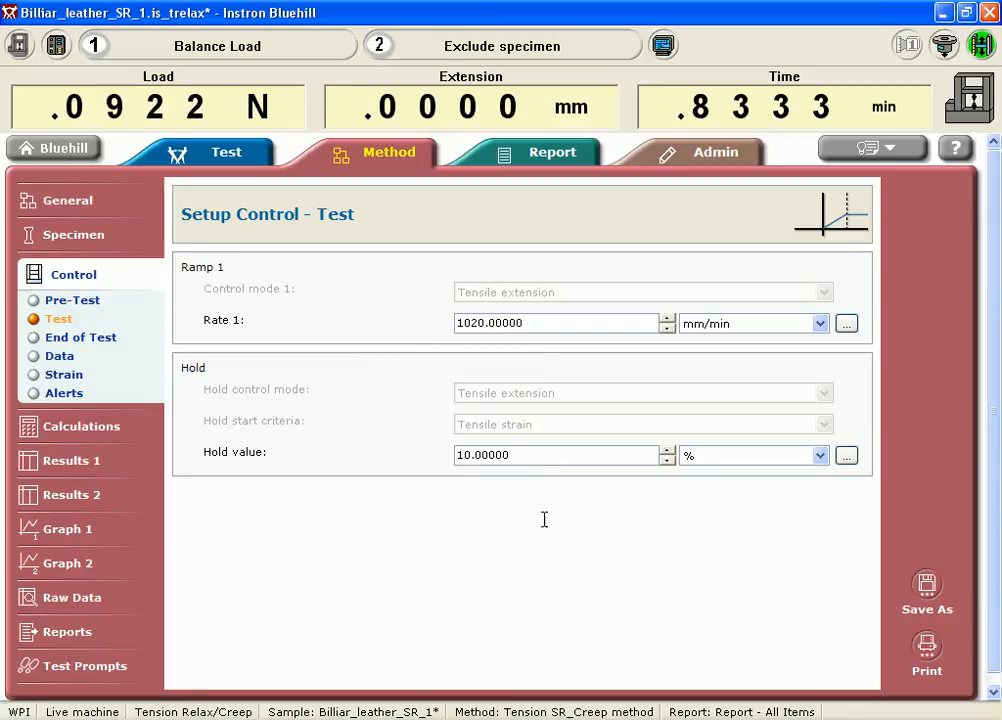
mouse_move(520, 388)
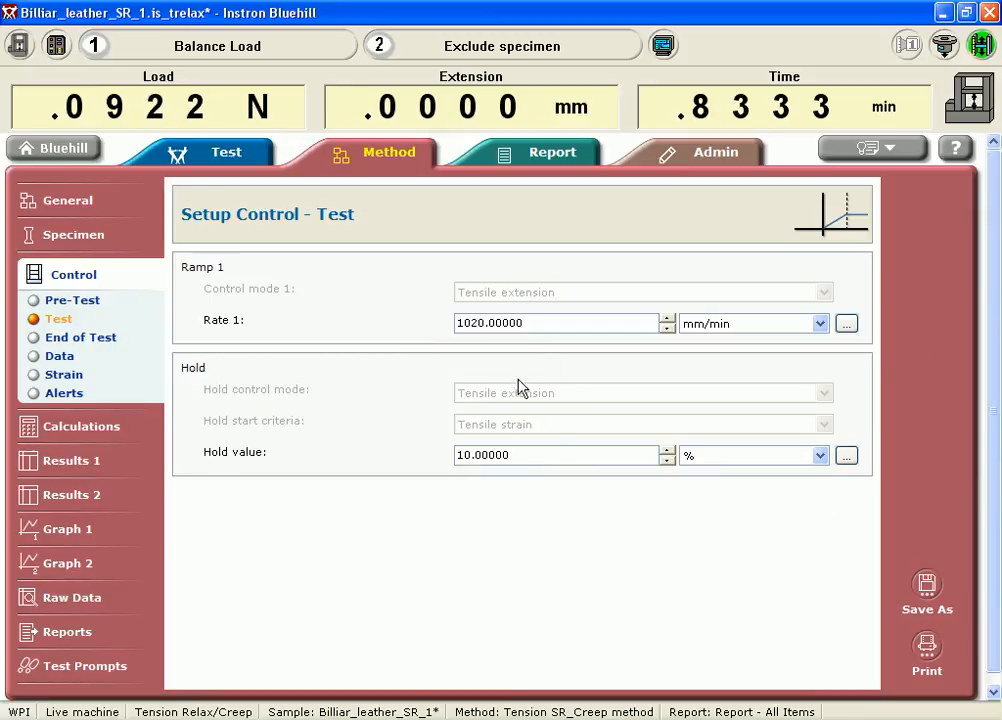